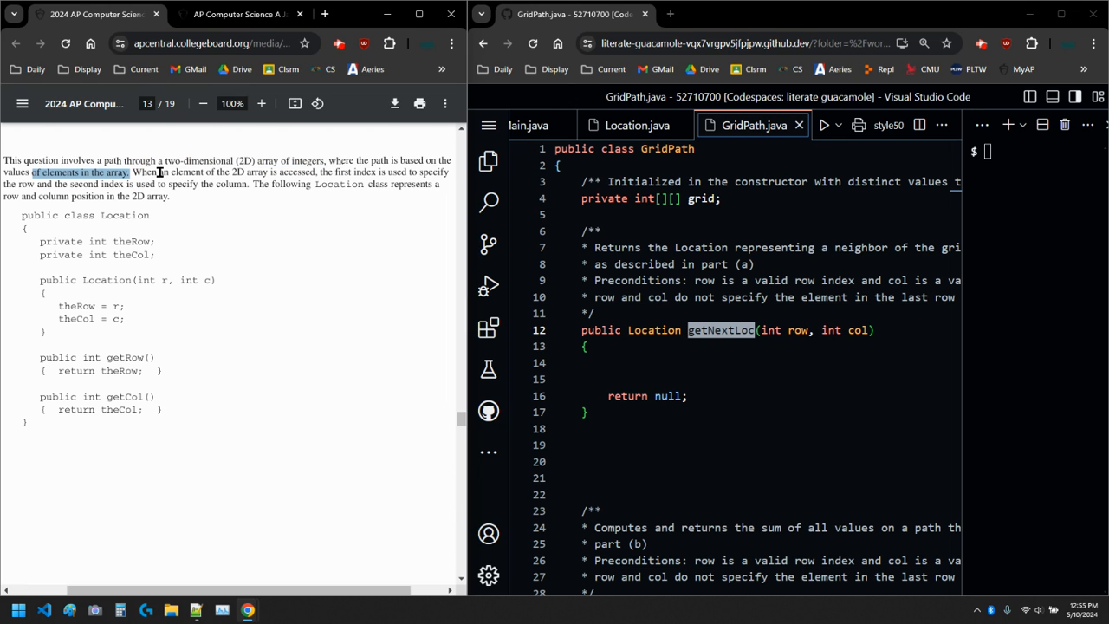
Step: Highlight words in page 14's GridPath description, including the class name and grid field
double_click(297, 171)
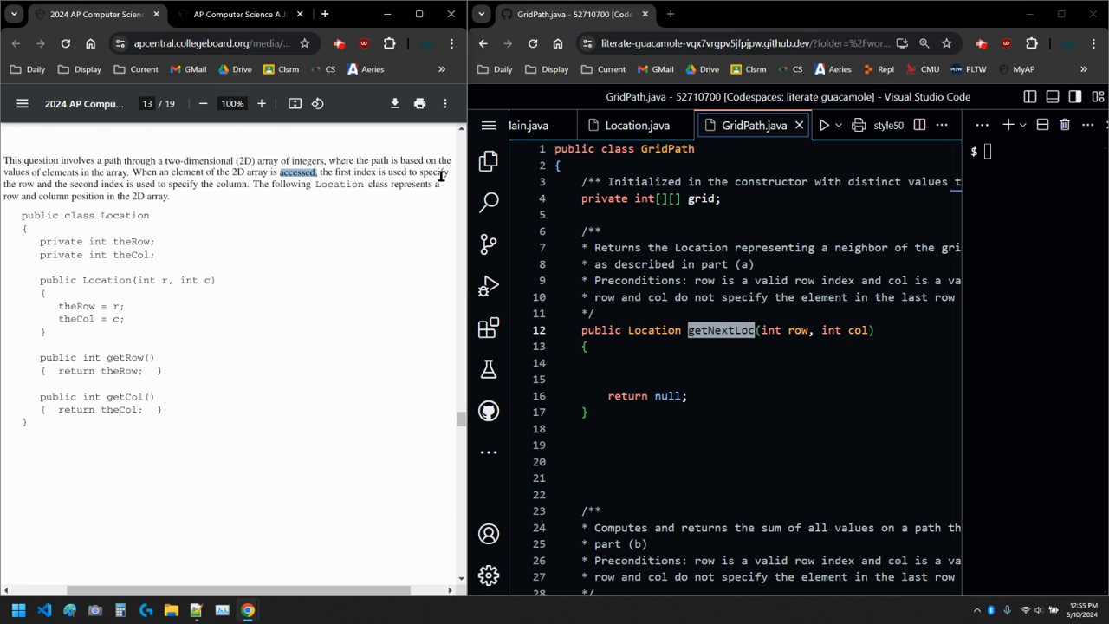
mouse_move(120, 185)
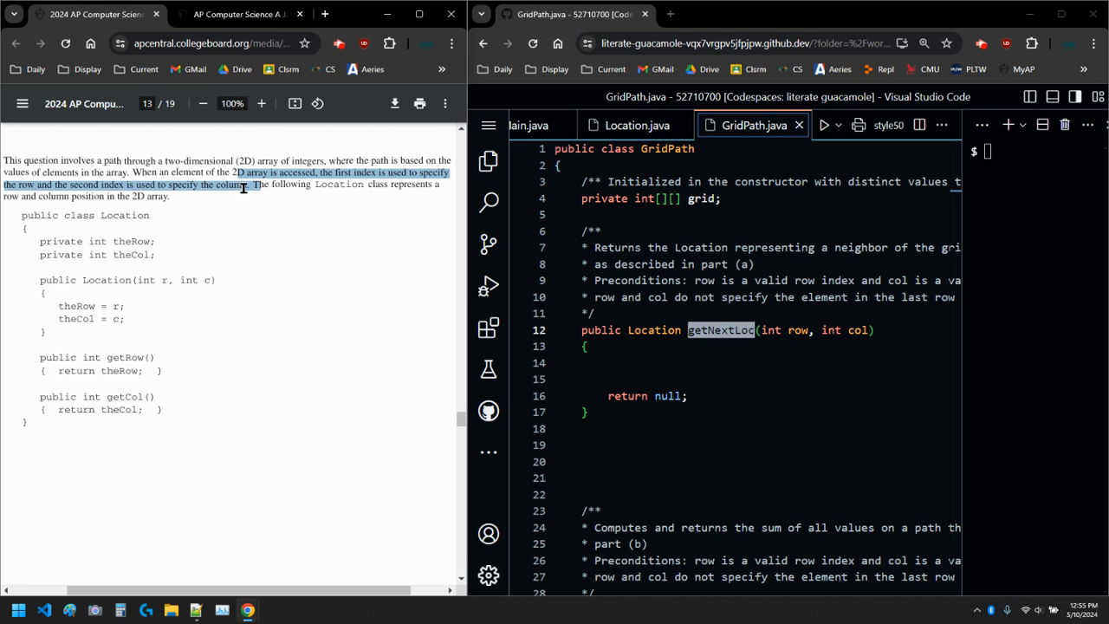
left_click(236, 172)
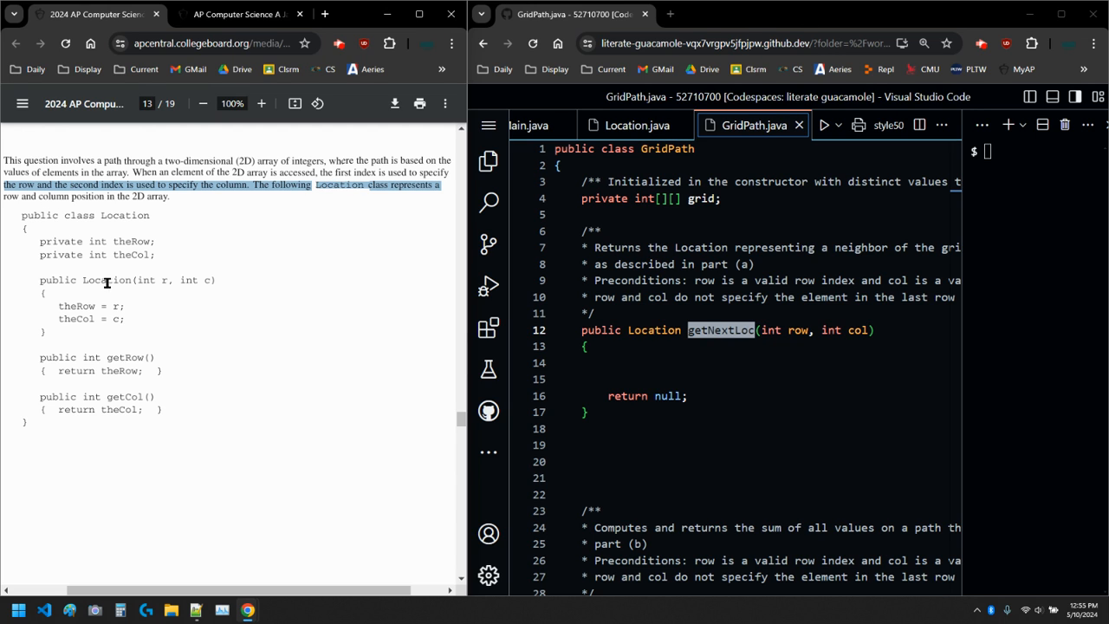
left_click(191, 356)
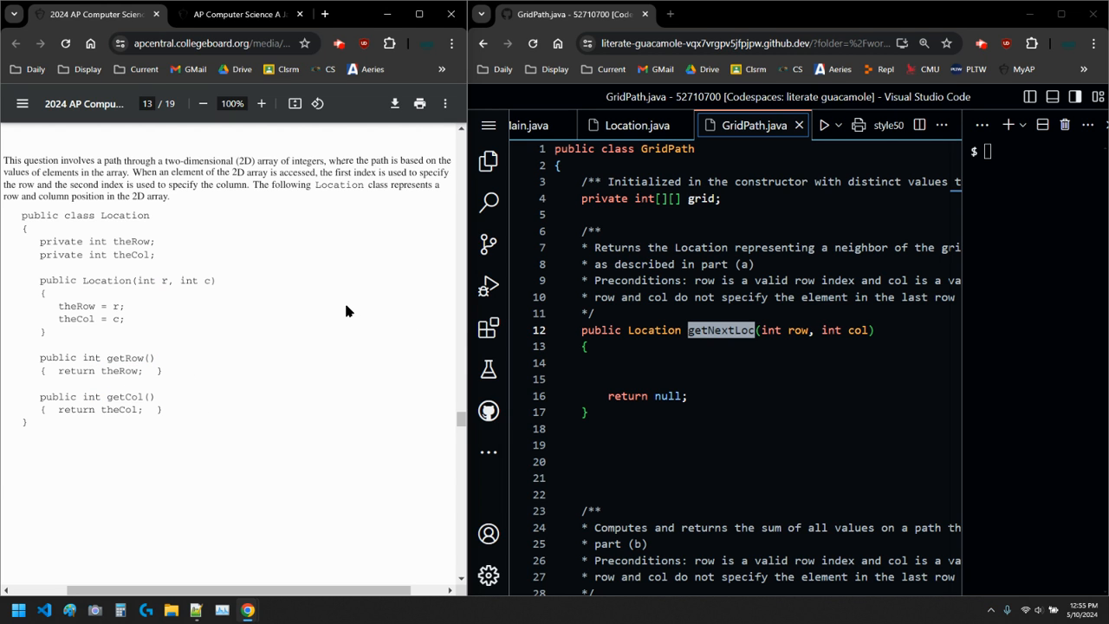
left_click(261, 103)
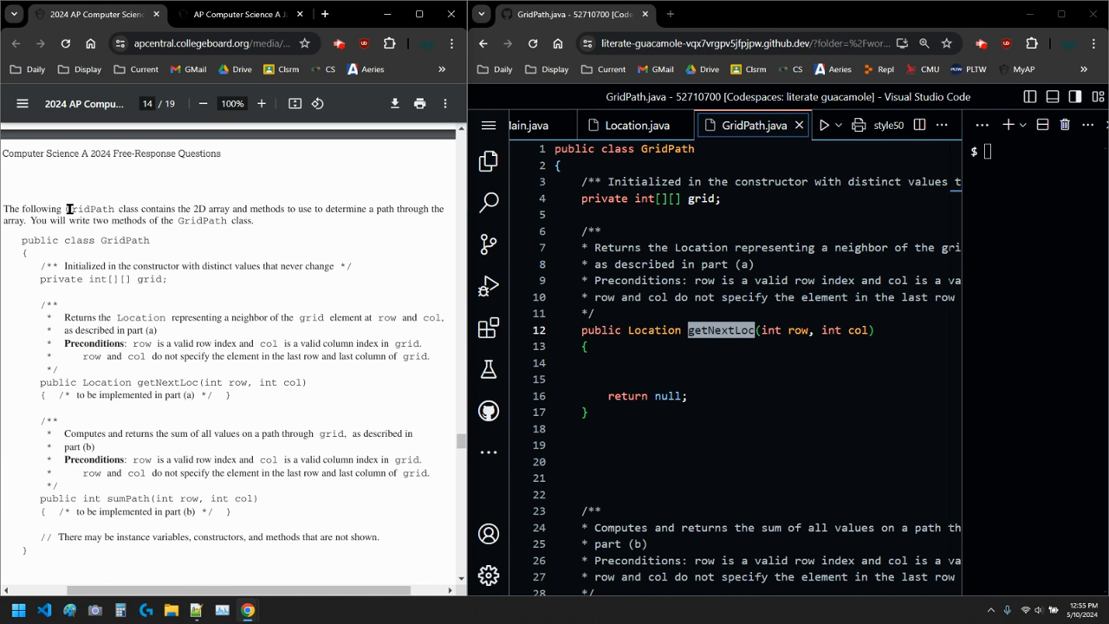
double_click(88, 208)
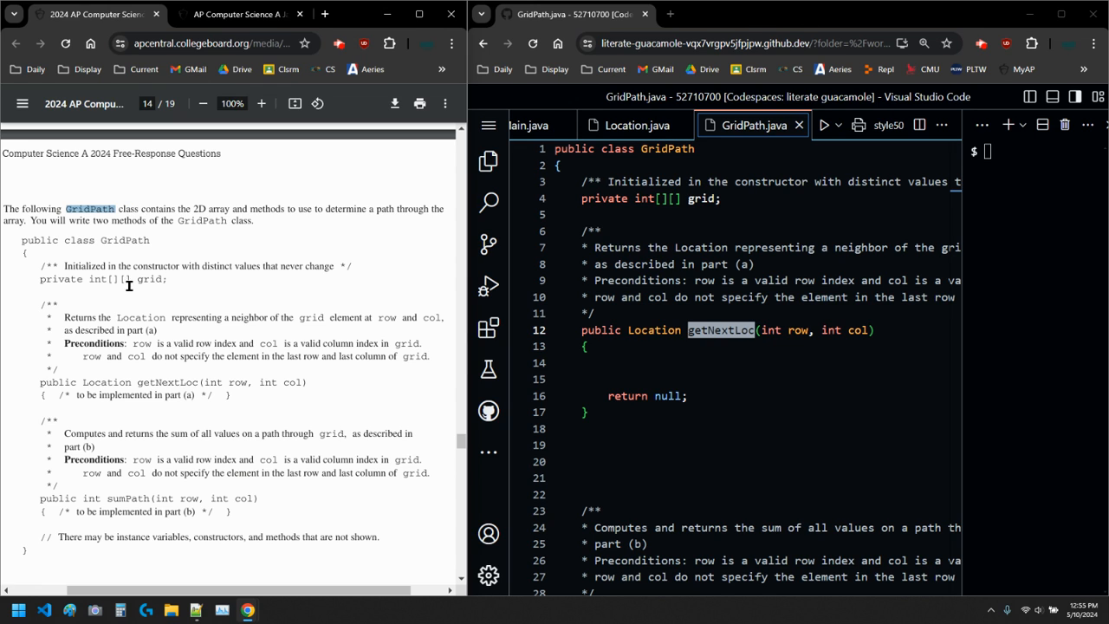
double_click(149, 279)
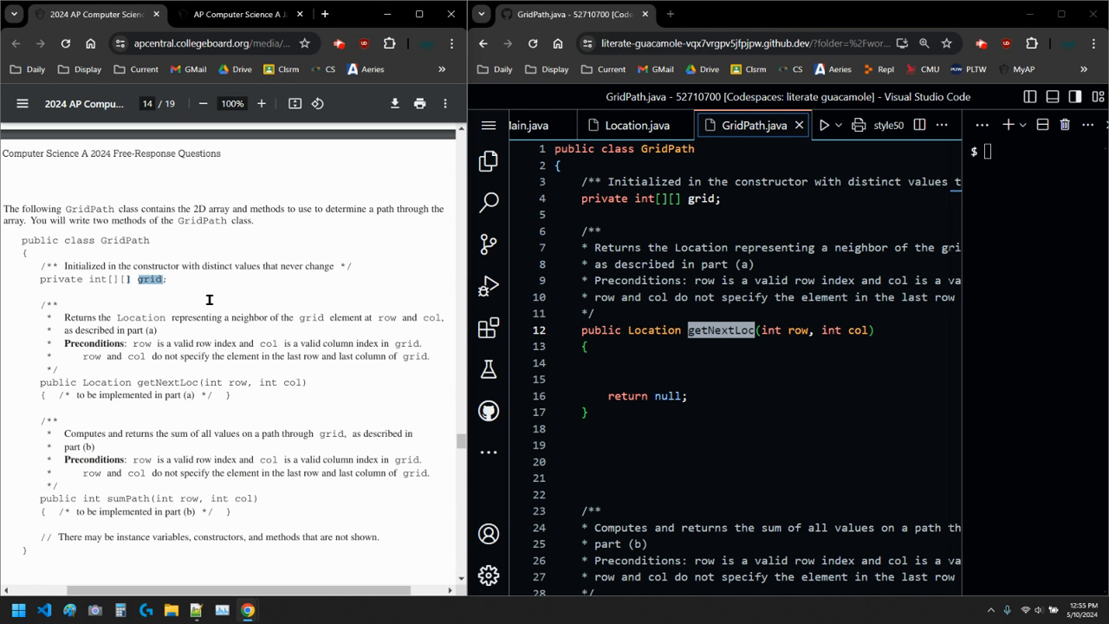
mouse_move(358, 208)
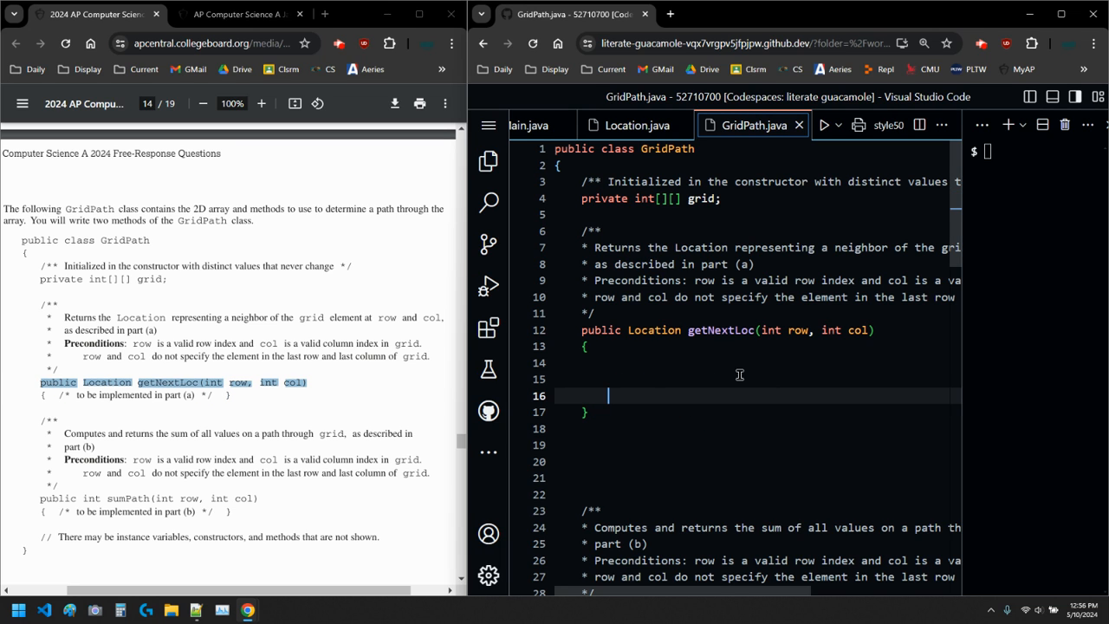
Step: Delete getNextLoc's 'return null;' placeholder, leaving blank lines in the method body
key("Backspace")
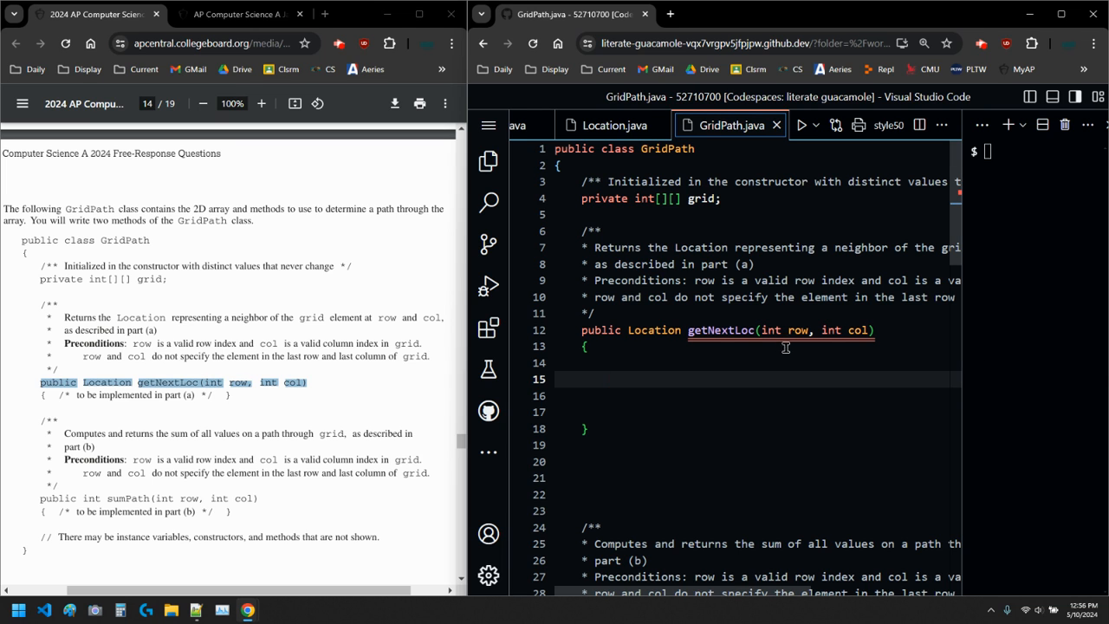
scroll("down", 3)
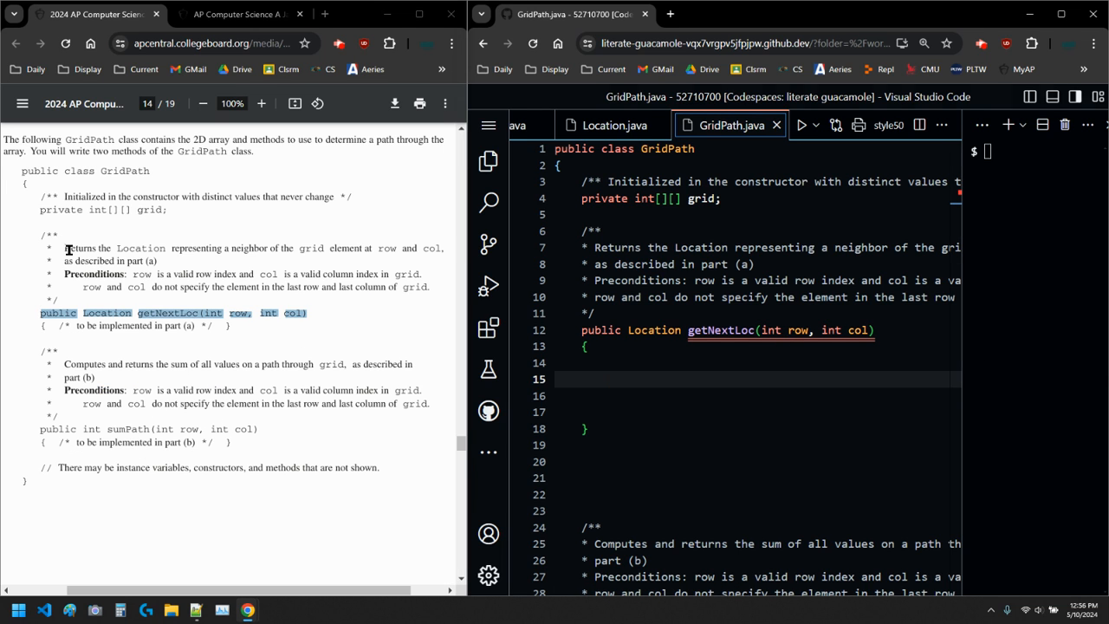
Step: Highlight getNextLoc's precondition phrases on valid row index, excluded cell, and last row/column
left_click_drag(67, 248, 434, 248)
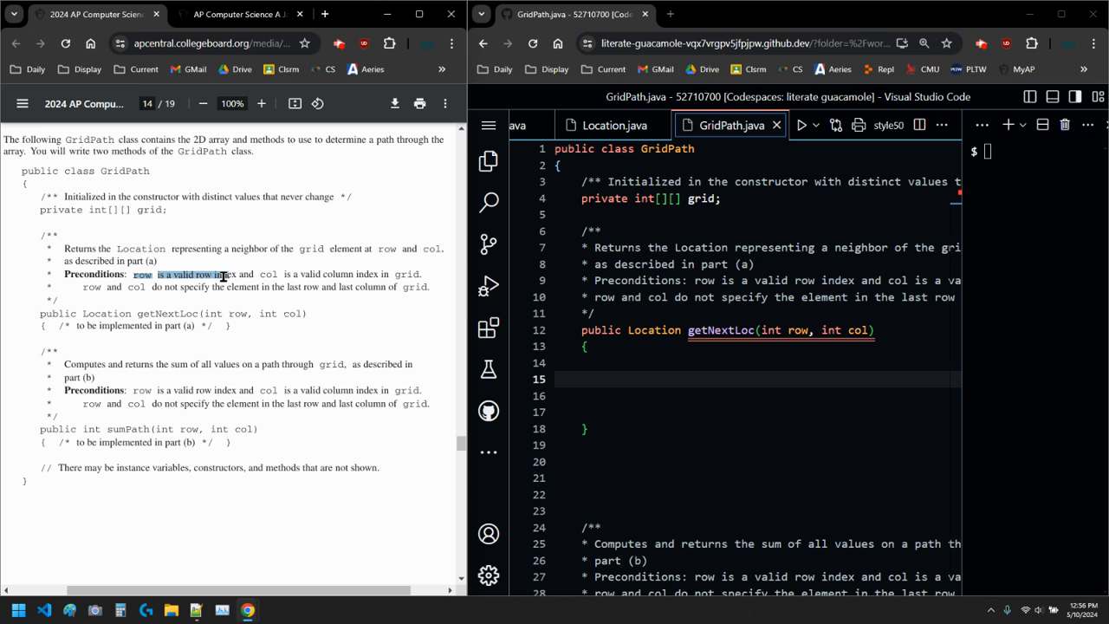
left_click_drag(221, 274, 372, 279)
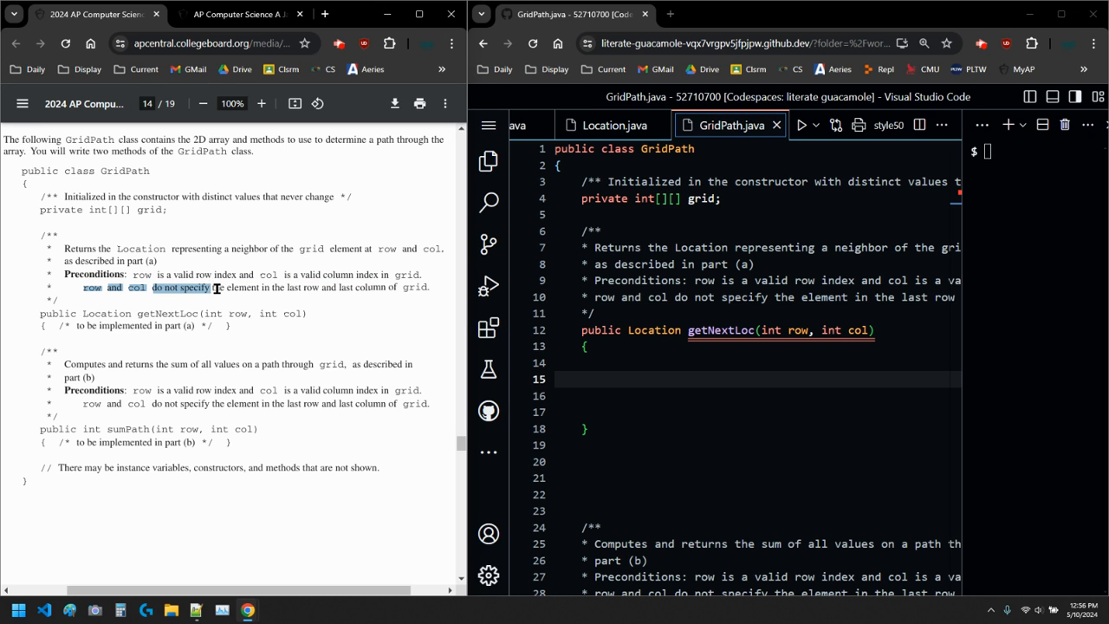
left_click_drag(208, 286, 386, 287)
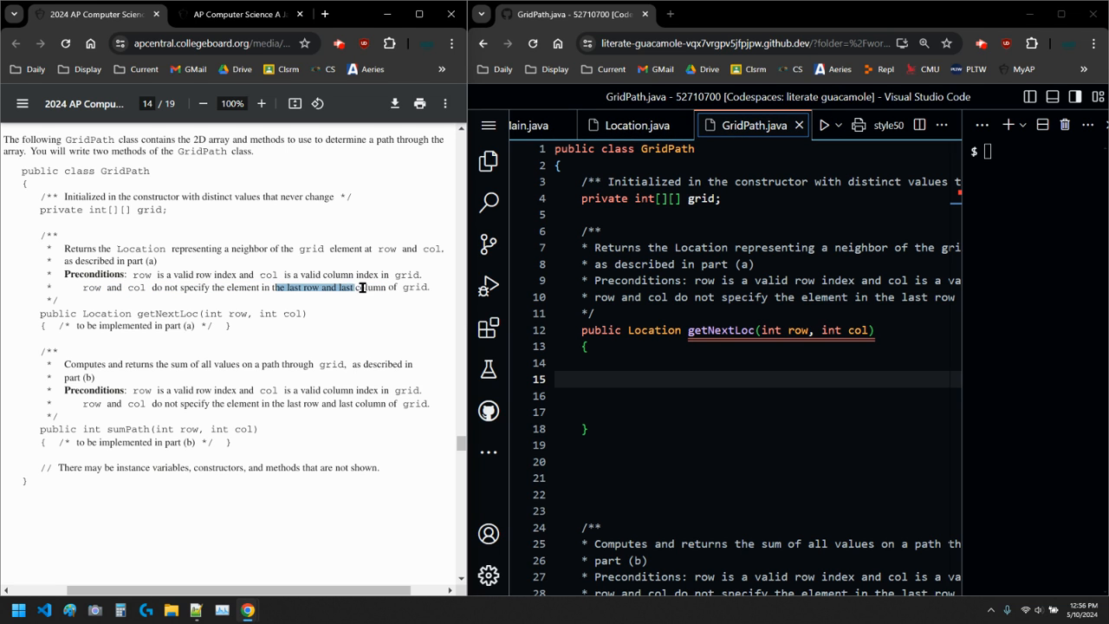
scroll("down", 3)
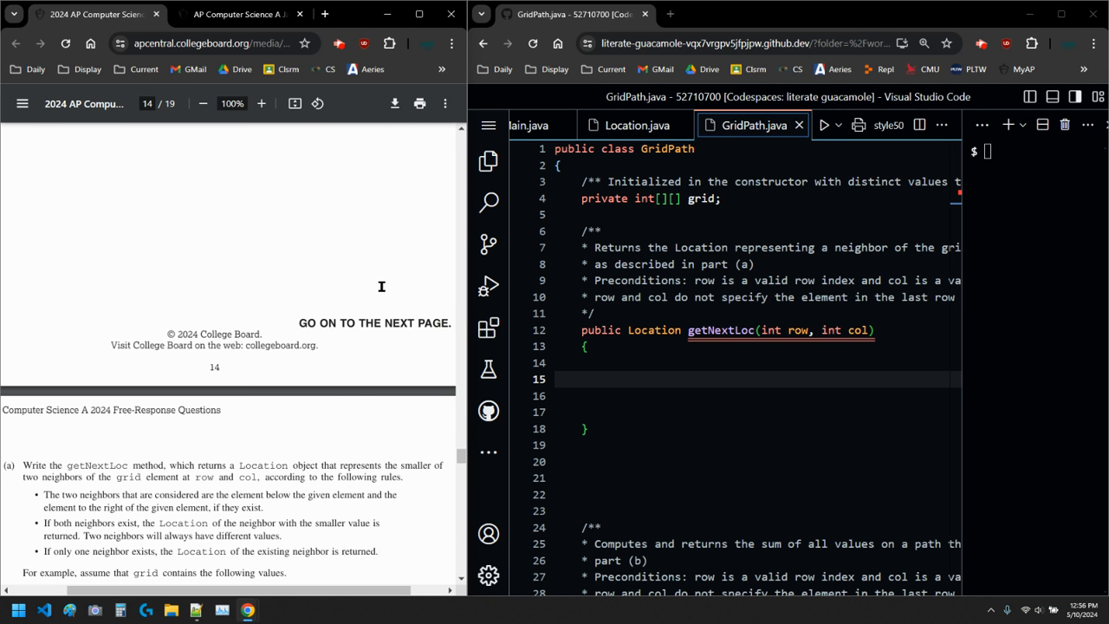
Step: Scroll to page 15 showing the sample 5×5 grid and Method Call table
scroll("down", 3)
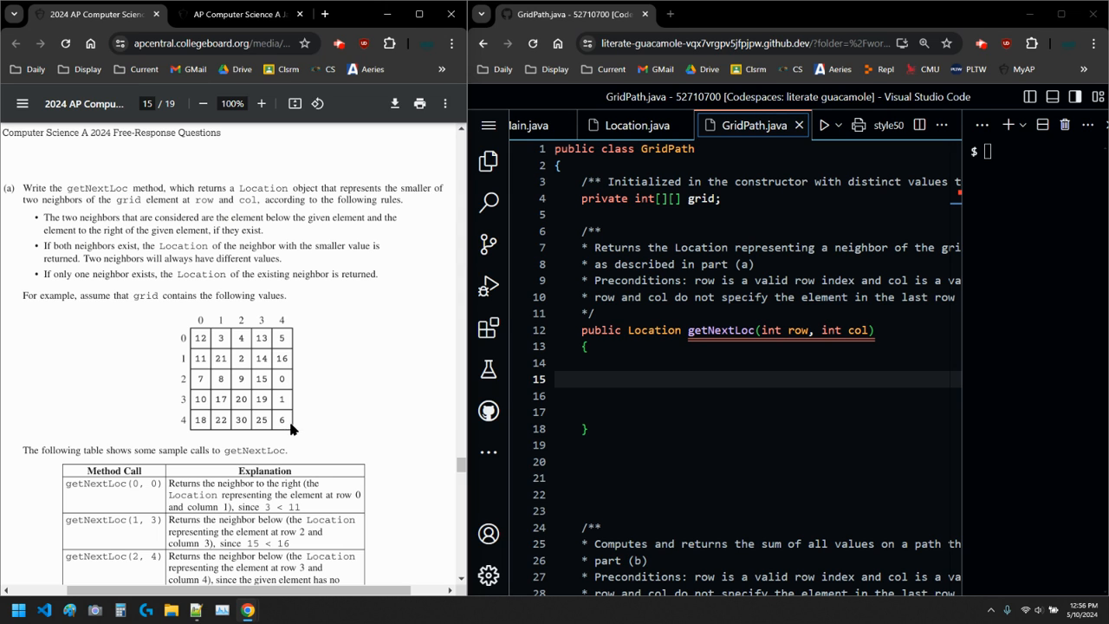
mouse_move(292, 426)
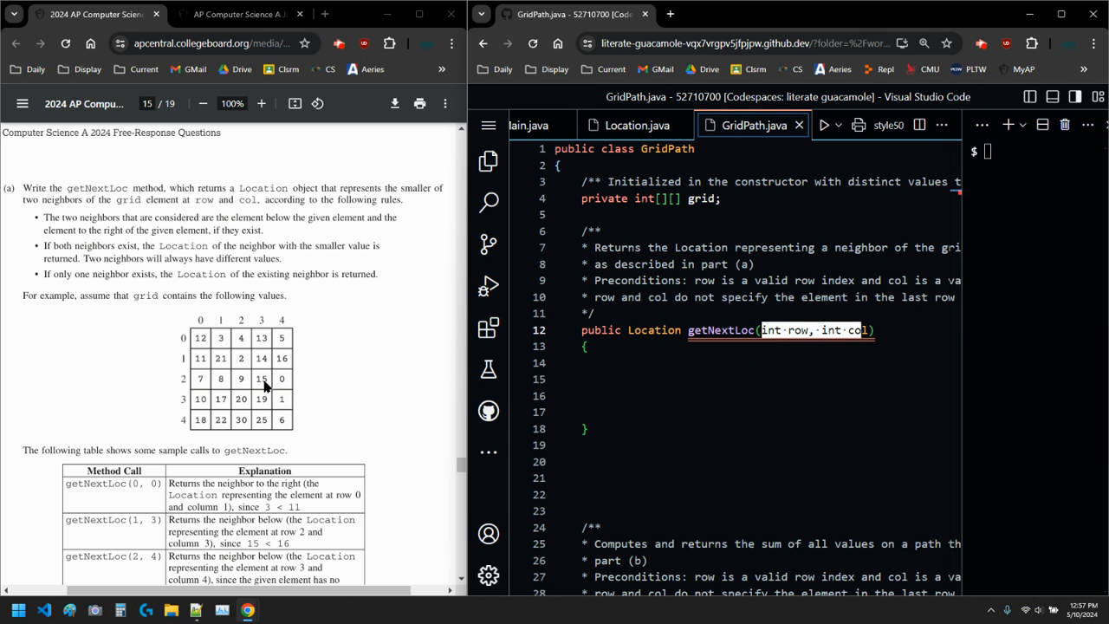
scroll("down", 3)
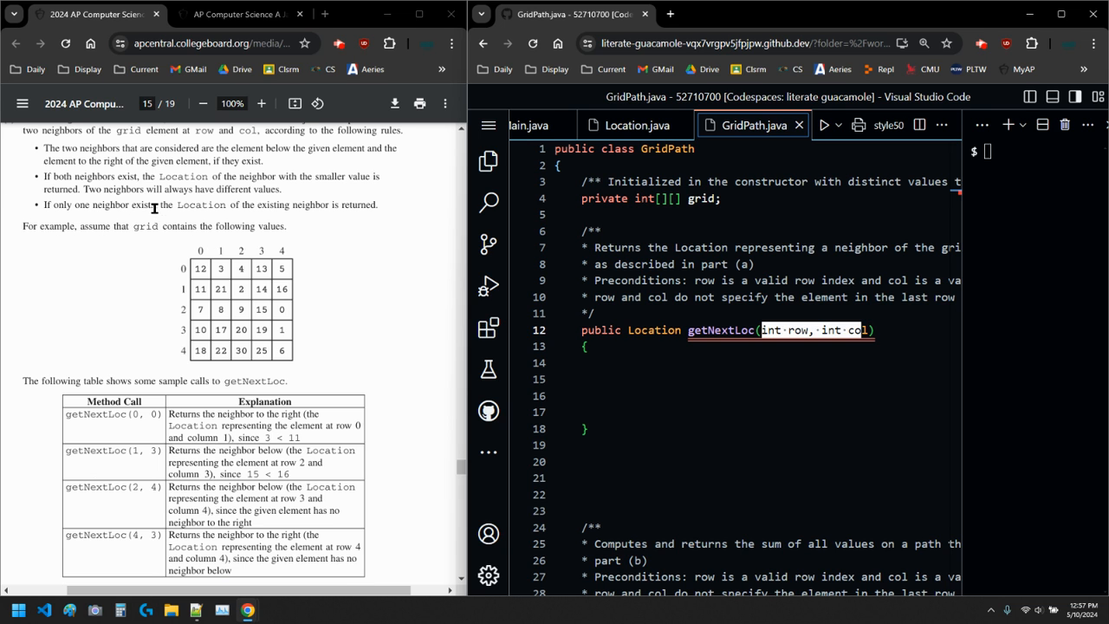
scroll("up", 3)
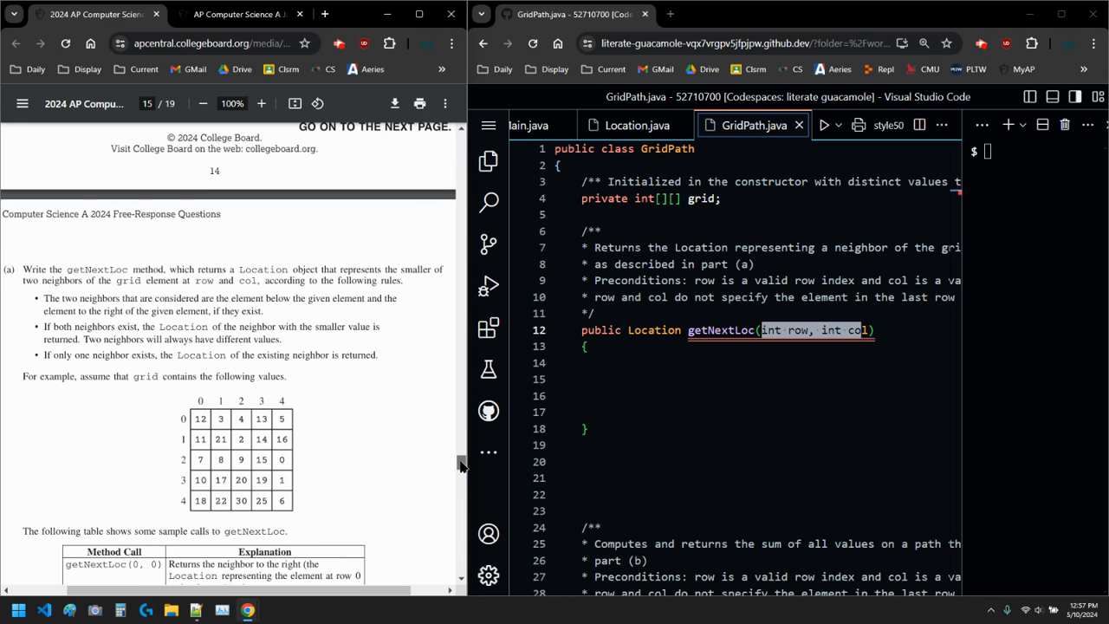
scroll("down", 3)
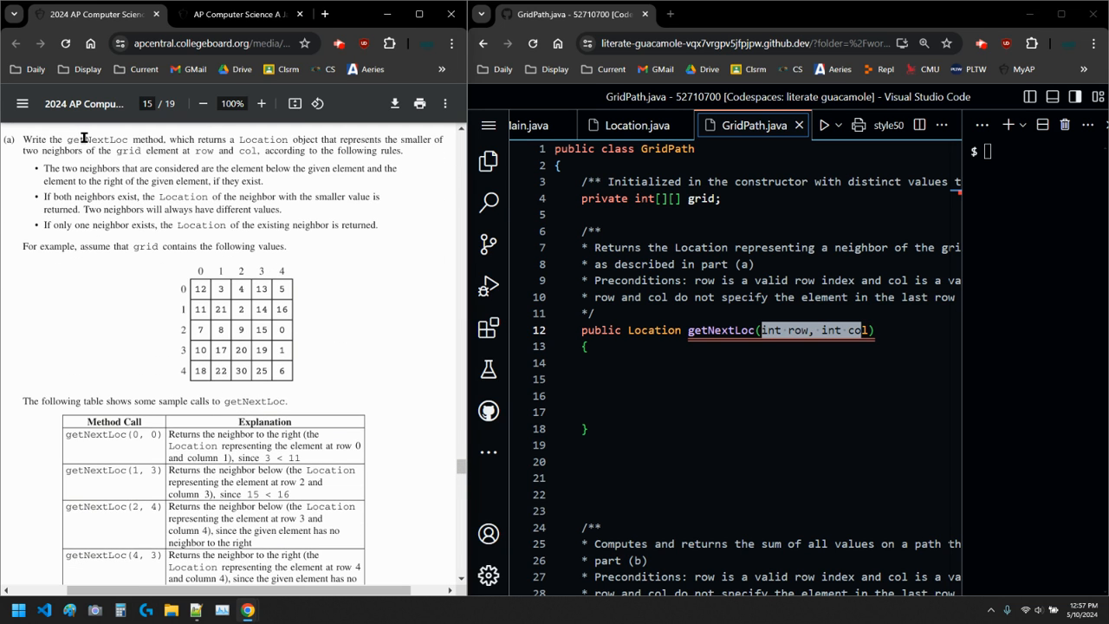
double_click(263, 138)
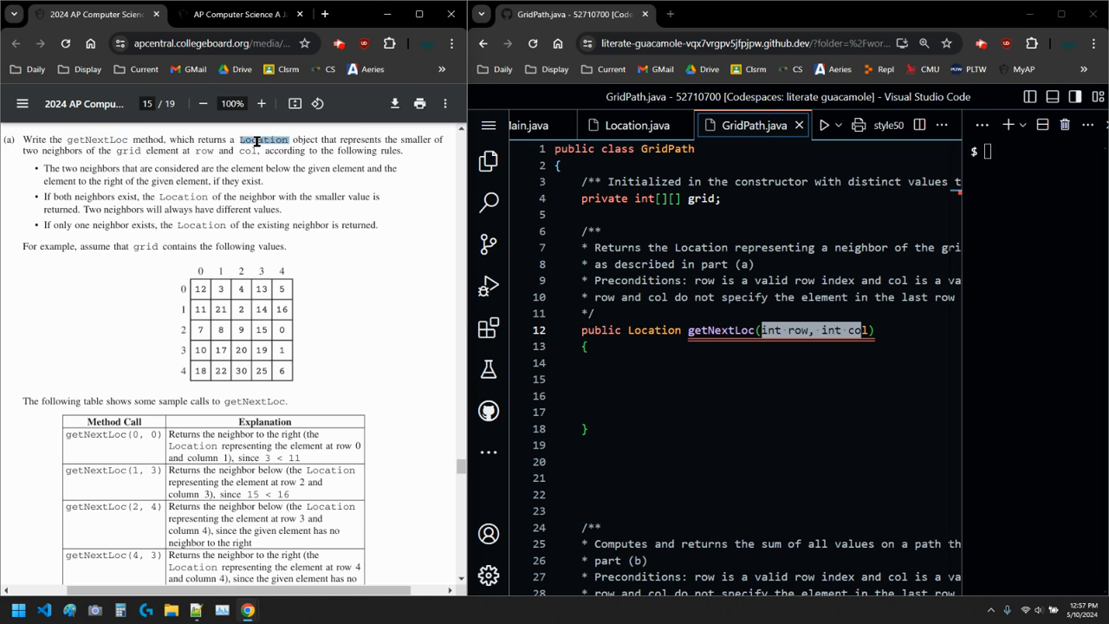
mouse_move(325, 143)
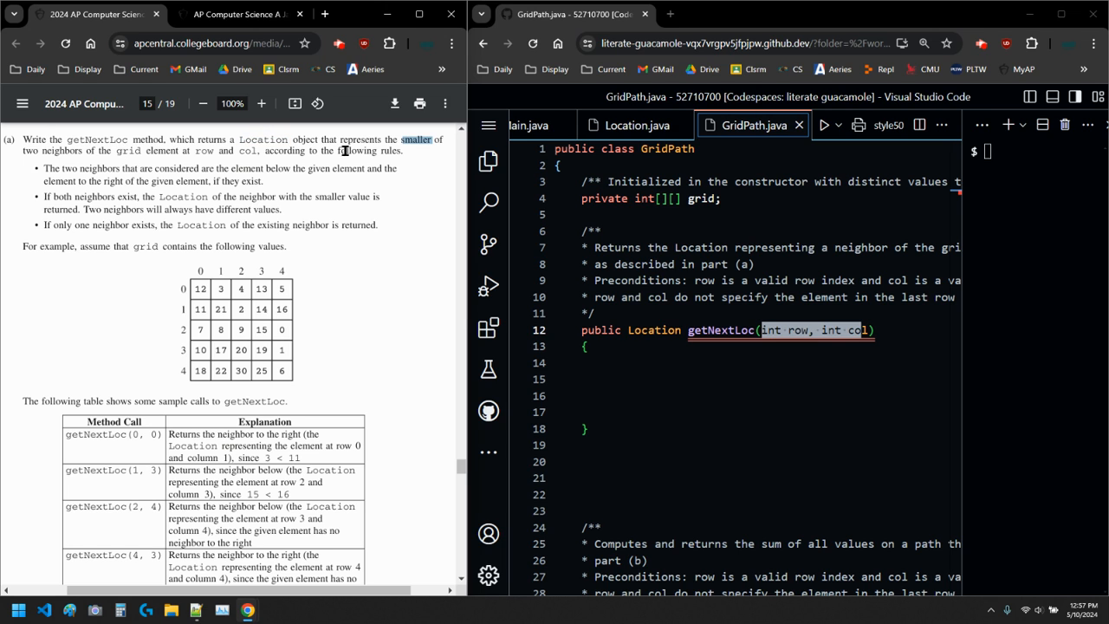
mouse_move(66, 169)
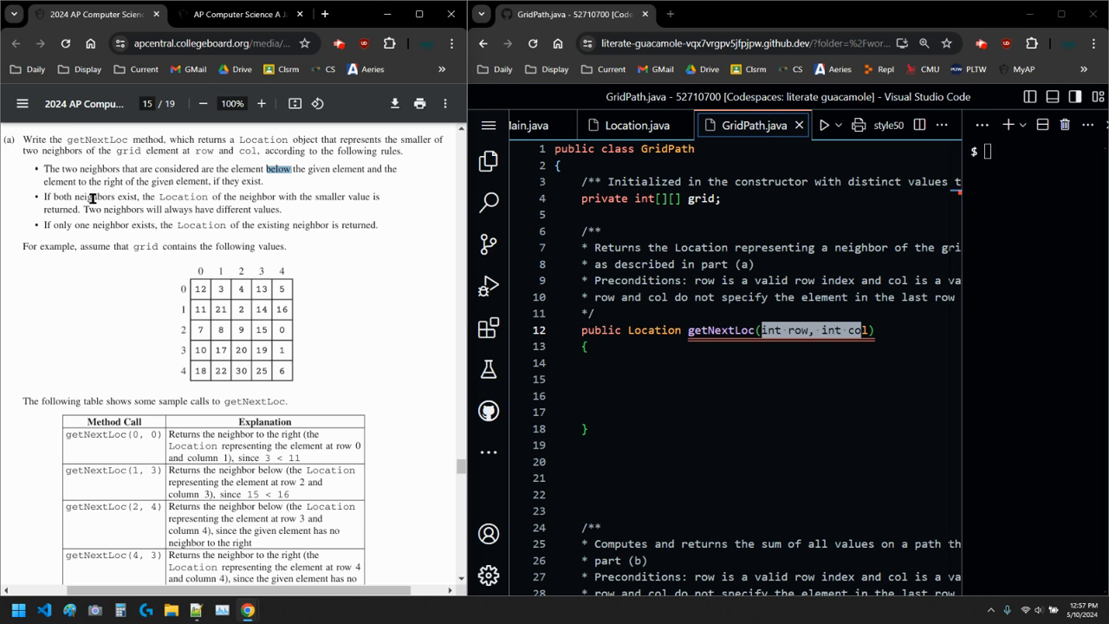
double_click(111, 181)
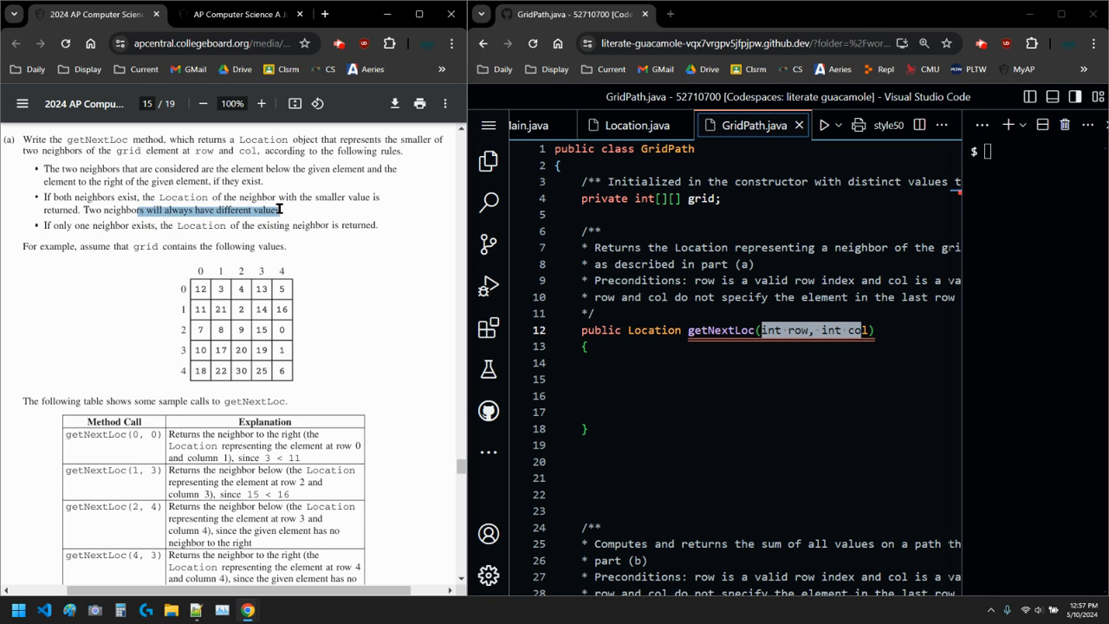
mouse_move(261, 236)
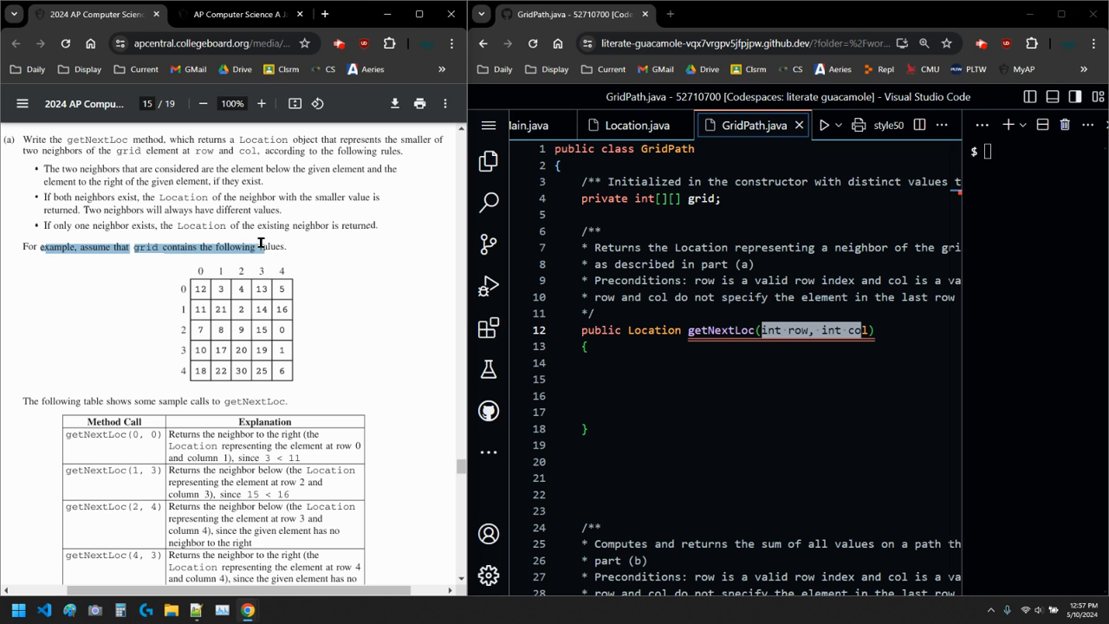
left_click(290, 400)
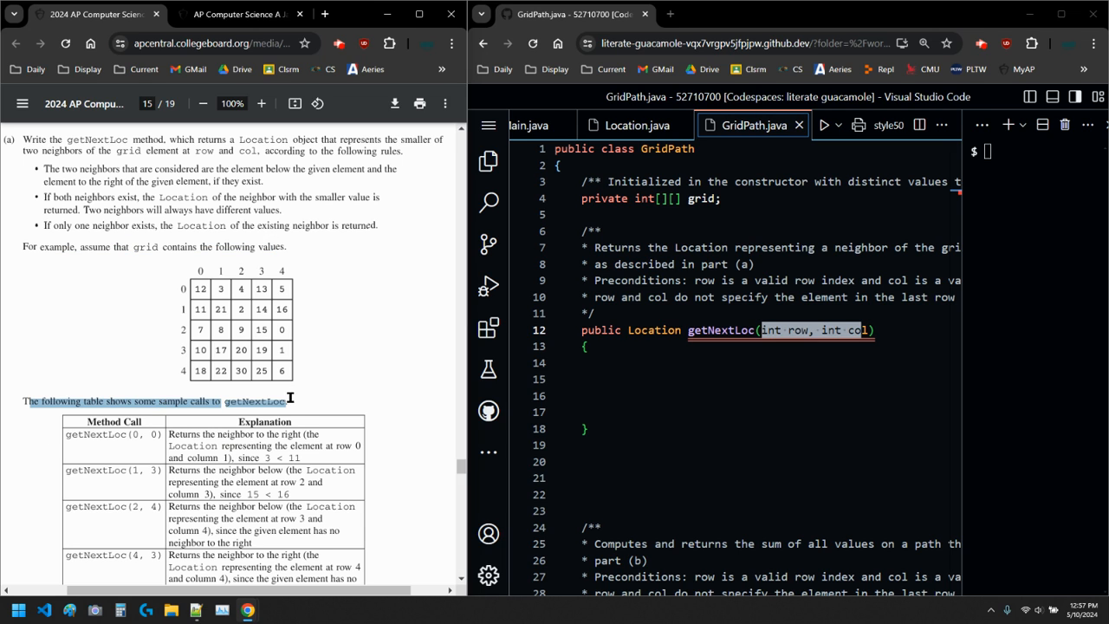
Step: Scroll past the four sample getNextLoc calls to the row 4, column 4 note
scroll("down", 3)
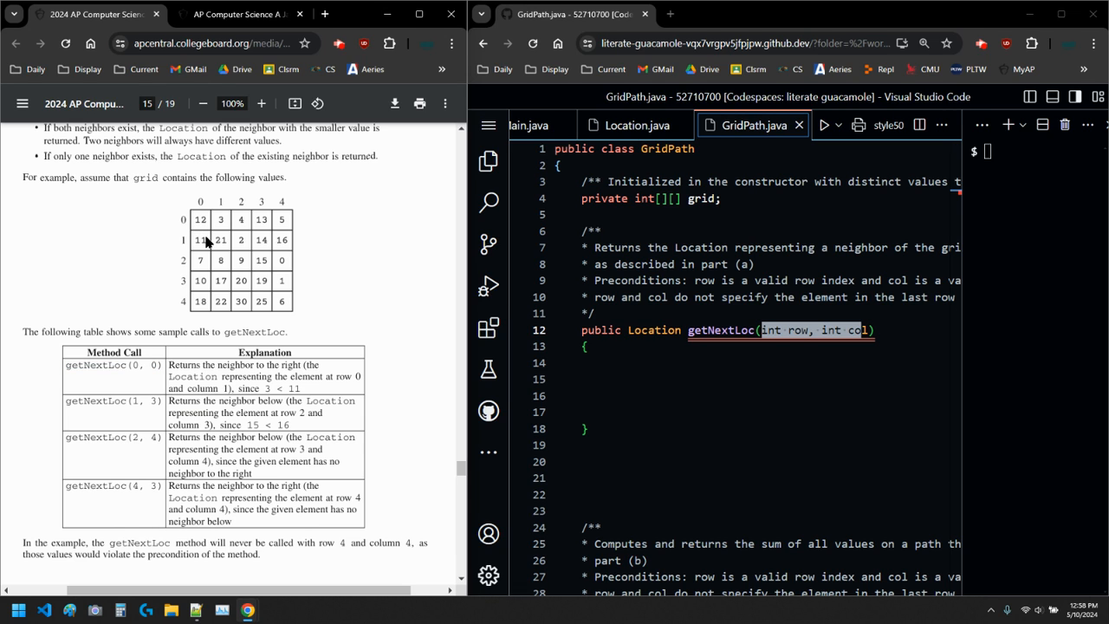
mouse_move(222, 229)
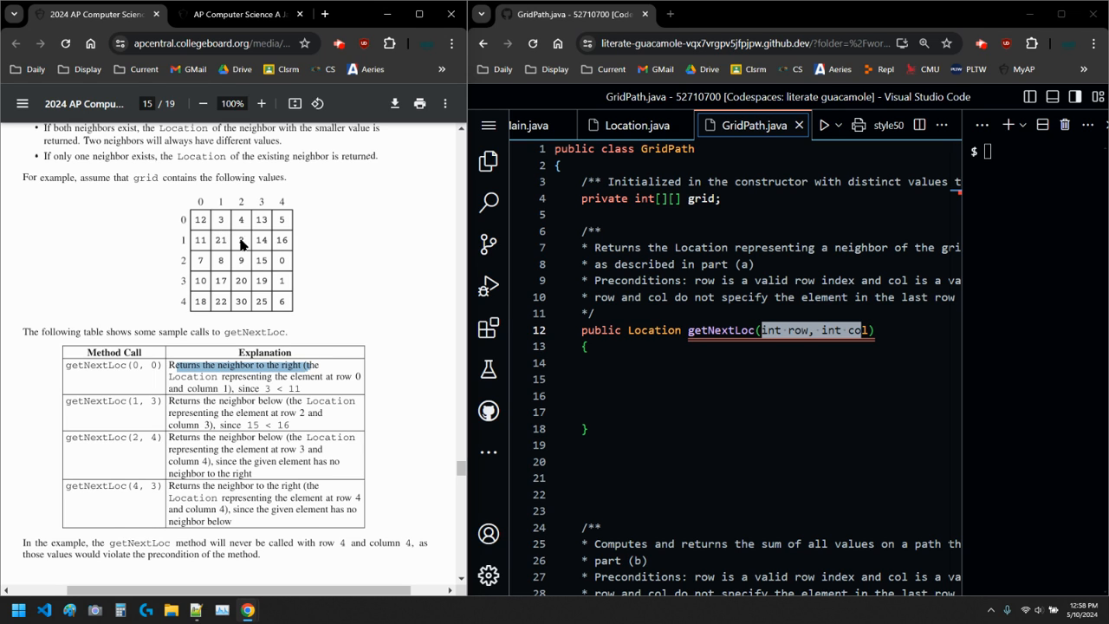
mouse_move(223, 227)
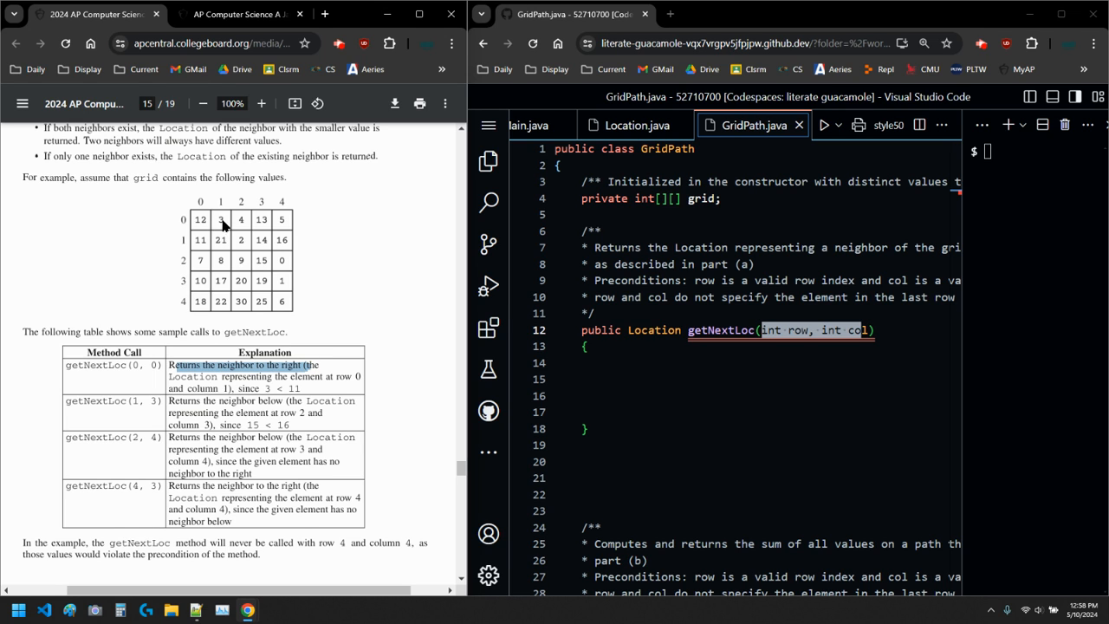
mouse_move(200, 240)
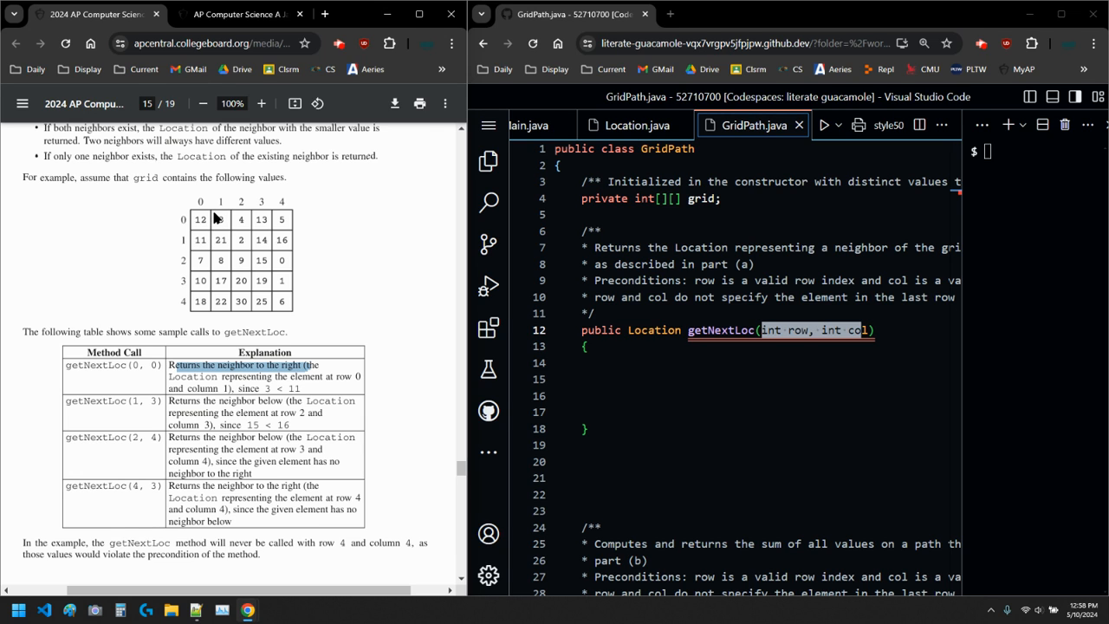
mouse_move(229, 388)
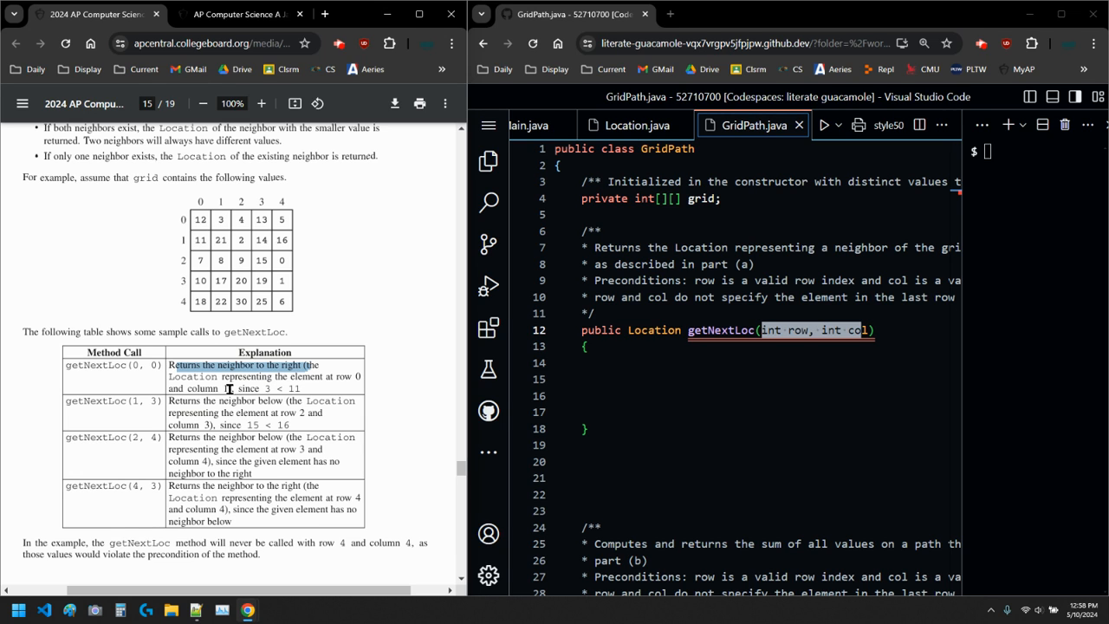
mouse_move(173, 220)
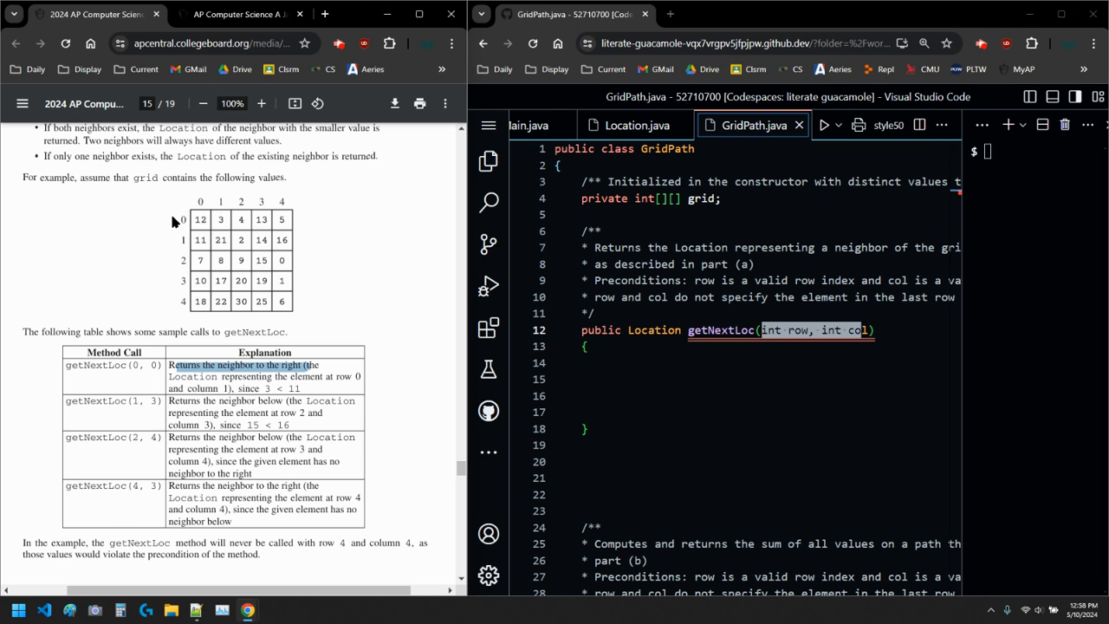
mouse_move(228, 227)
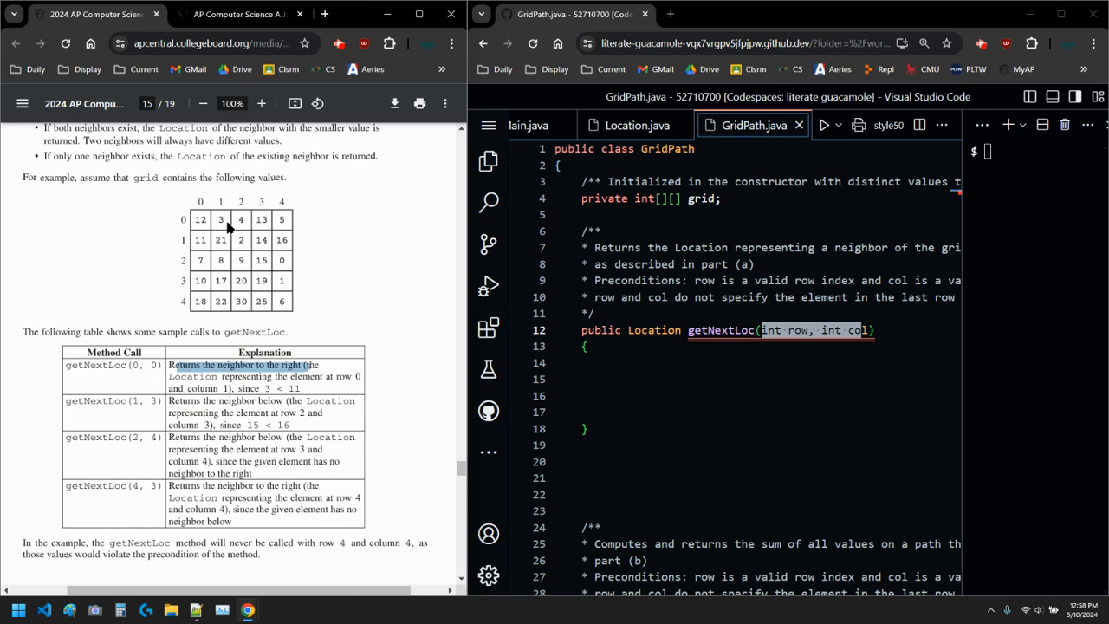
mouse_move(230, 338)
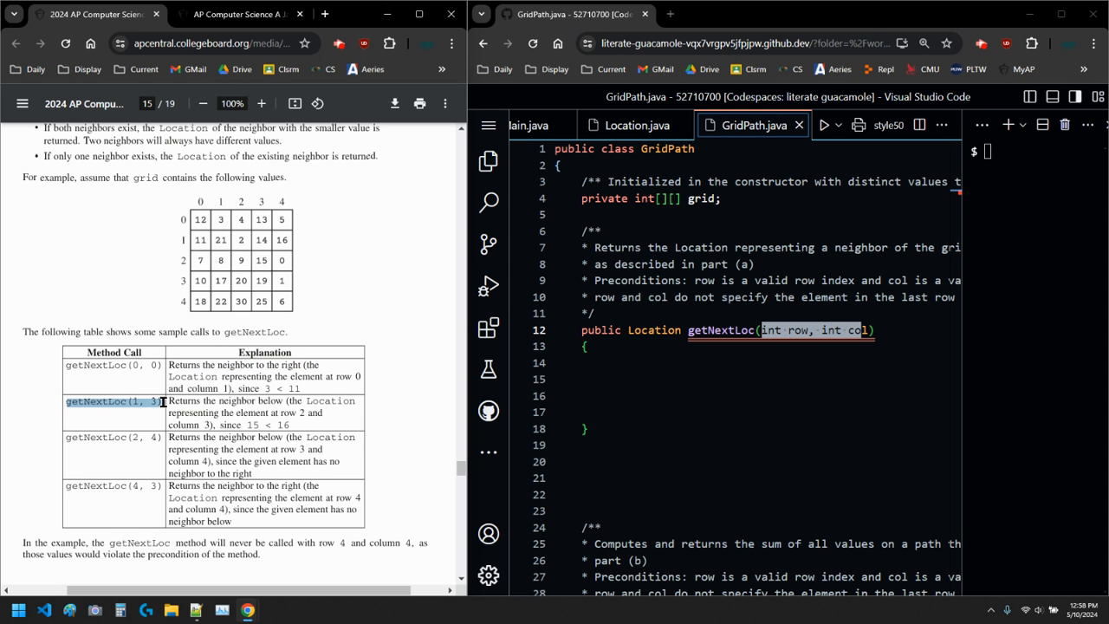
mouse_move(208, 240)
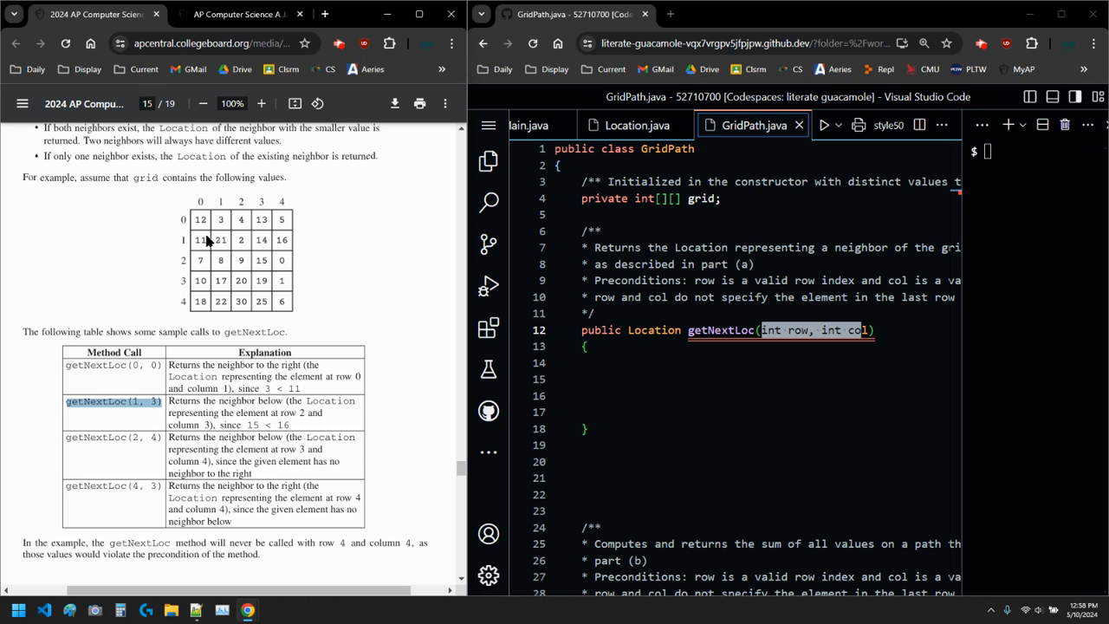
mouse_move(265, 244)
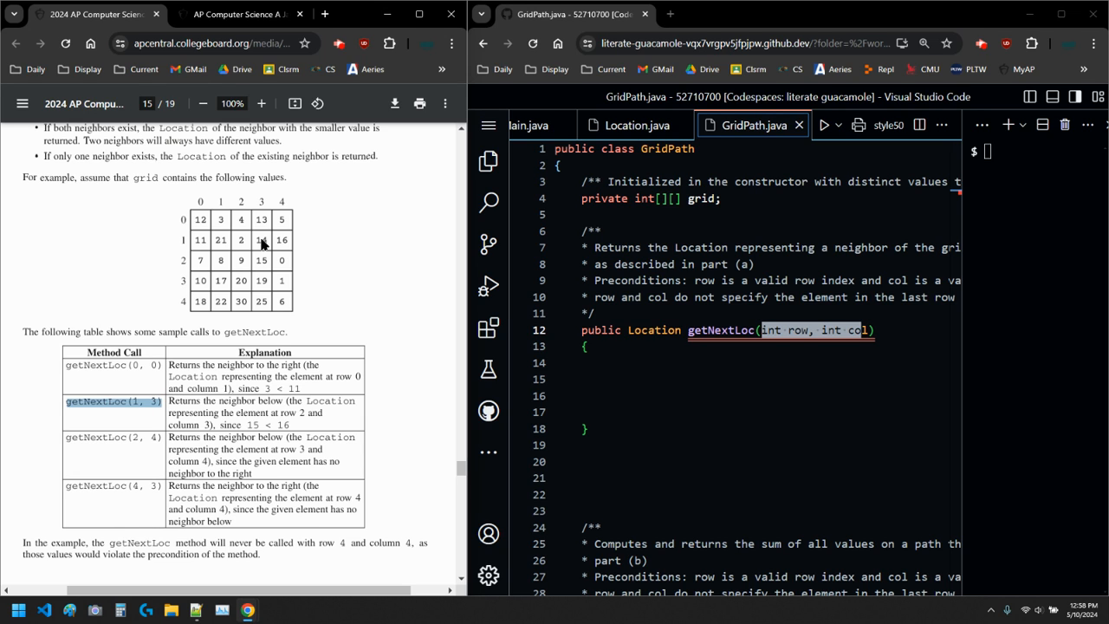
mouse_move(276, 250)
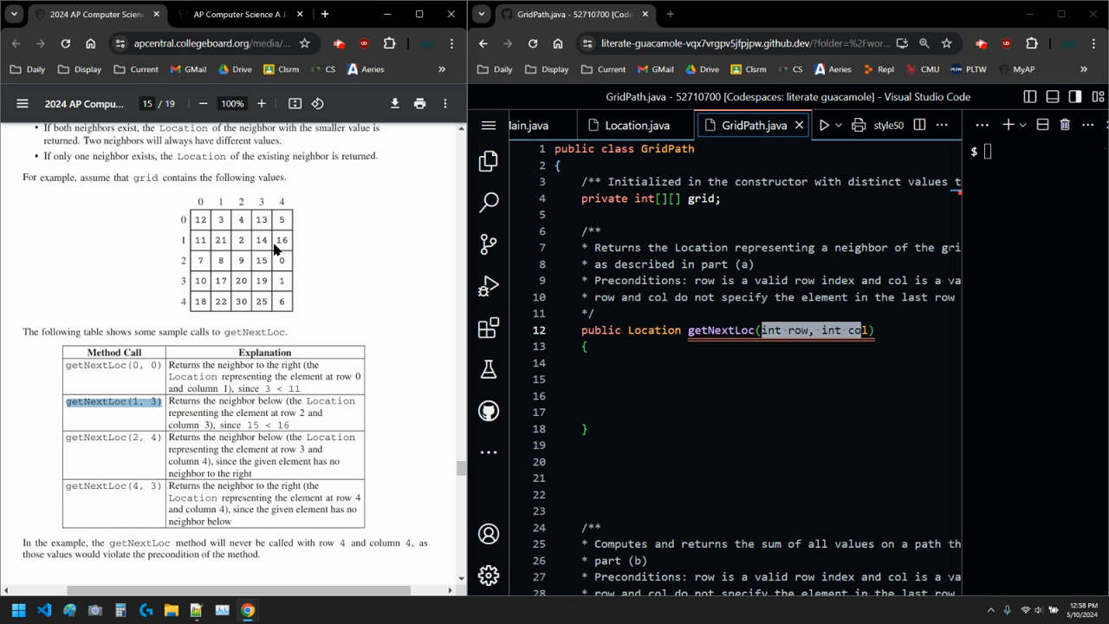
mouse_move(273, 255)
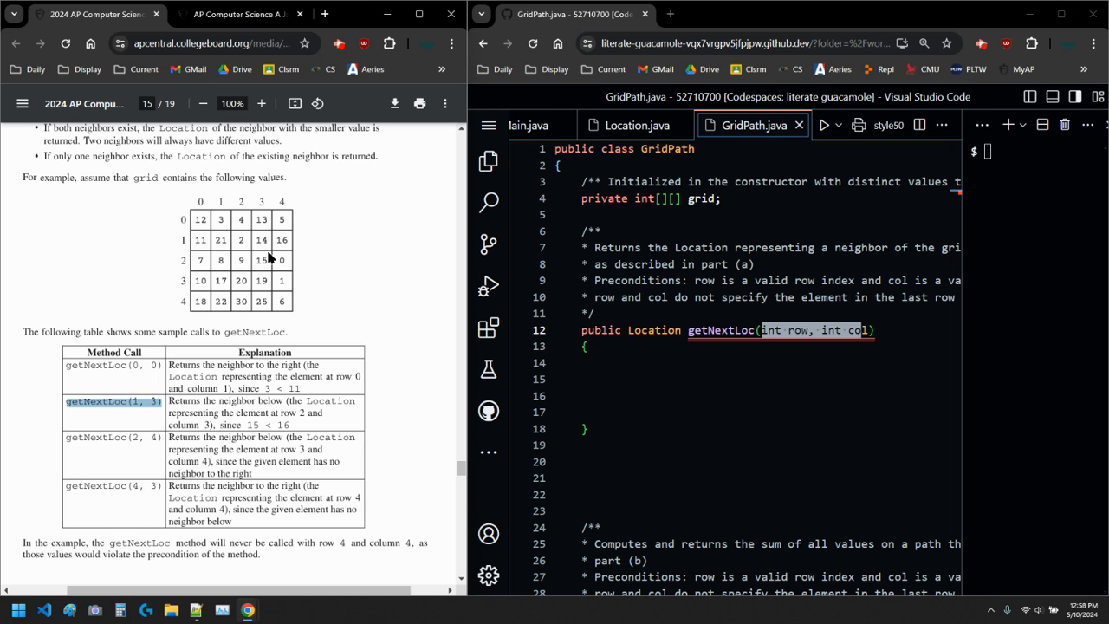
mouse_move(288, 433)
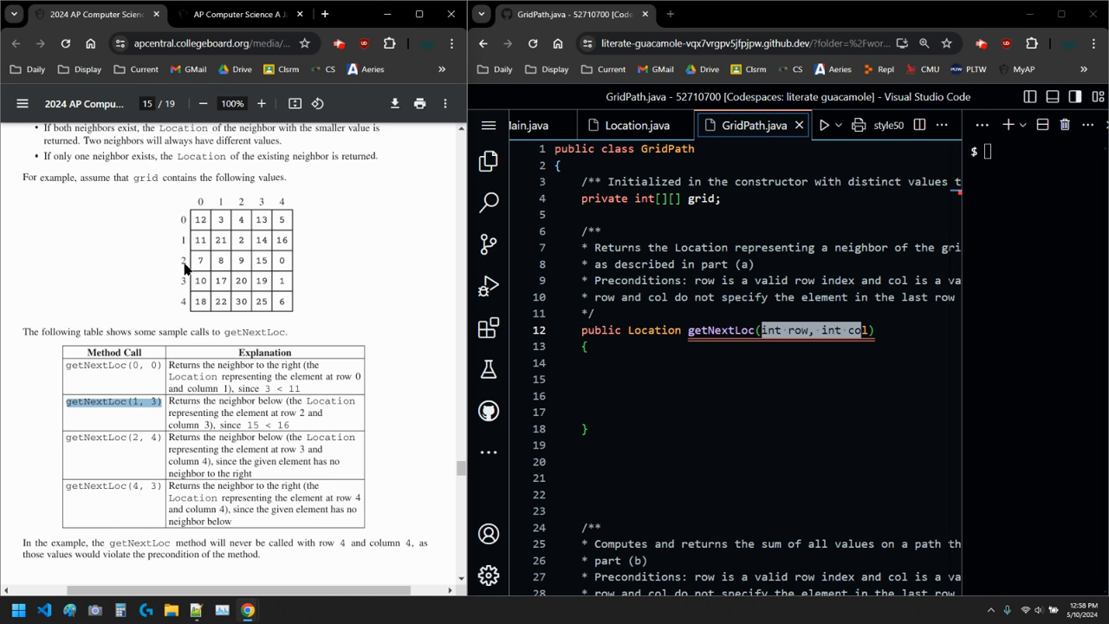
mouse_move(264, 265)
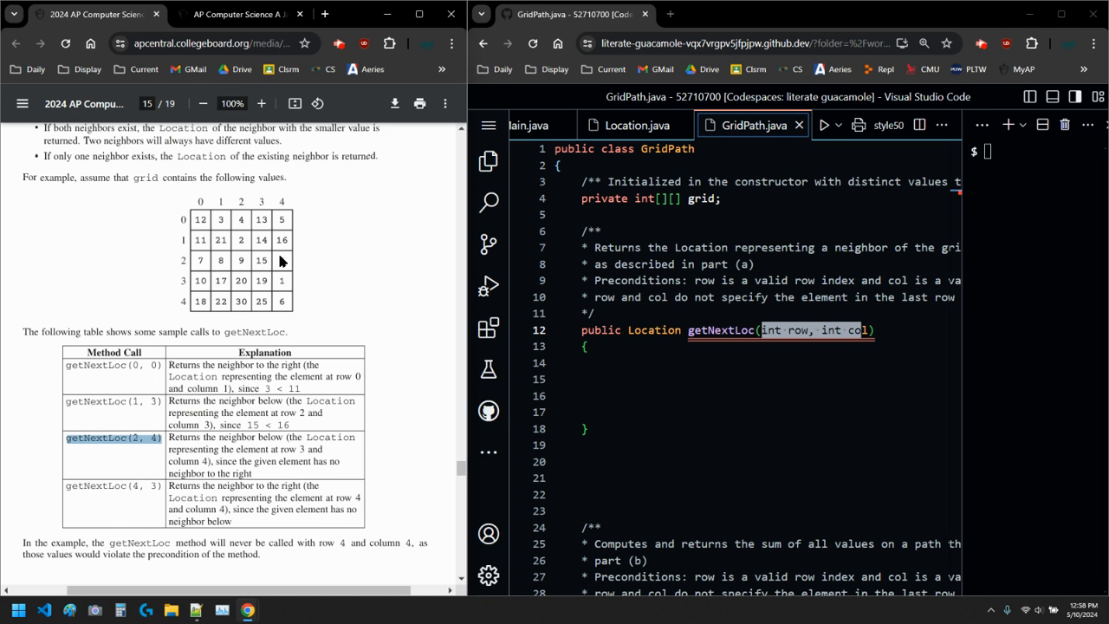
mouse_move(286, 262)
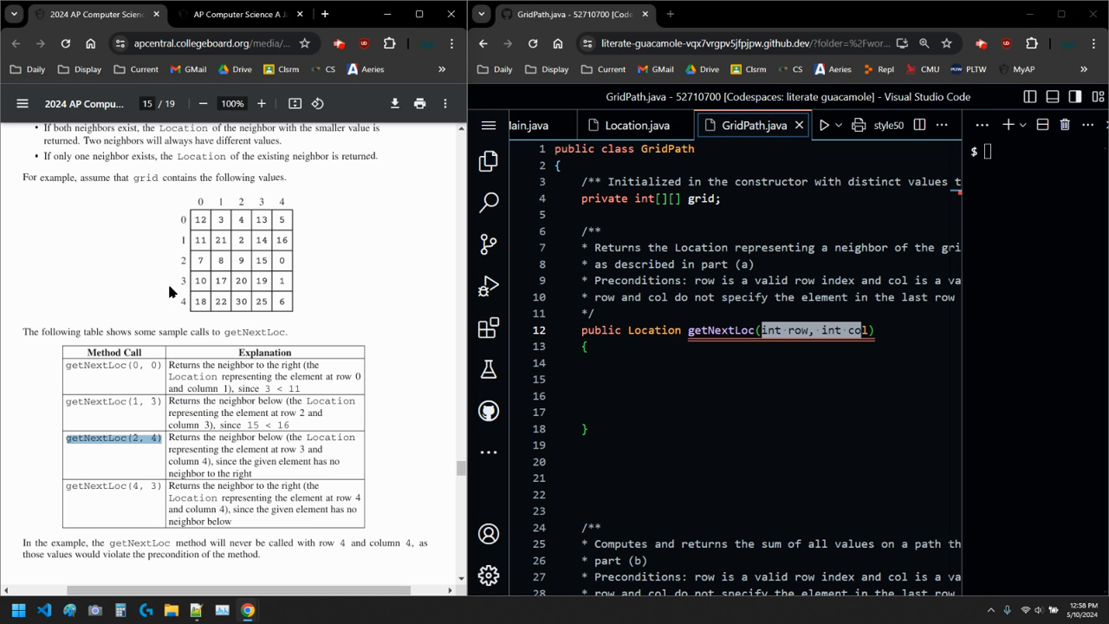
mouse_move(281, 284)
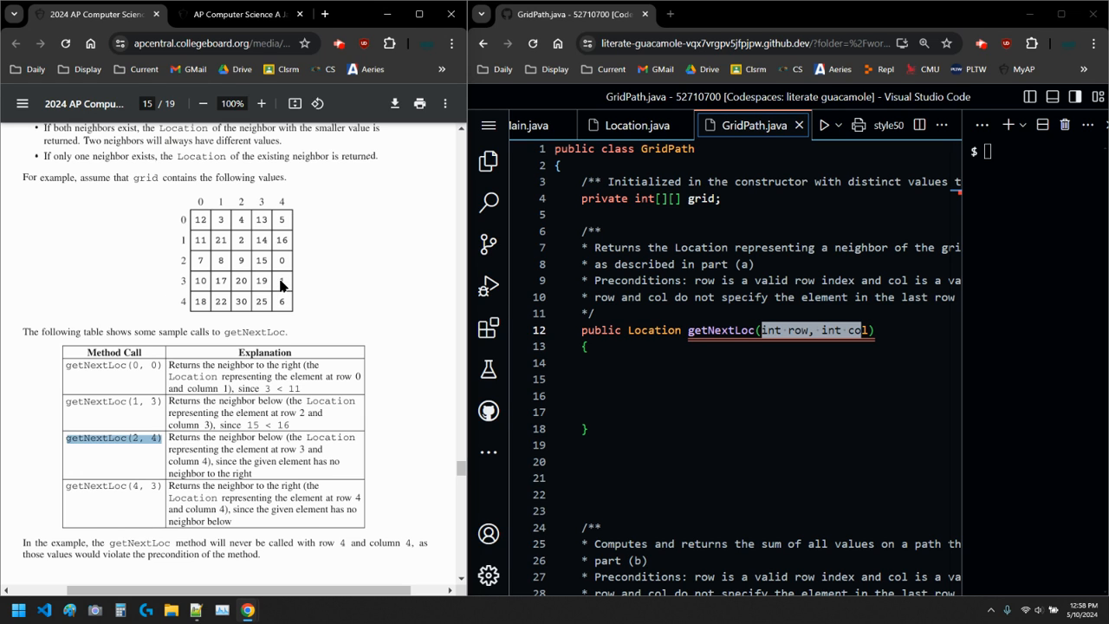
mouse_move(197, 301)
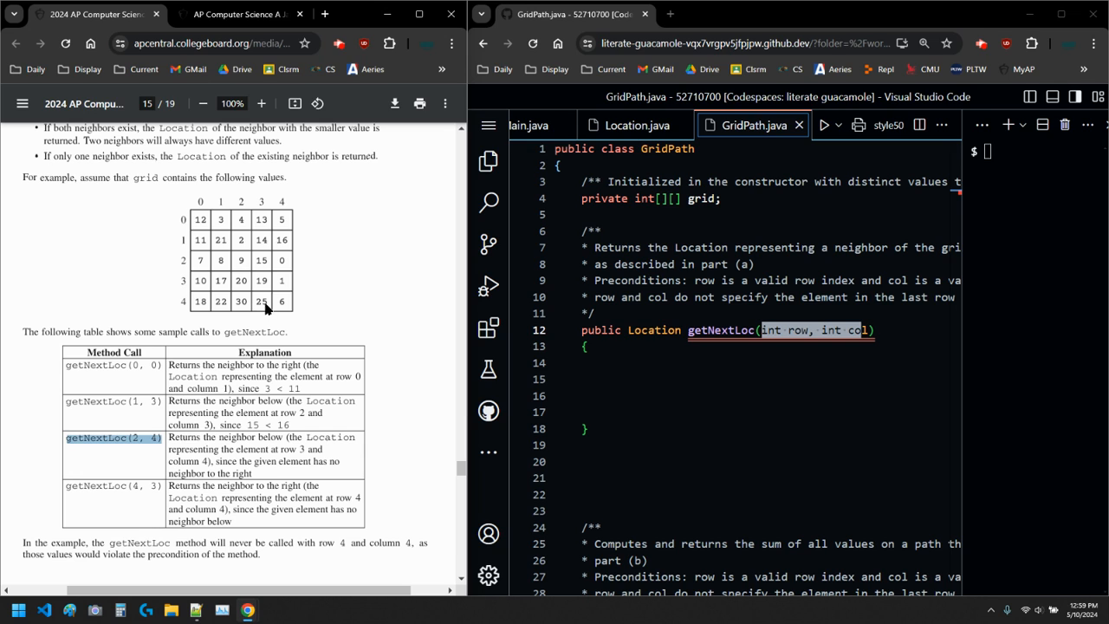
mouse_move(263, 304)
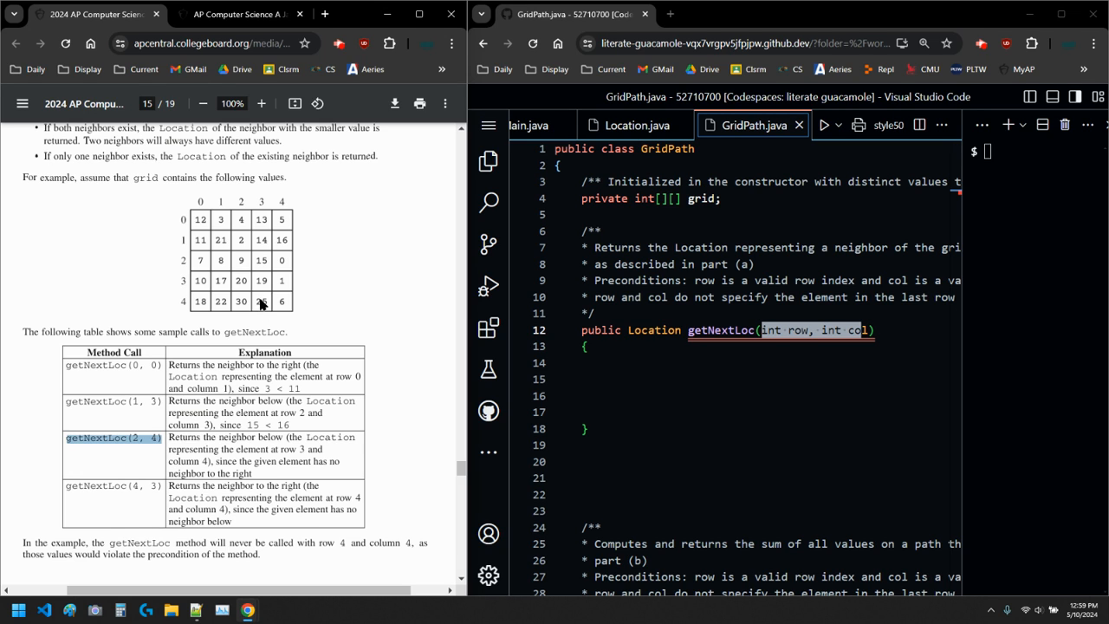
mouse_move(273, 301)
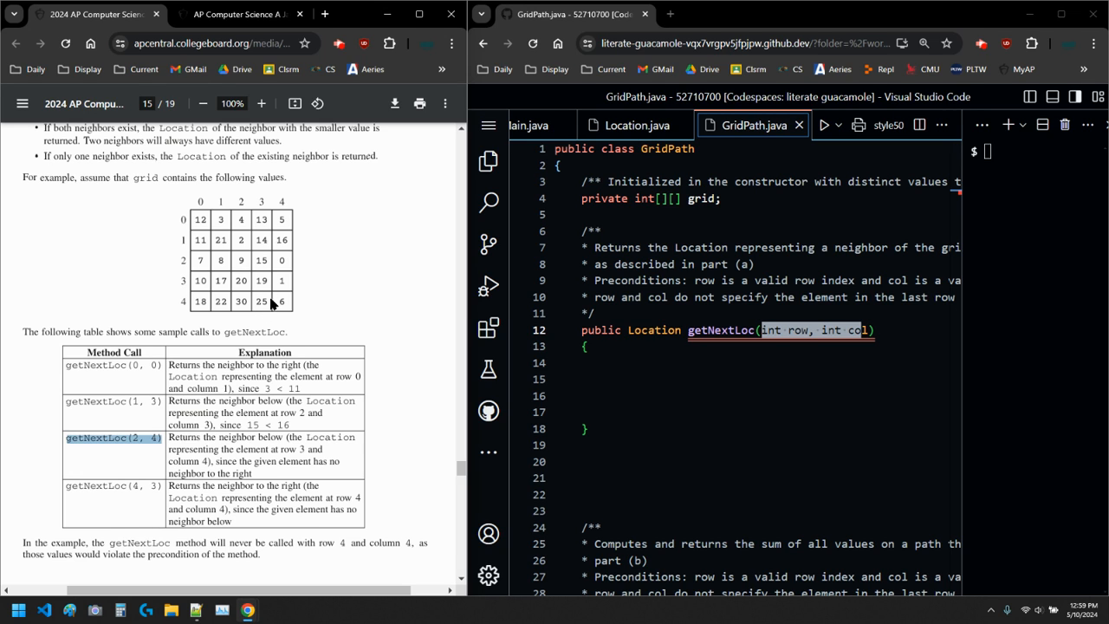
mouse_move(290, 311)
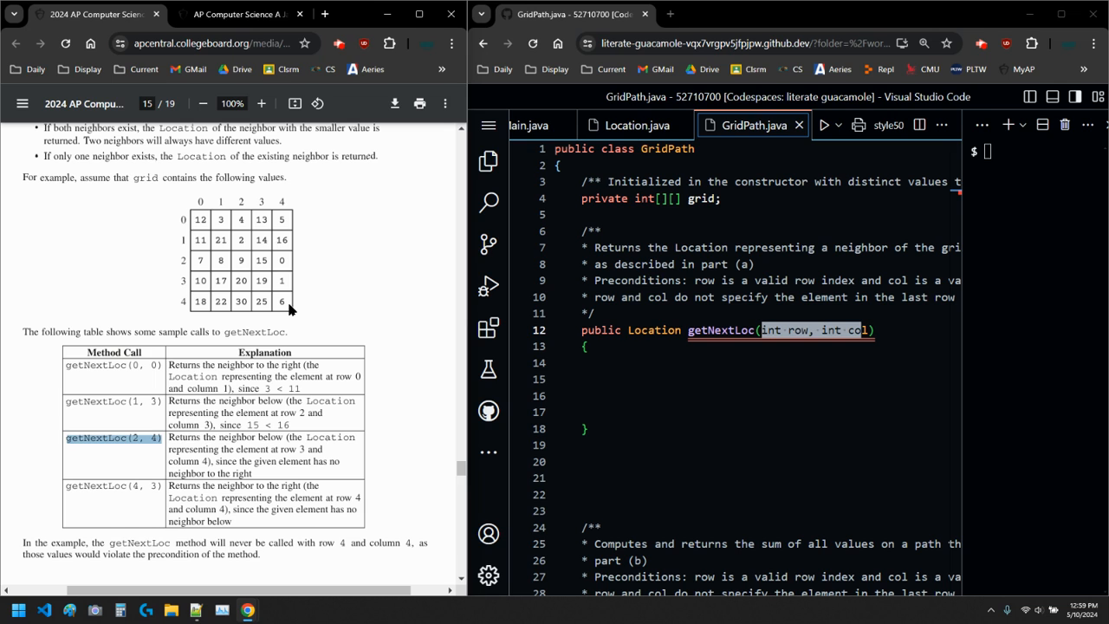
mouse_move(285, 314)
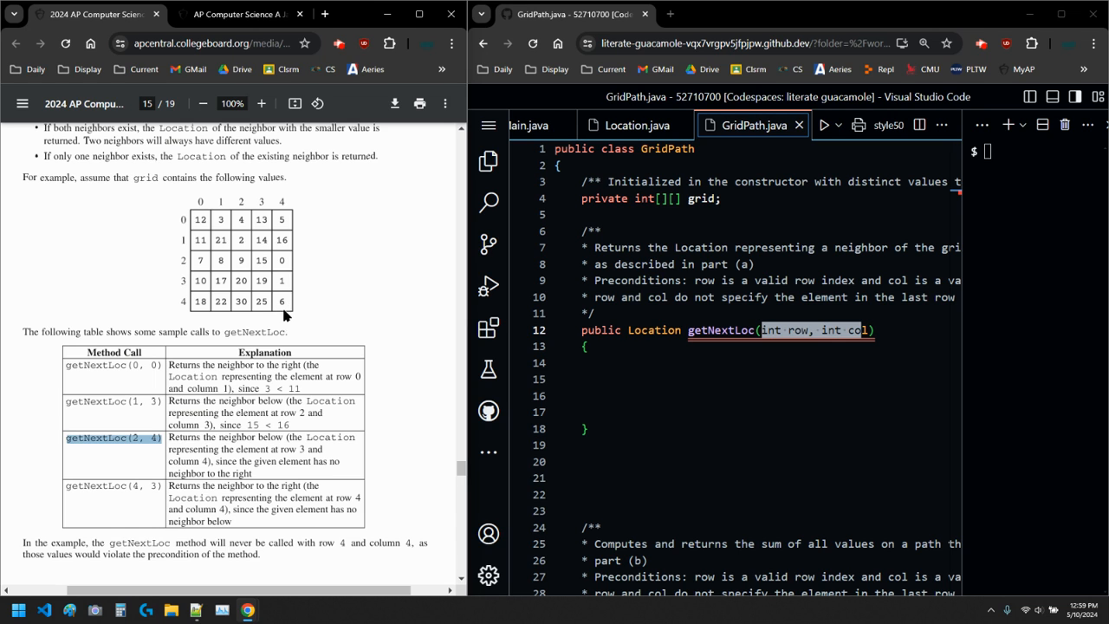
mouse_move(287, 312)
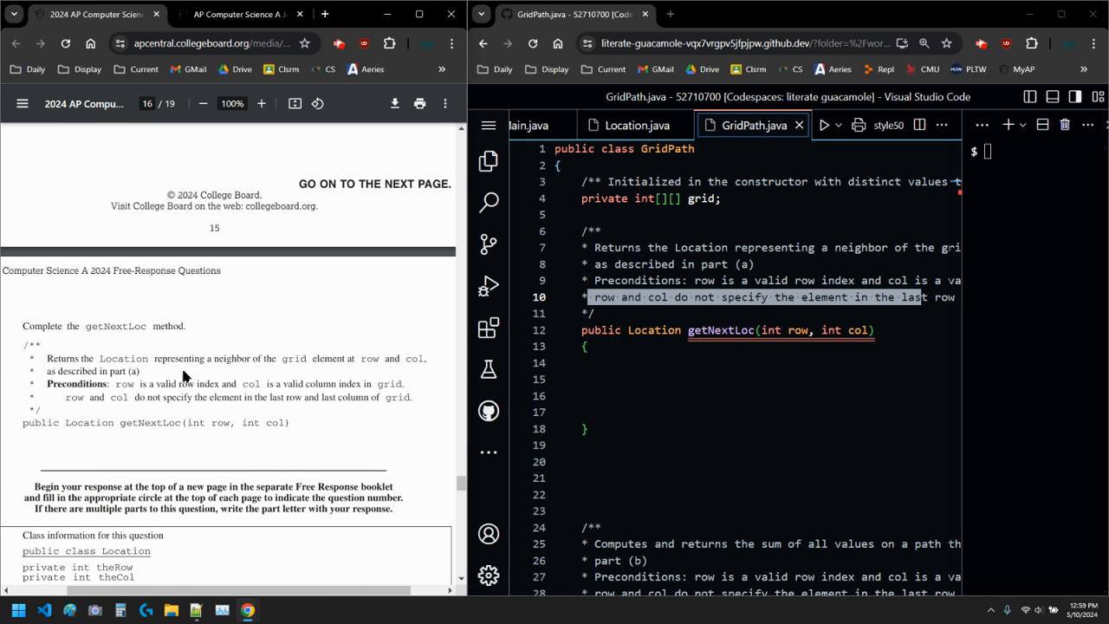
Step: Scroll the PDF back to page 15's sample calls and precondition note
scroll("down", 3)
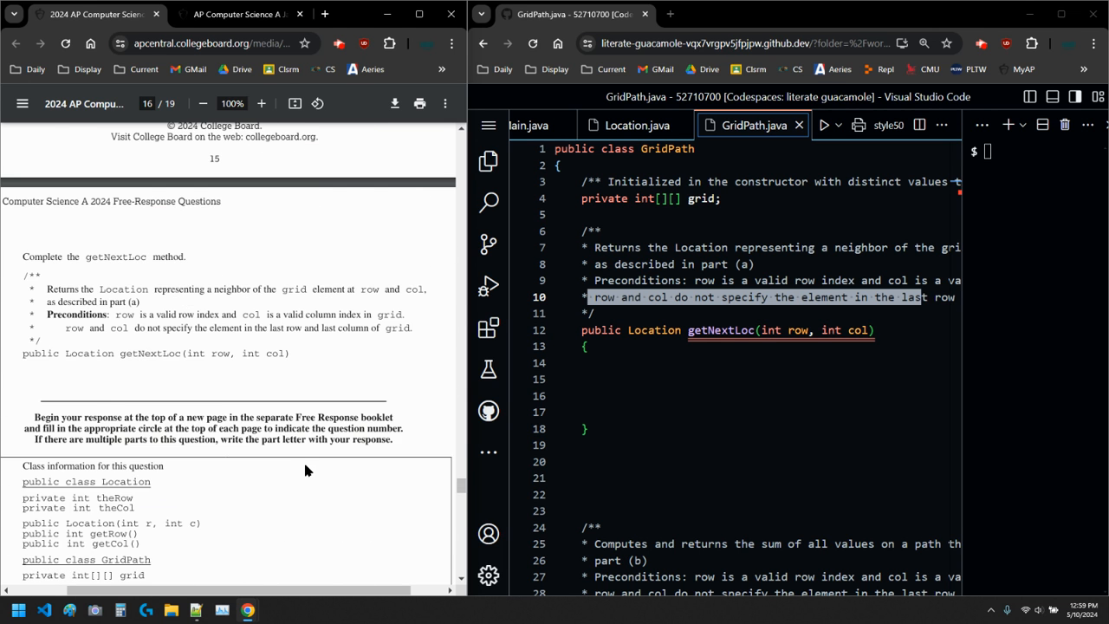
scroll("down", 3)
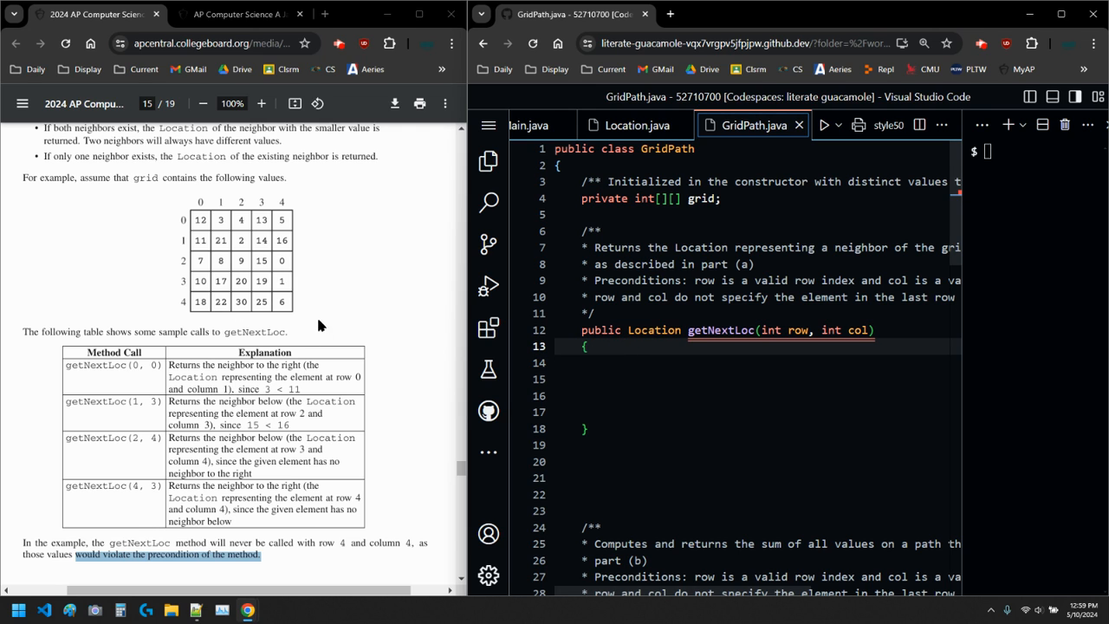
mouse_move(152, 468)
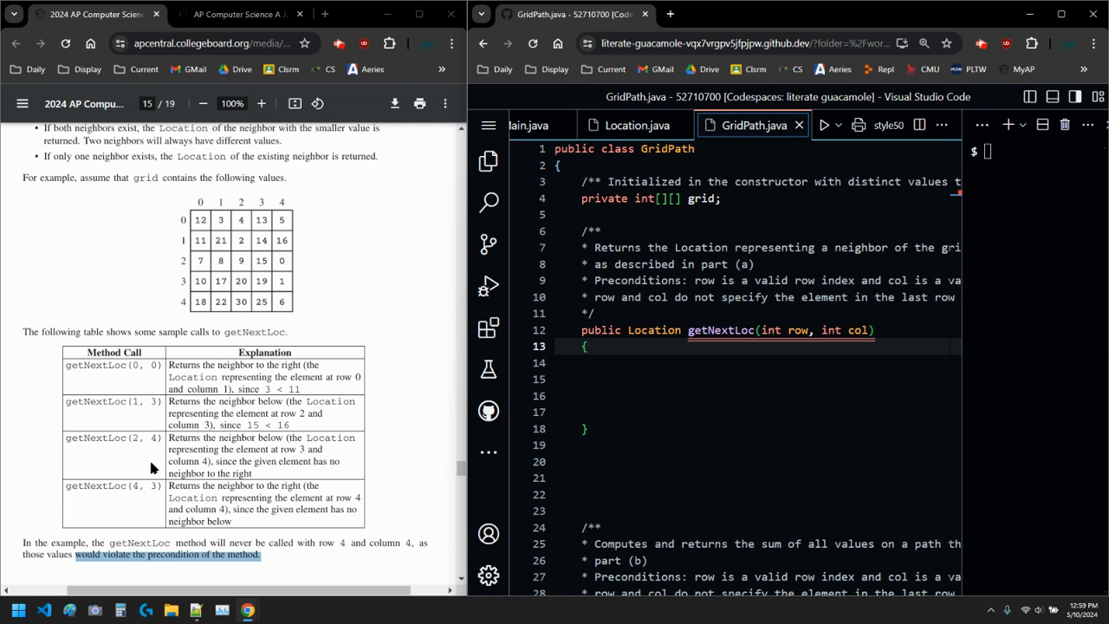
mouse_move(204, 339)
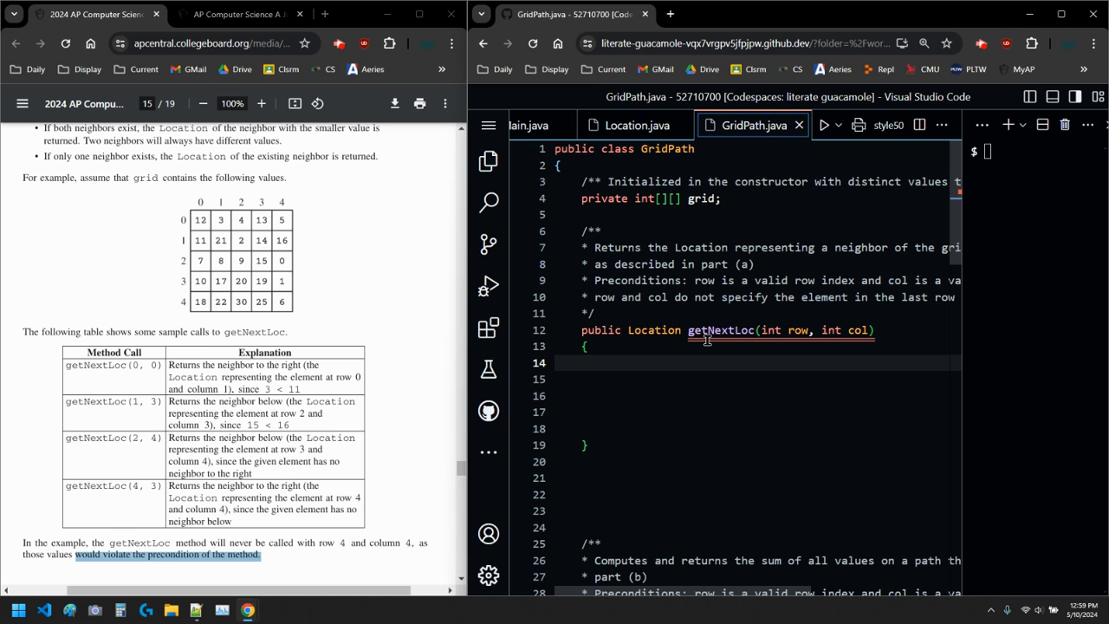
Step: Add if (row == grid.length - 1) returning new Location(row, col+1) to getNextLoc
type("if()")
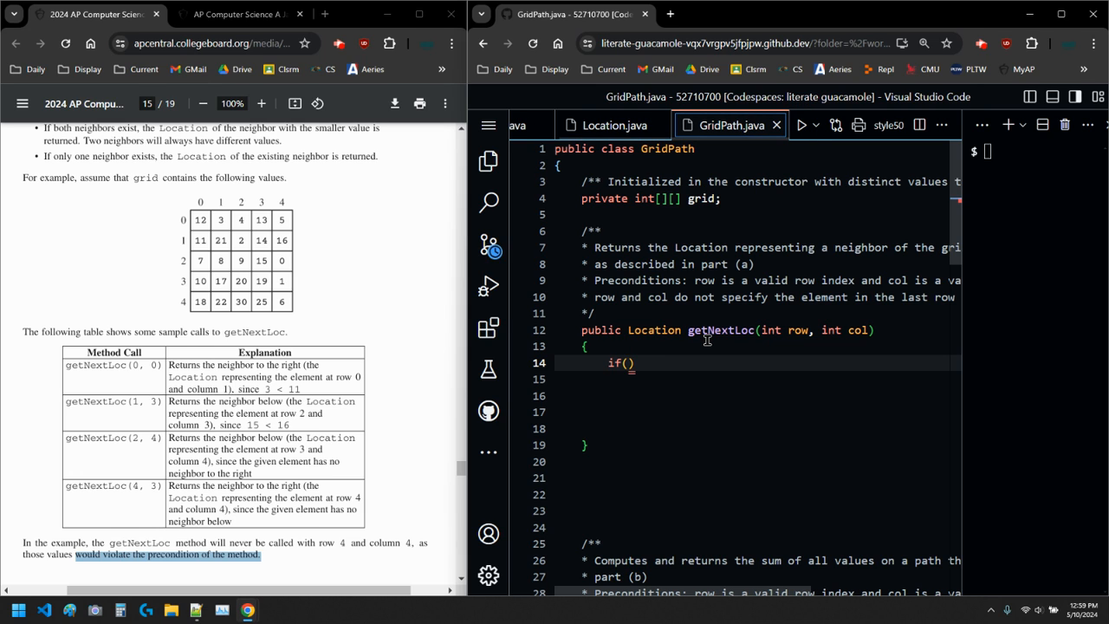
type("row ==")
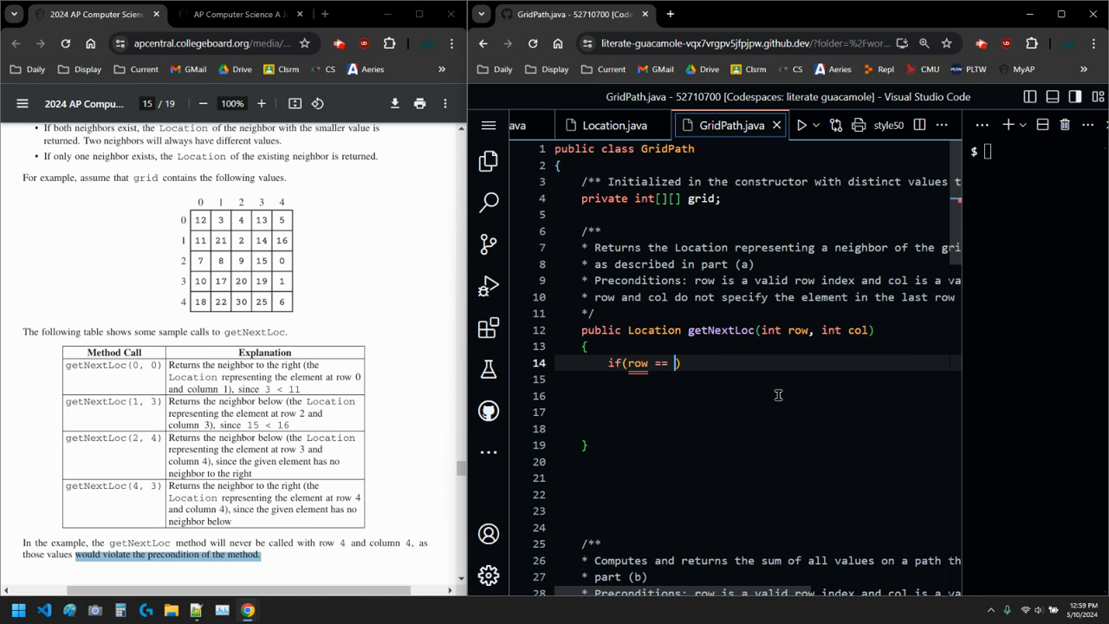
type("grid.length - 1")
left_click(758, 378)
type("{")
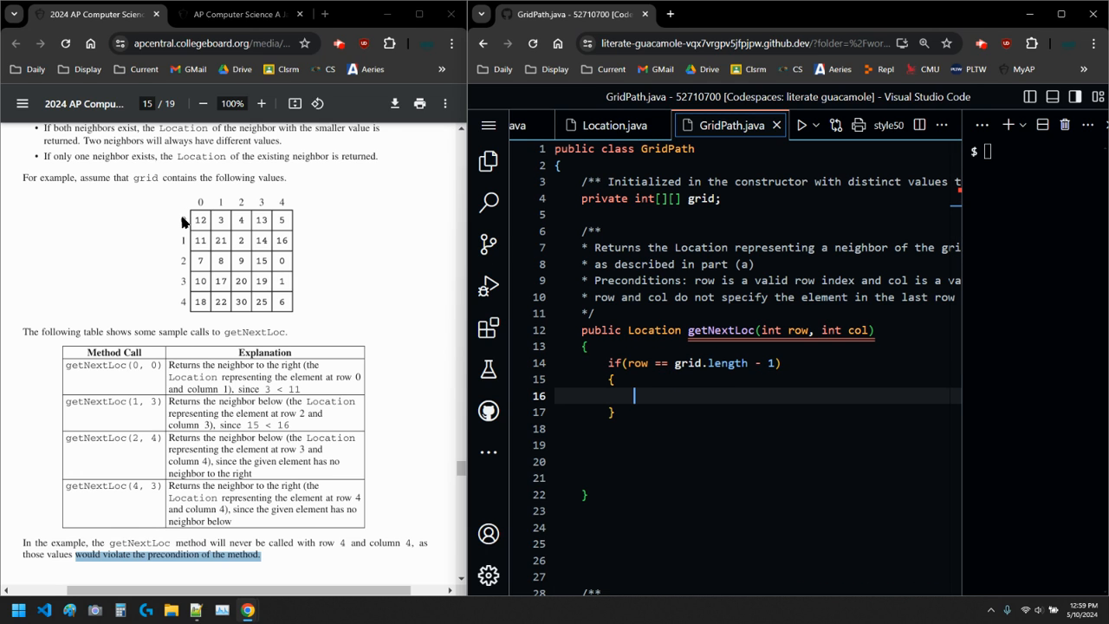
mouse_move(175, 314)
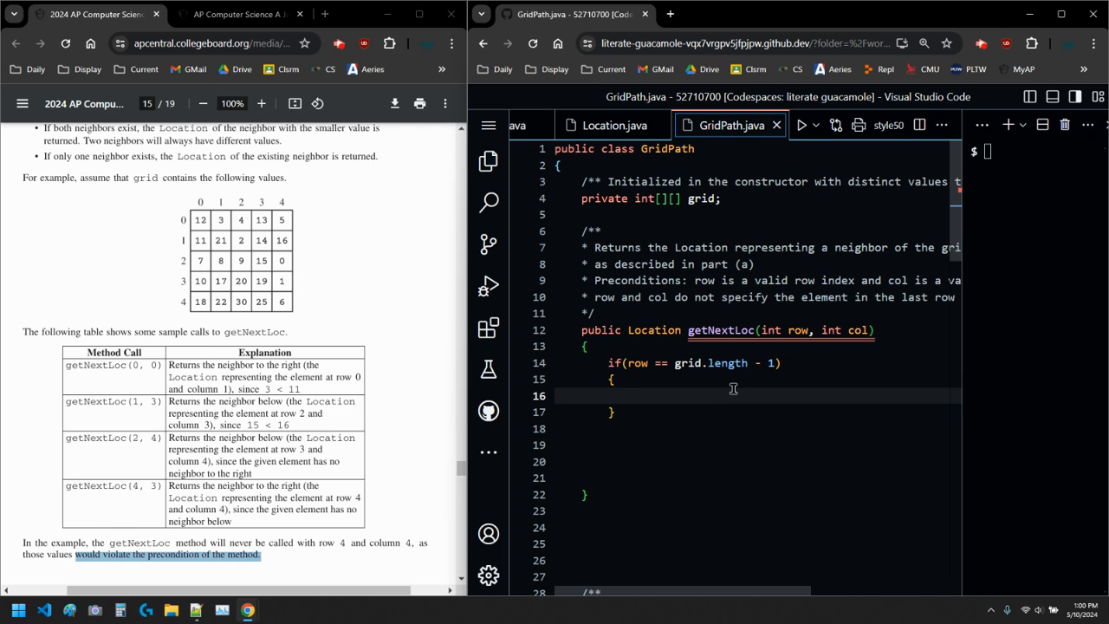
type("return new")
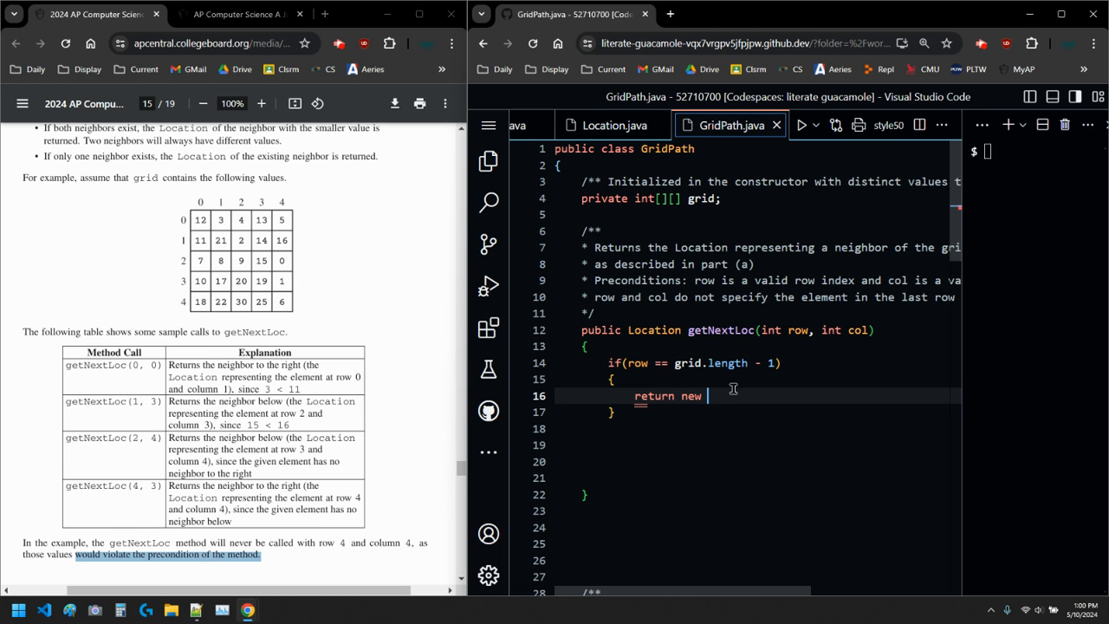
type("Location()")
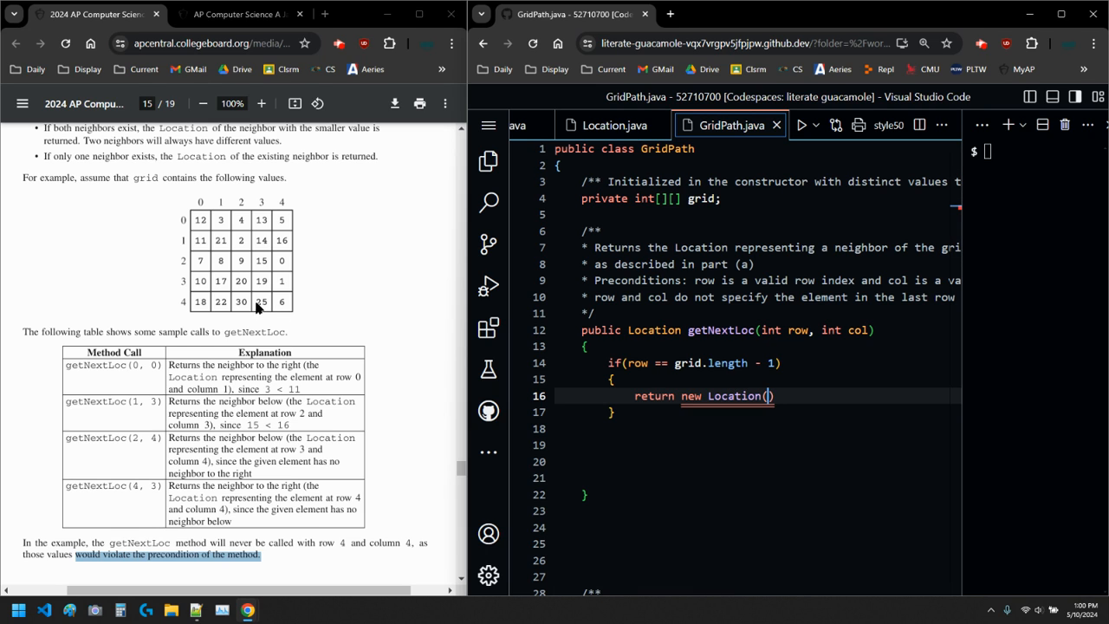
mouse_move(793, 399)
type("row, ")
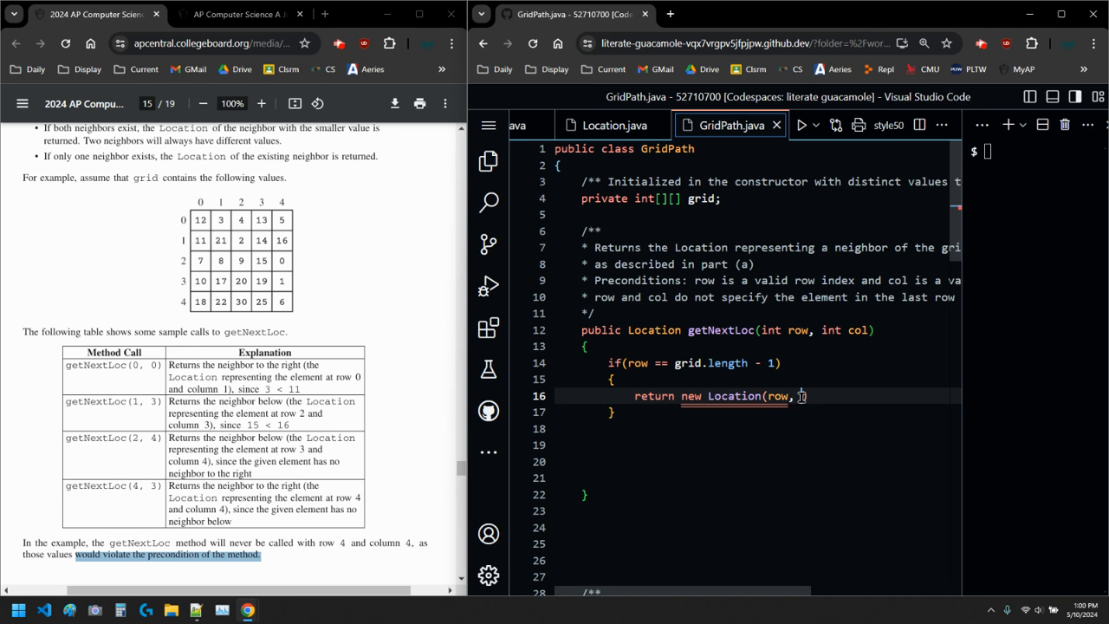
type("col+")
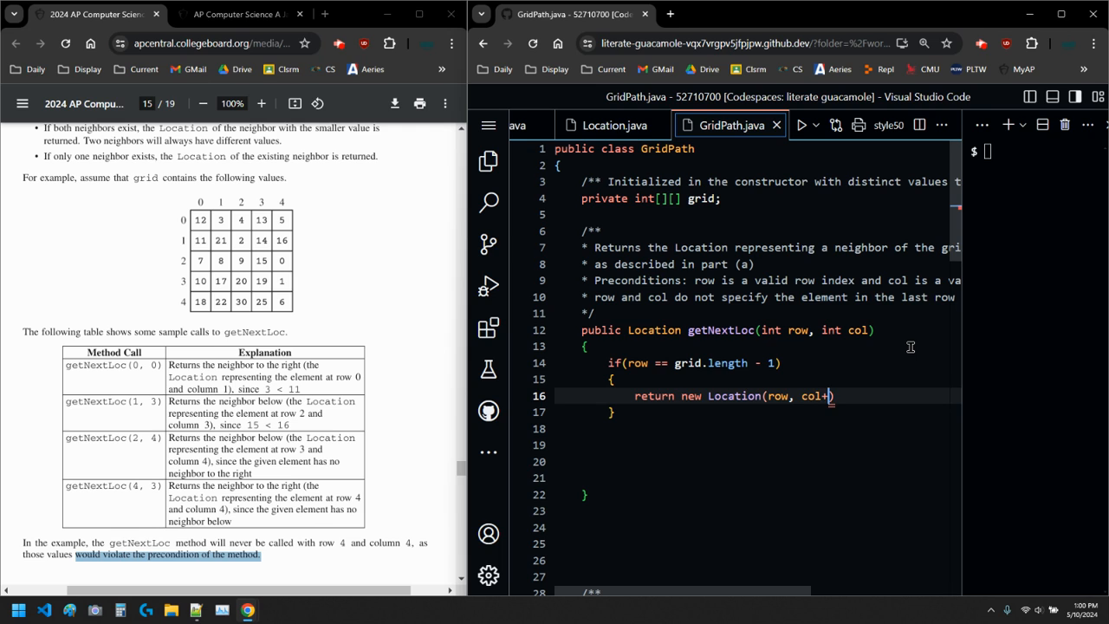
type("1);")
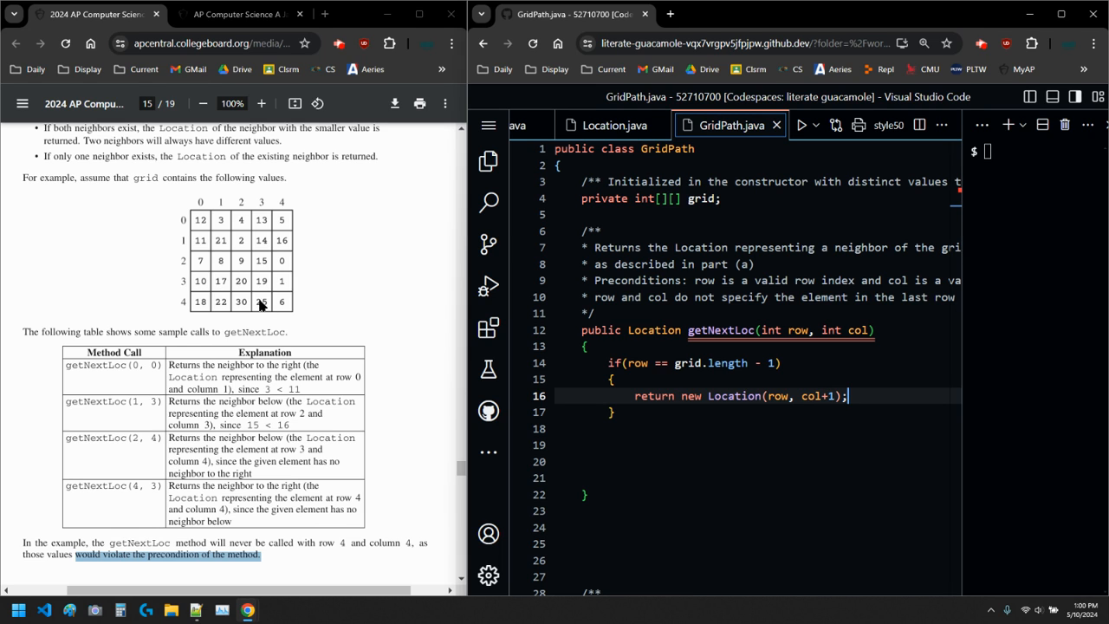
mouse_move(288, 307)
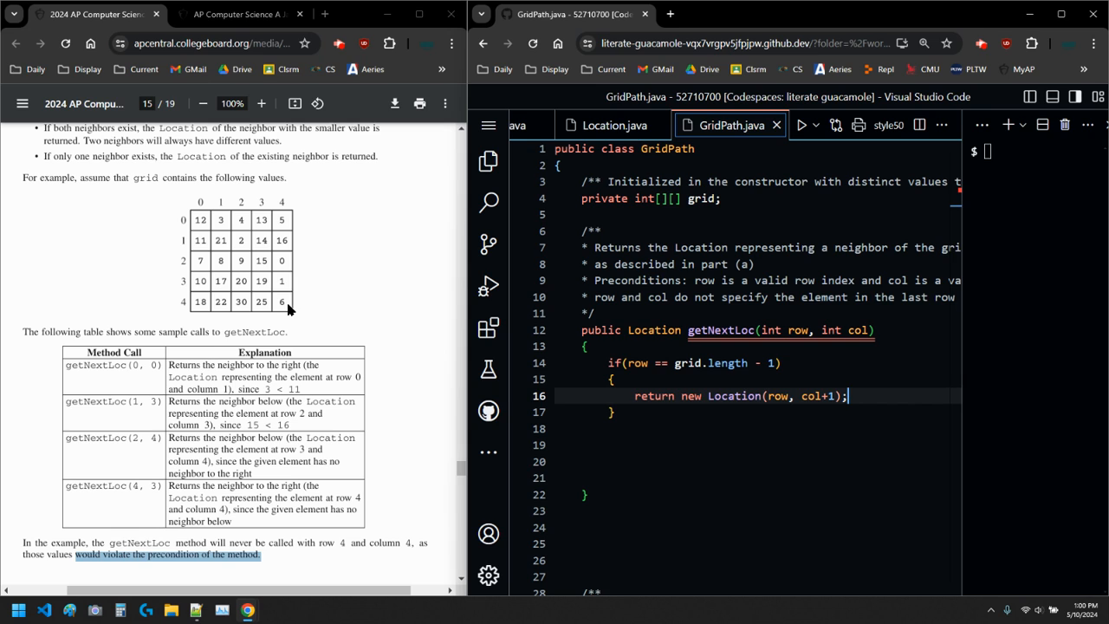
left_click(644, 428)
type("if(col ")
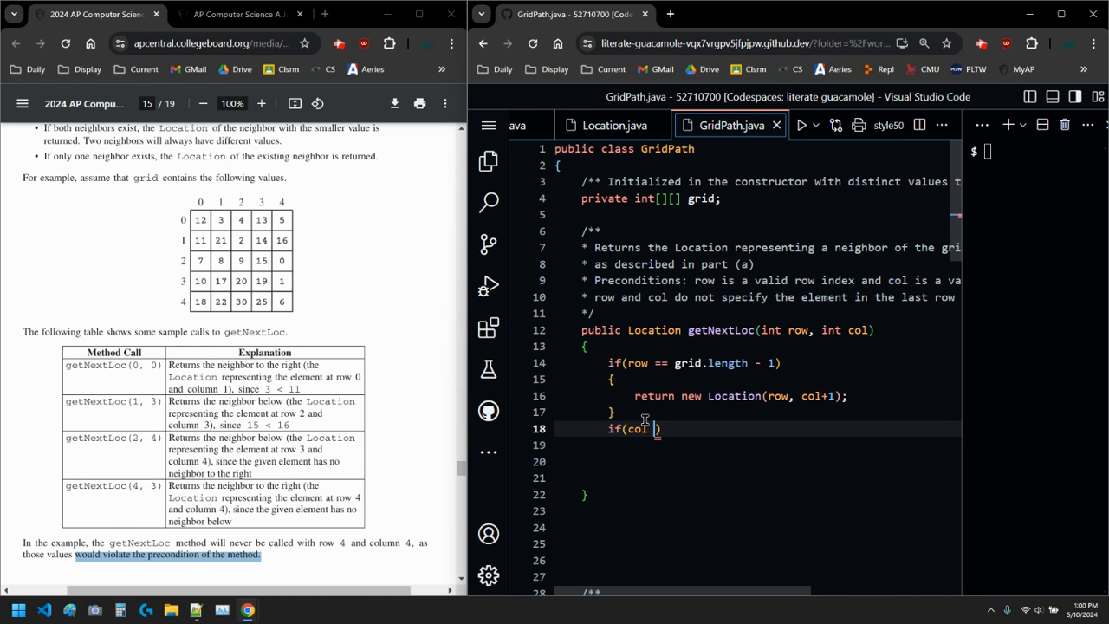
Step: Add if (col == grid[0].length - 1) returning new Location(row + 1, col)
type("== g")
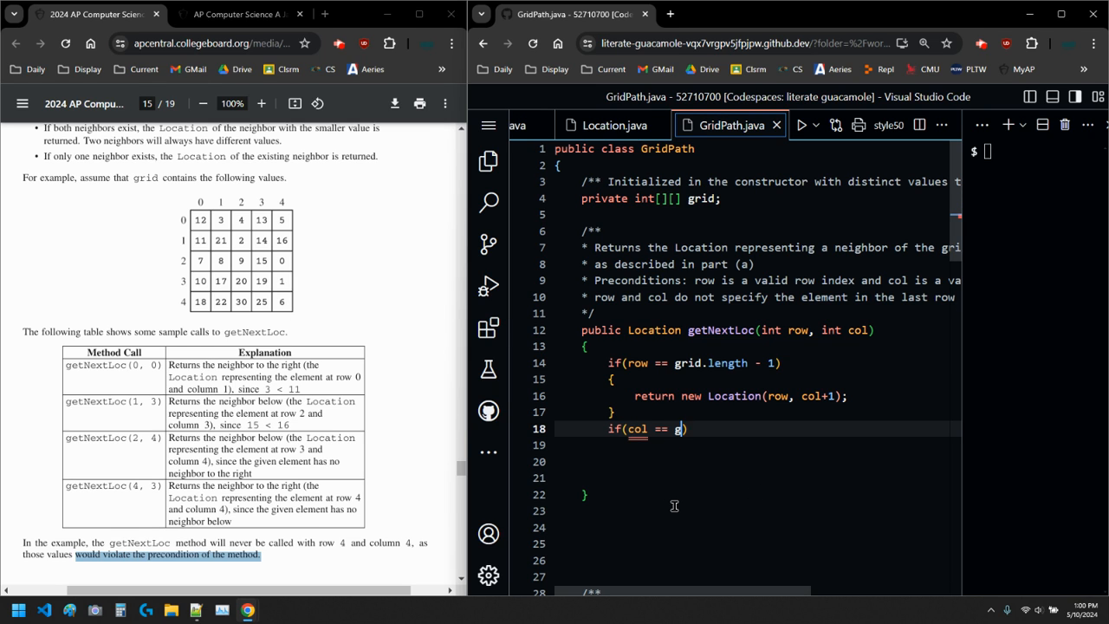
type("rid[0]")
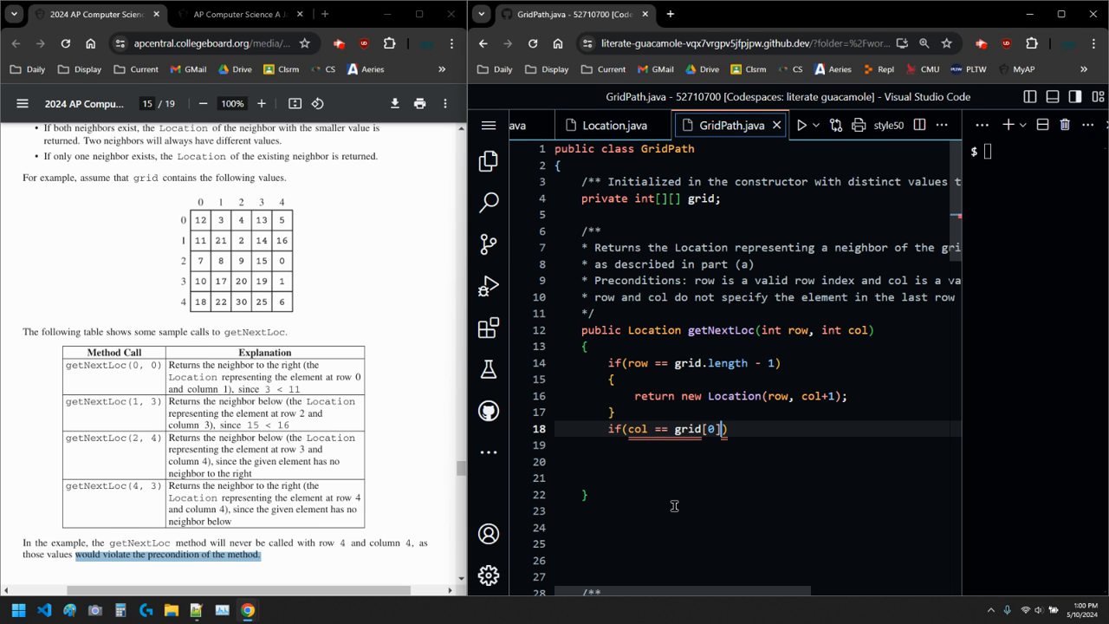
type(".length")
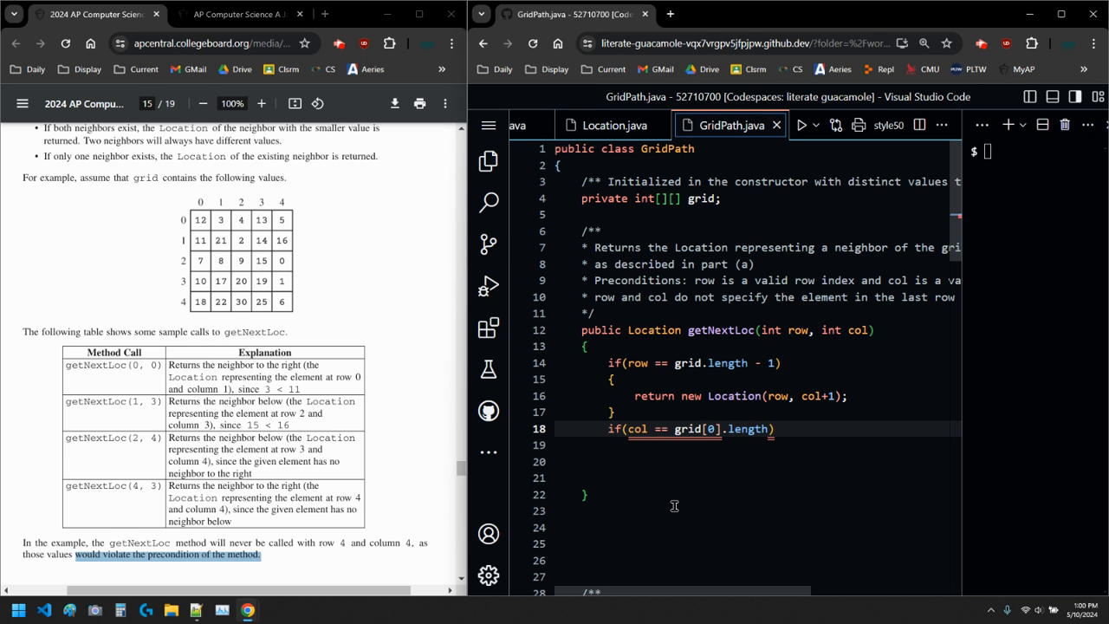
type("- 1")
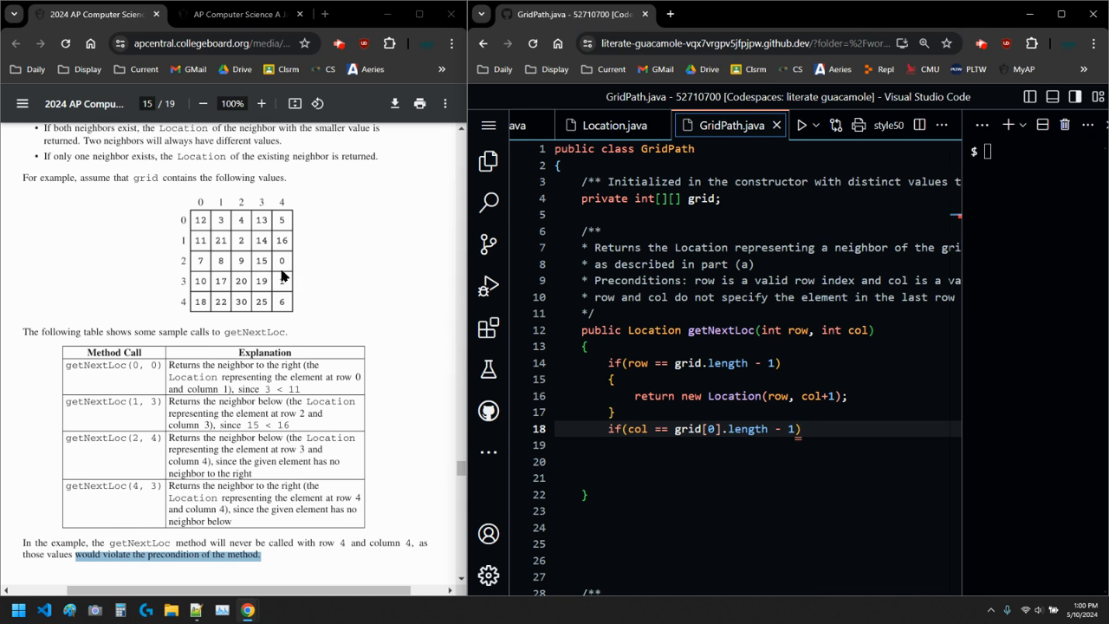
mouse_move(281, 264)
type("{")
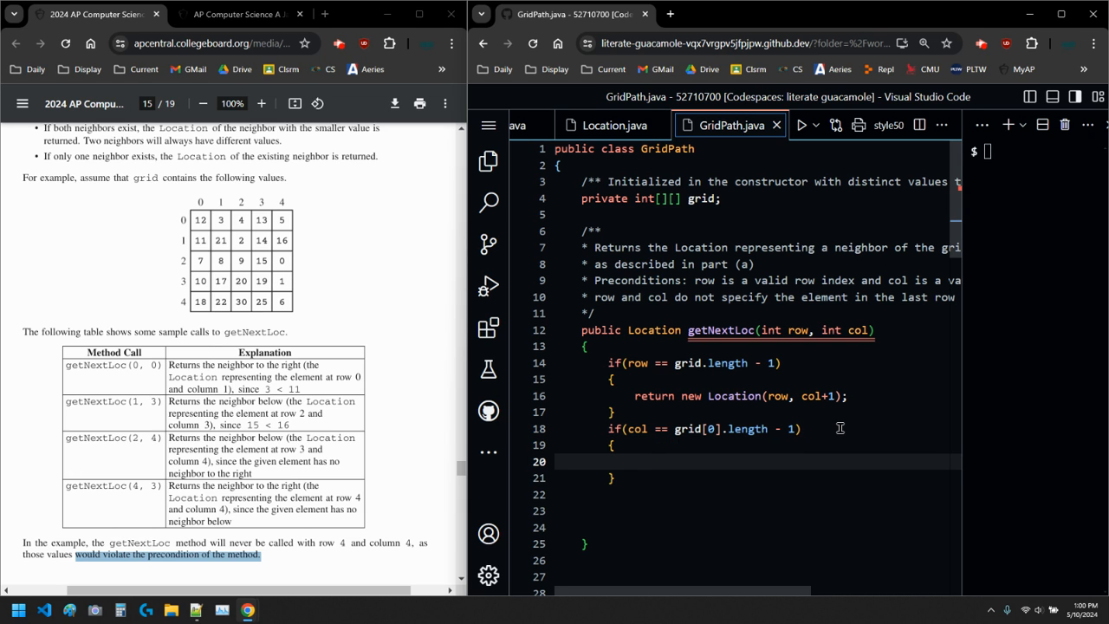
type("return new L")
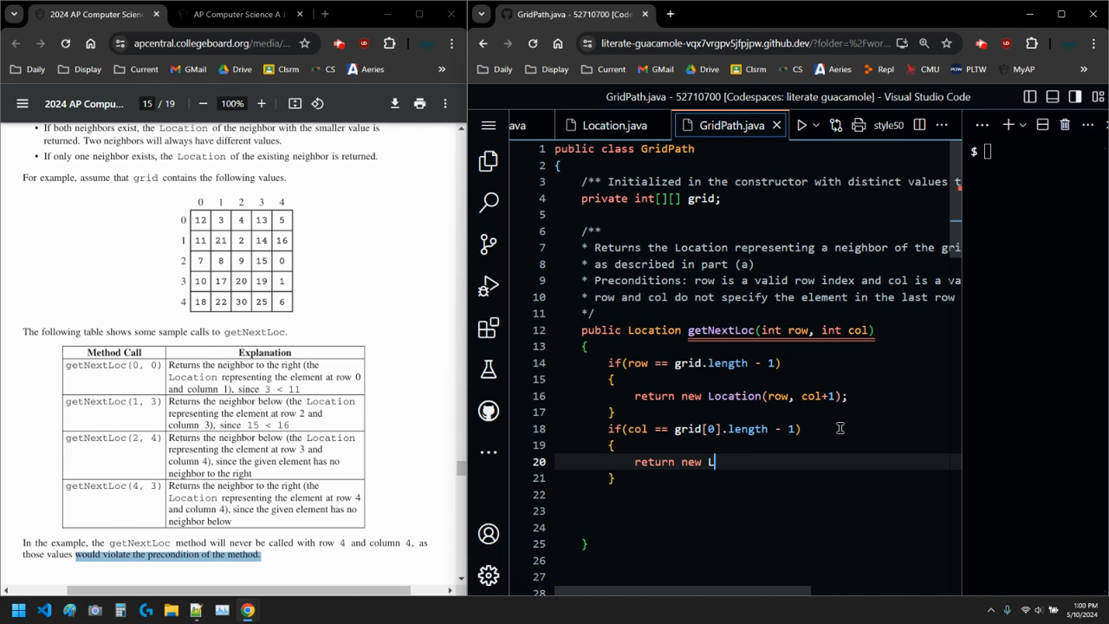
type("ocation()")
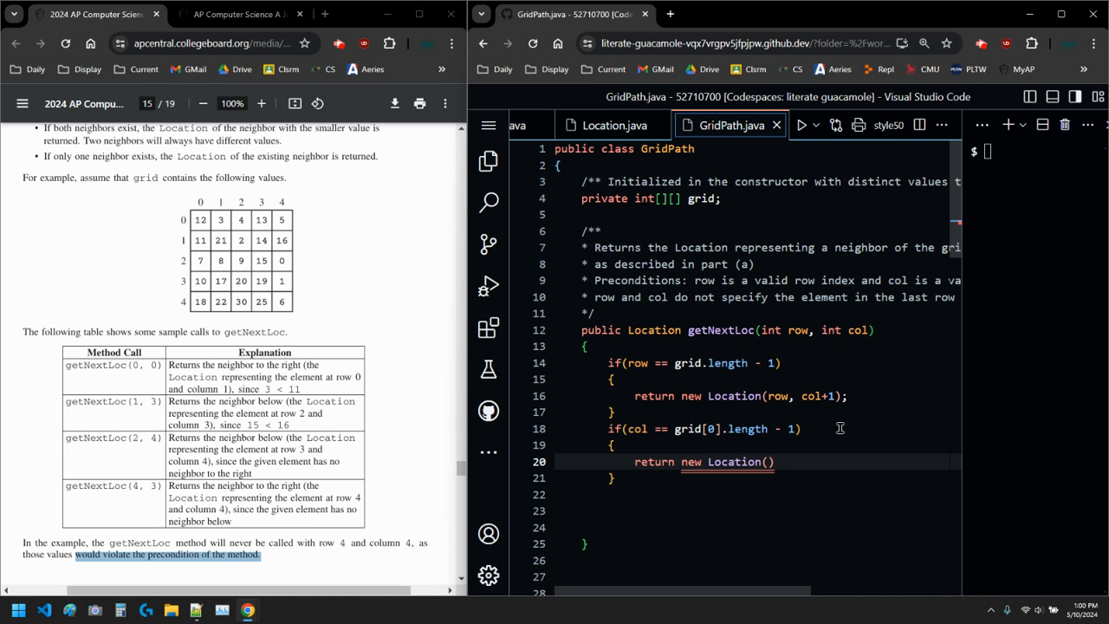
type("row + 1,")
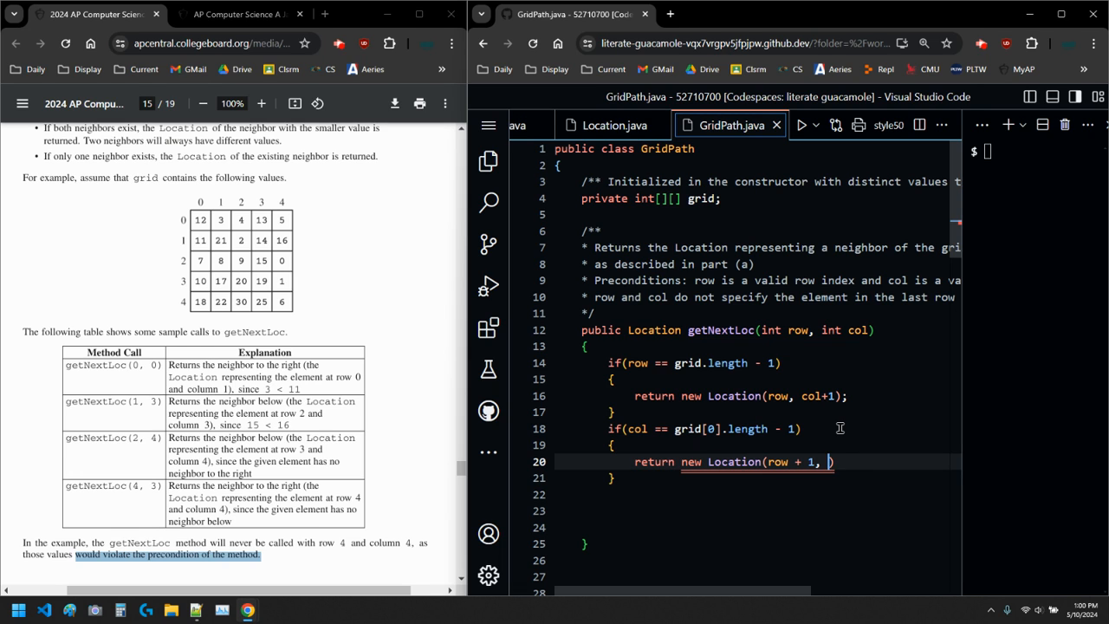
type("col)")
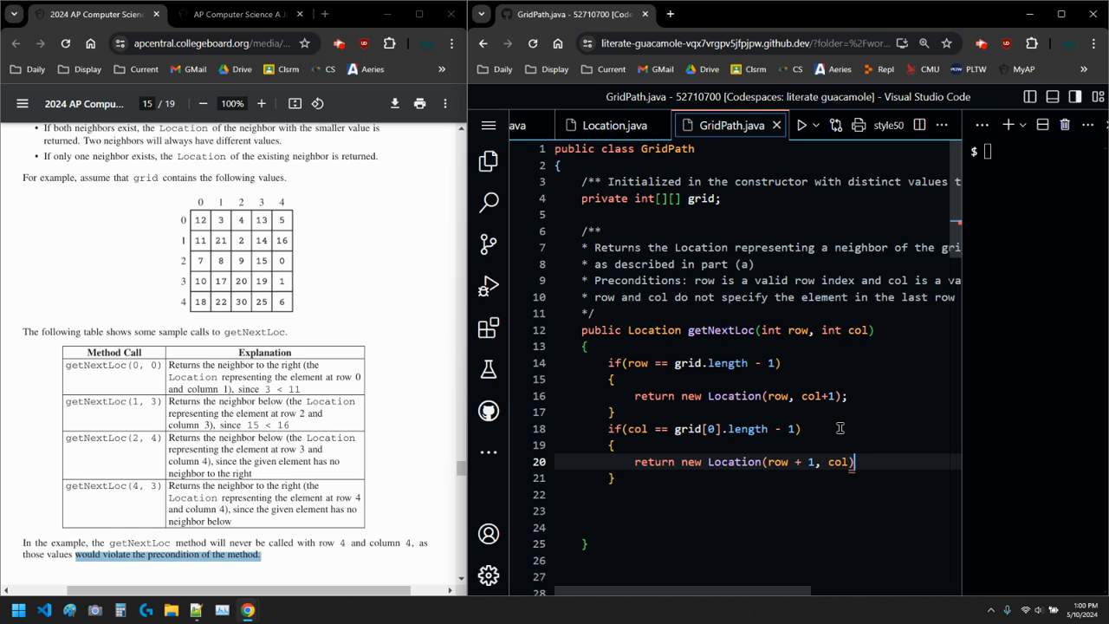
type(";")
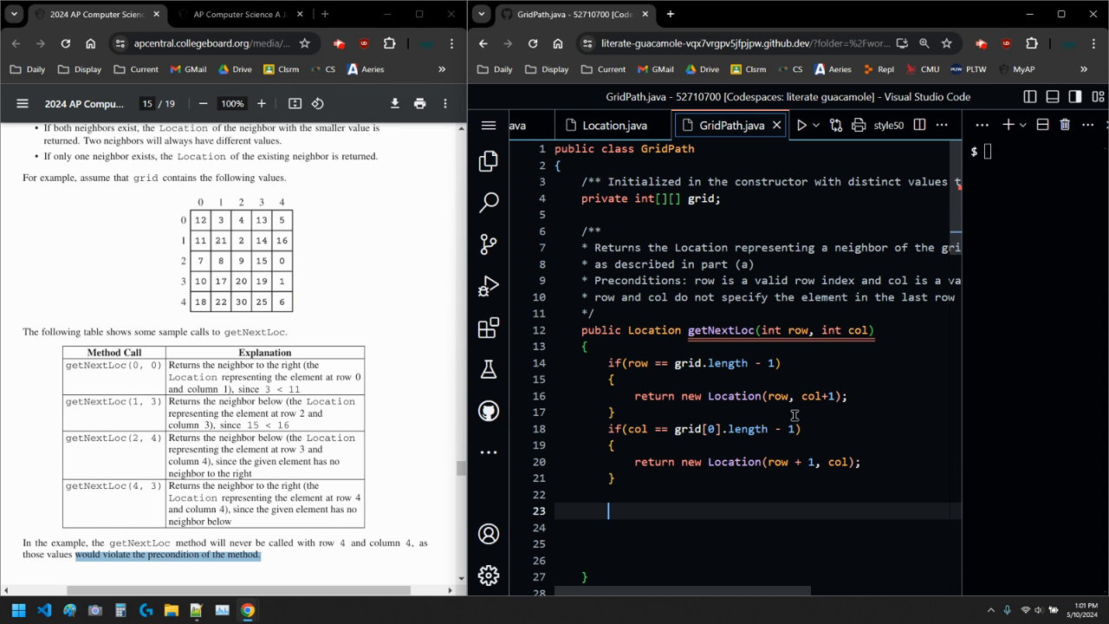
Step: Write if (grid[row+1][col] < grid[row][col+1]) with braces and begin its return statement
scroll("down", 3)
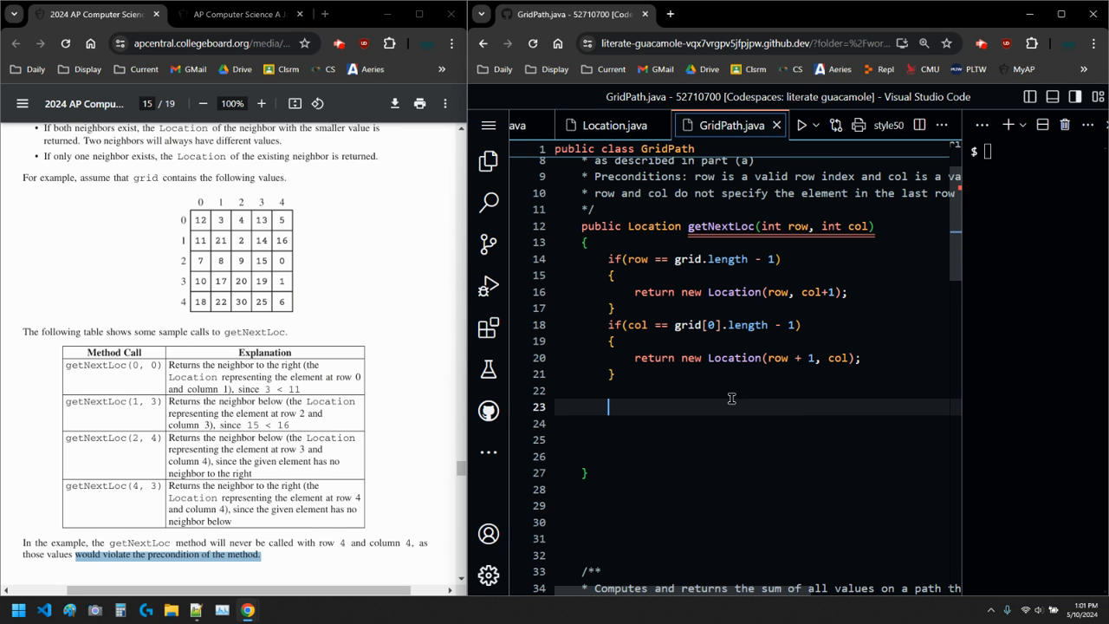
mouse_move(645, 423)
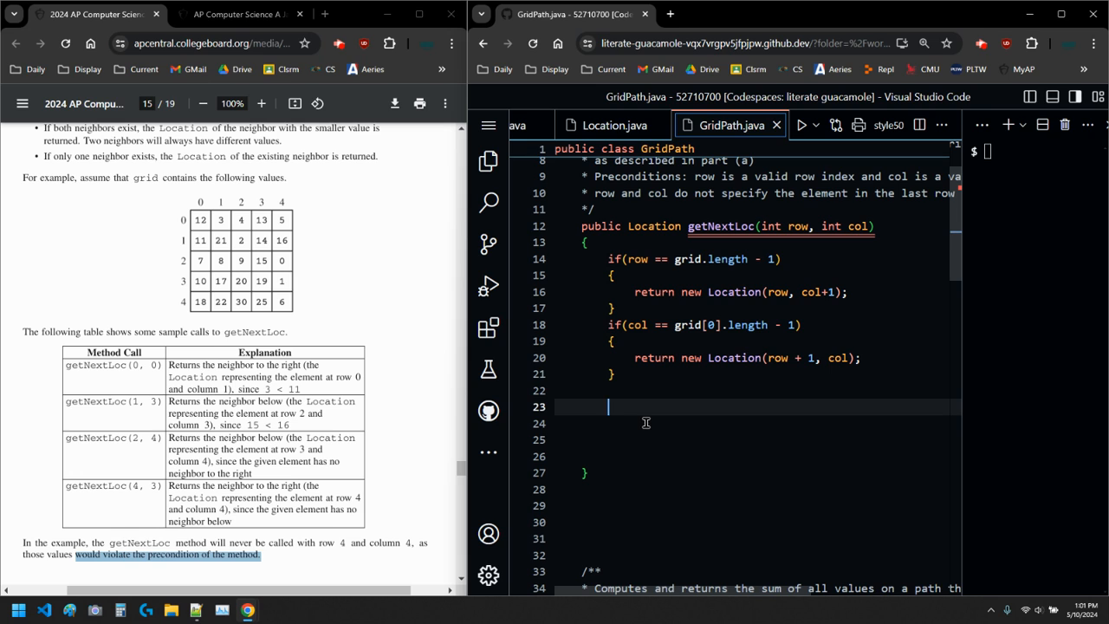
type("if(")
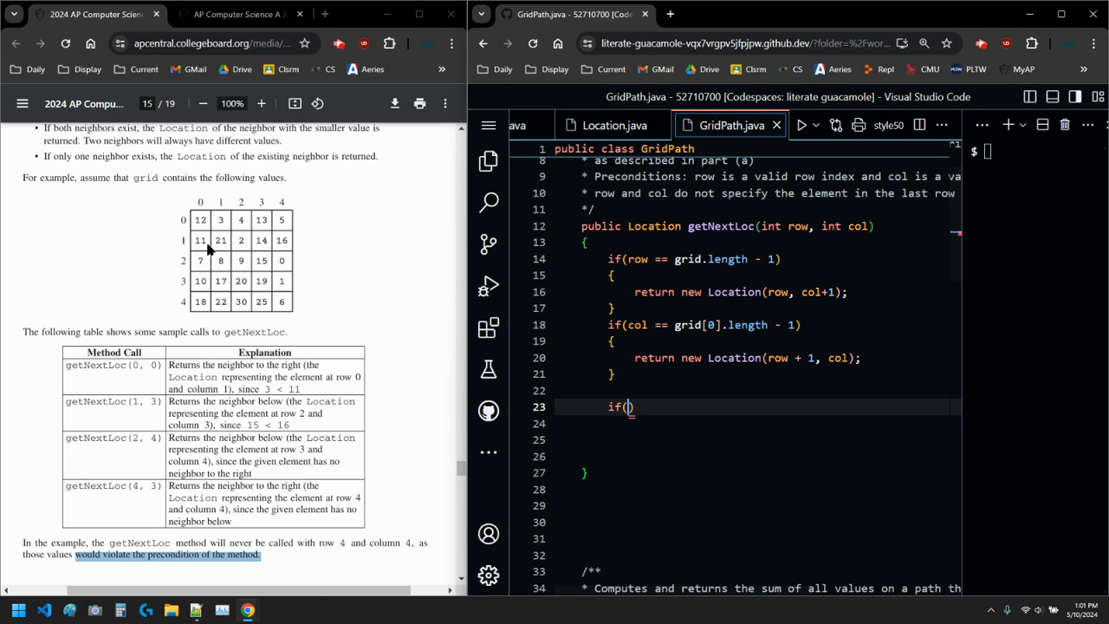
mouse_move(202, 222)
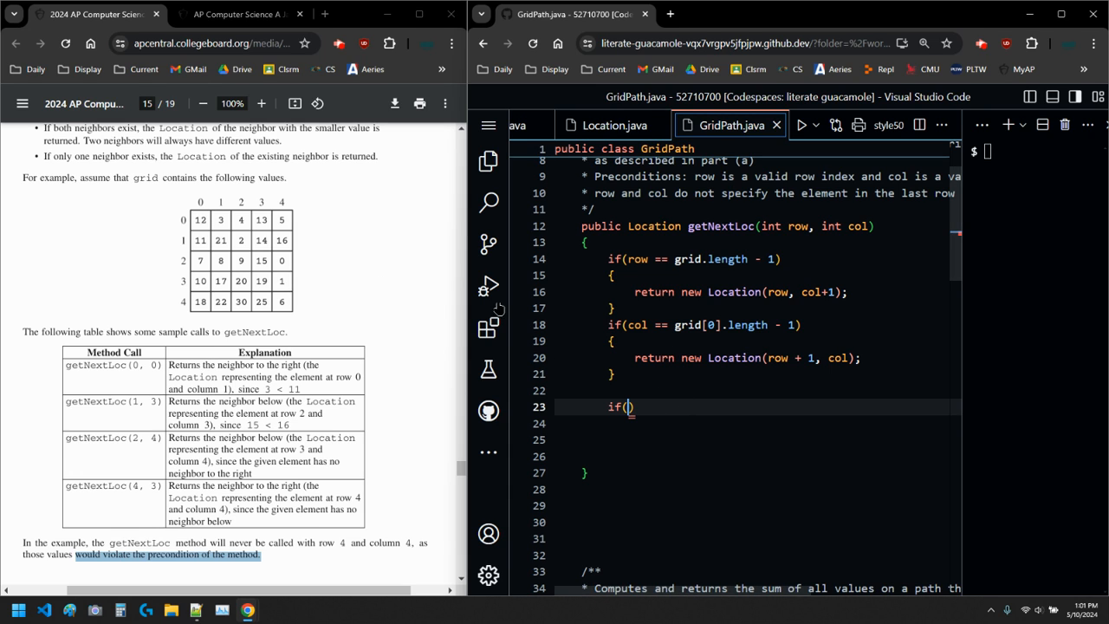
mouse_move(788, 424)
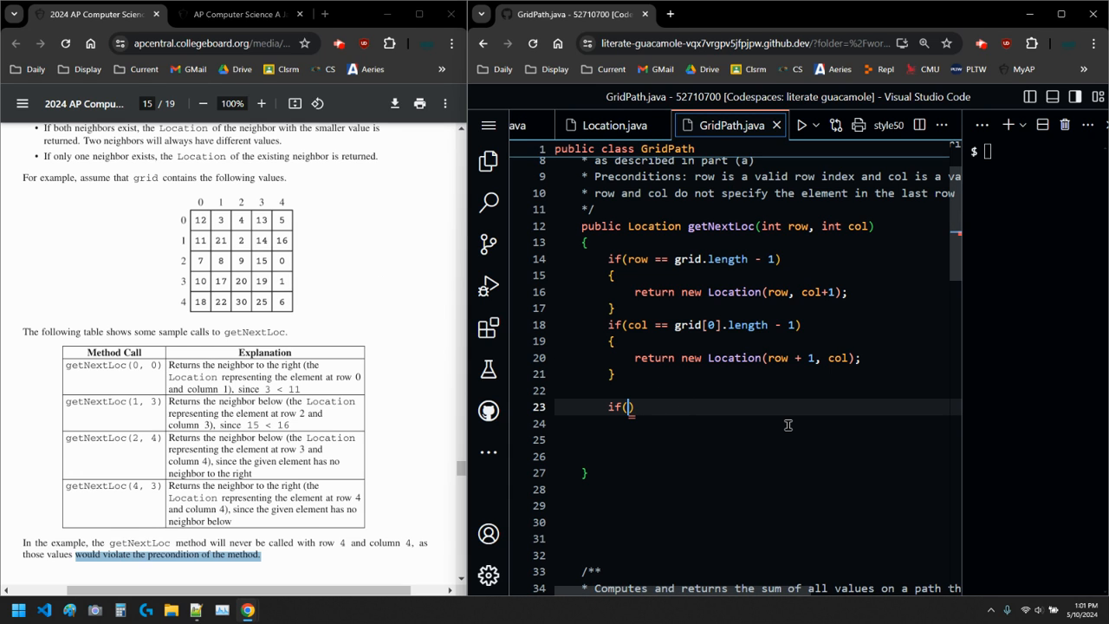
type("row+1][]")
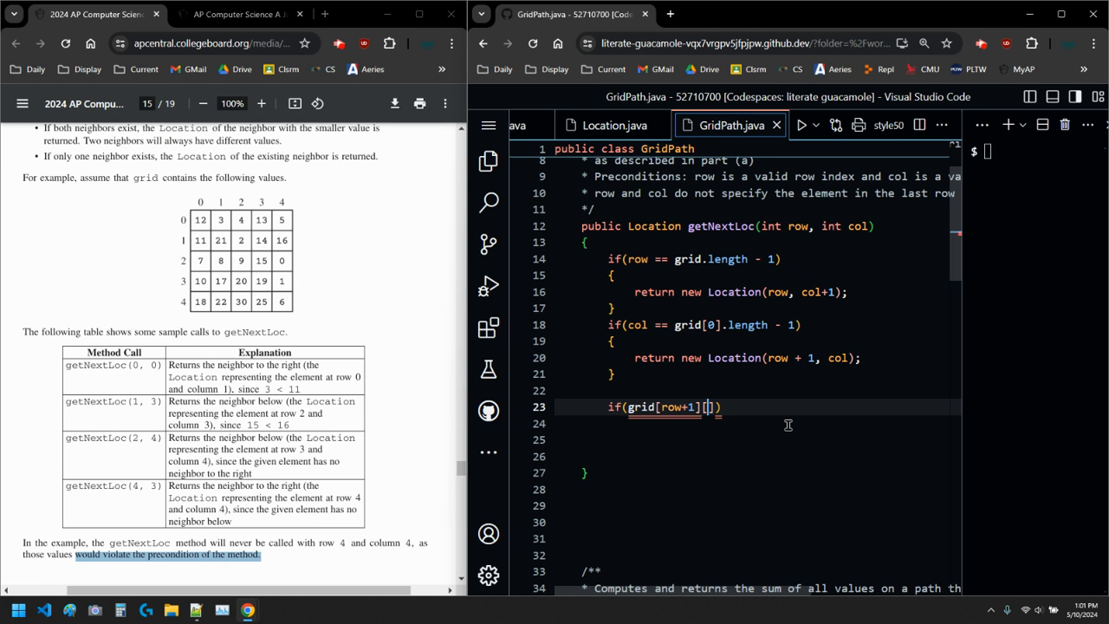
type("col] <")
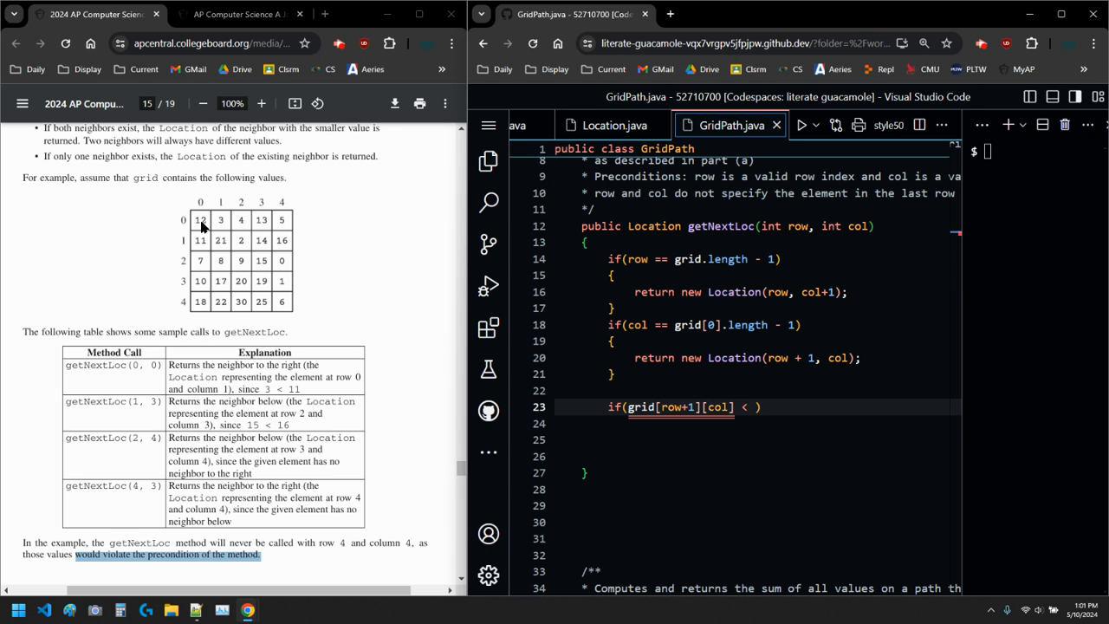
mouse_move(195, 240)
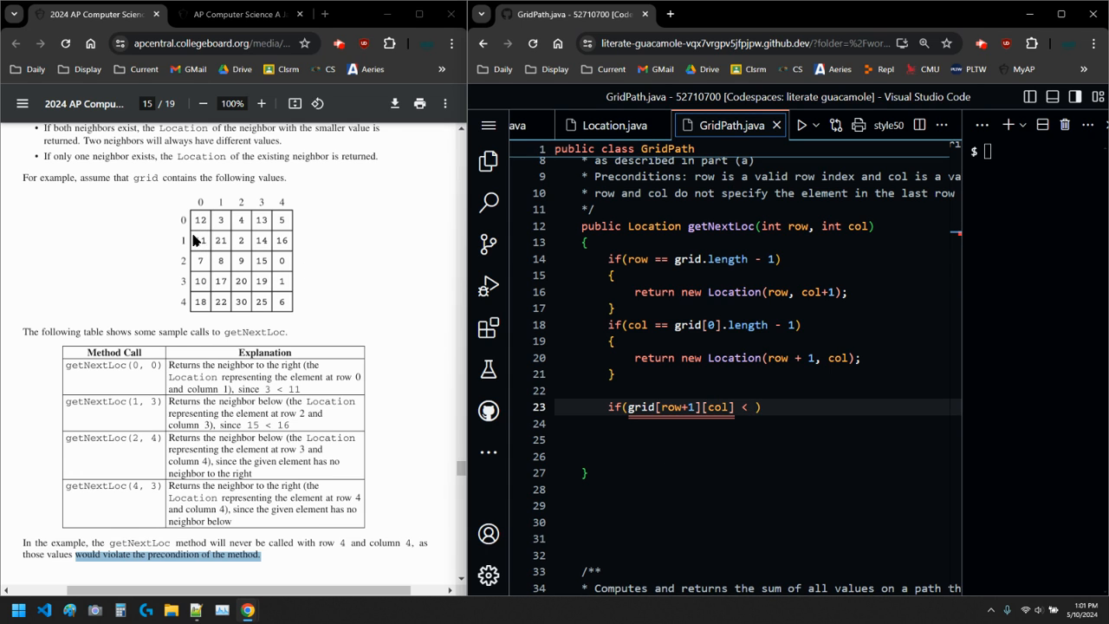
mouse_move(202, 242)
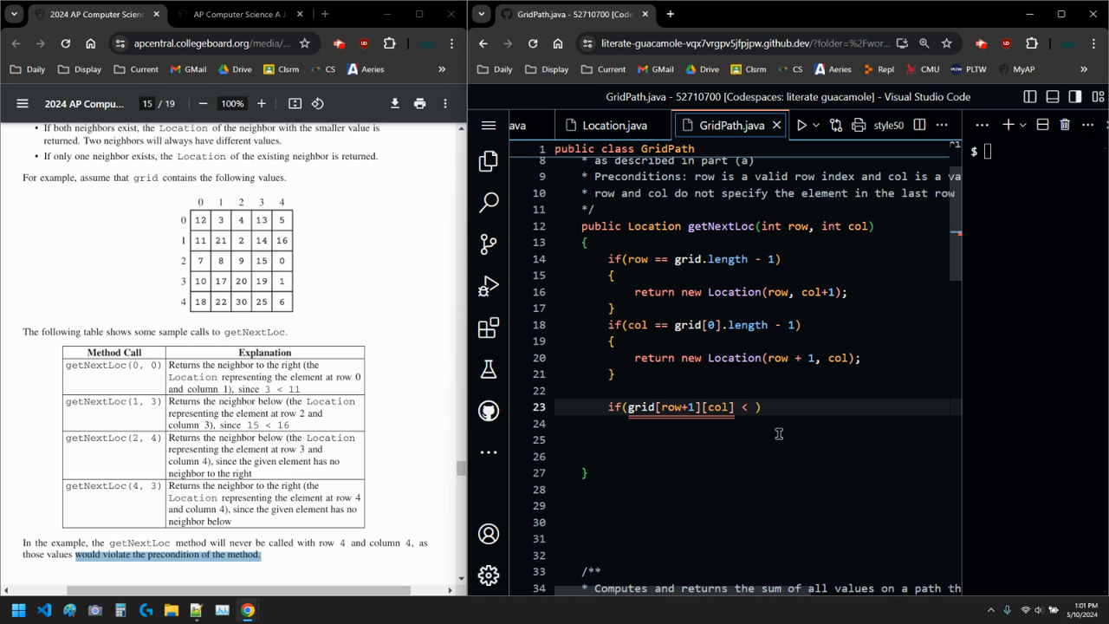
type("grid")
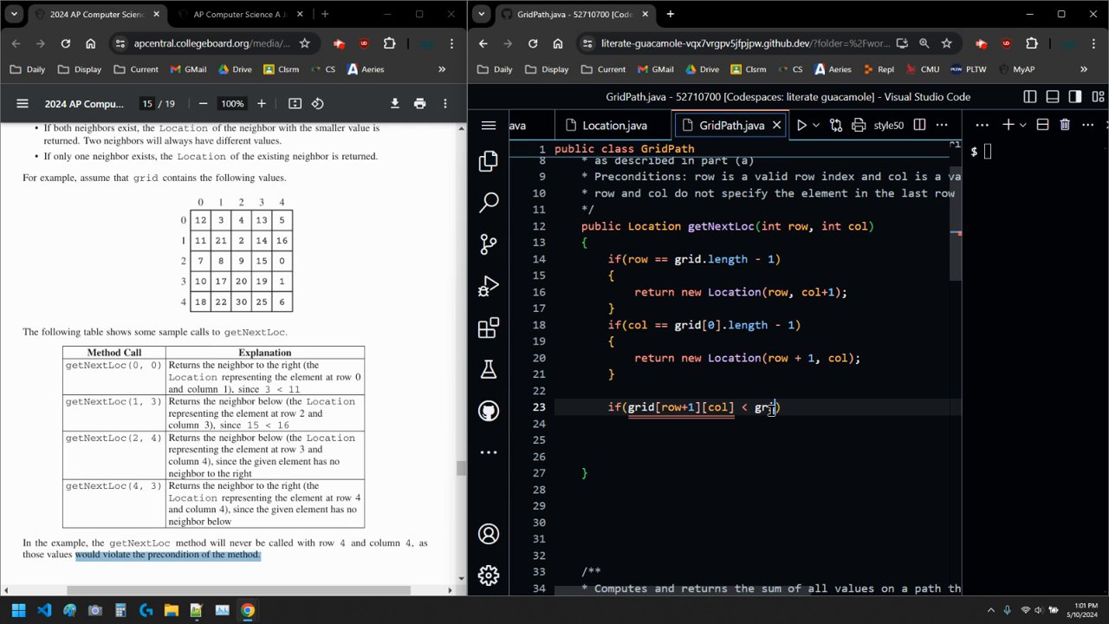
type("[row][col+")
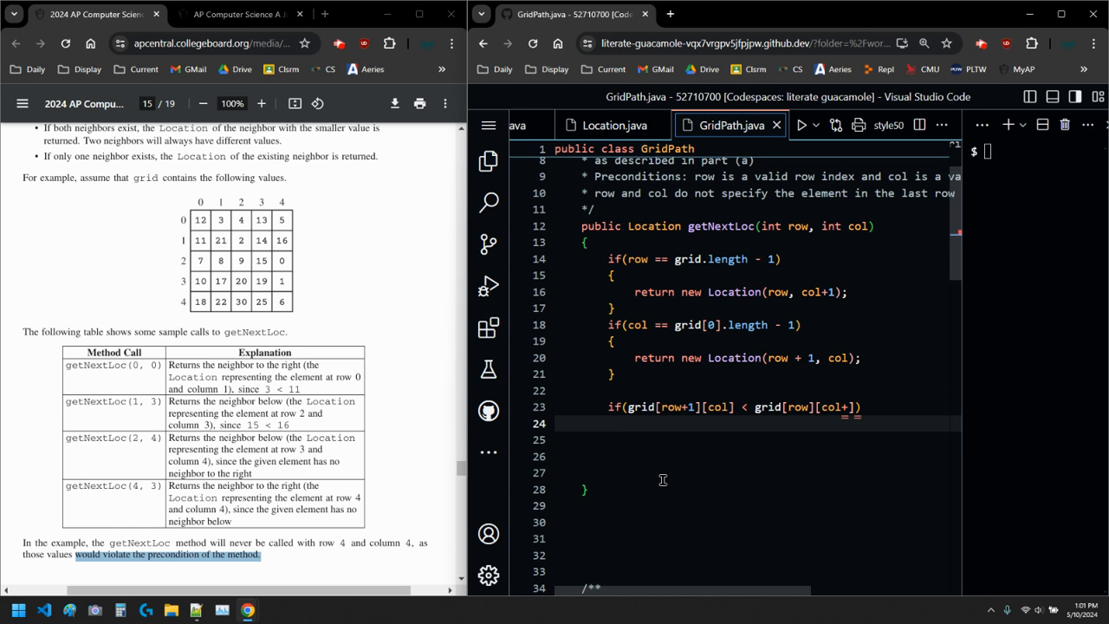
type("return")
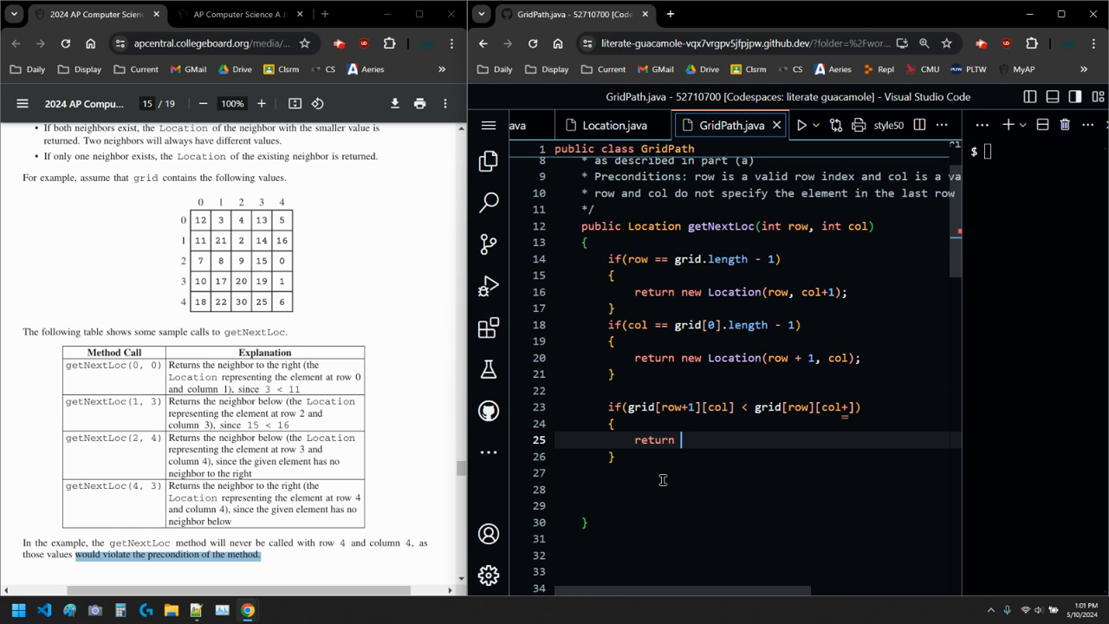
Step: Complete that branch as return new Location(row + 1, col);
type("ne")
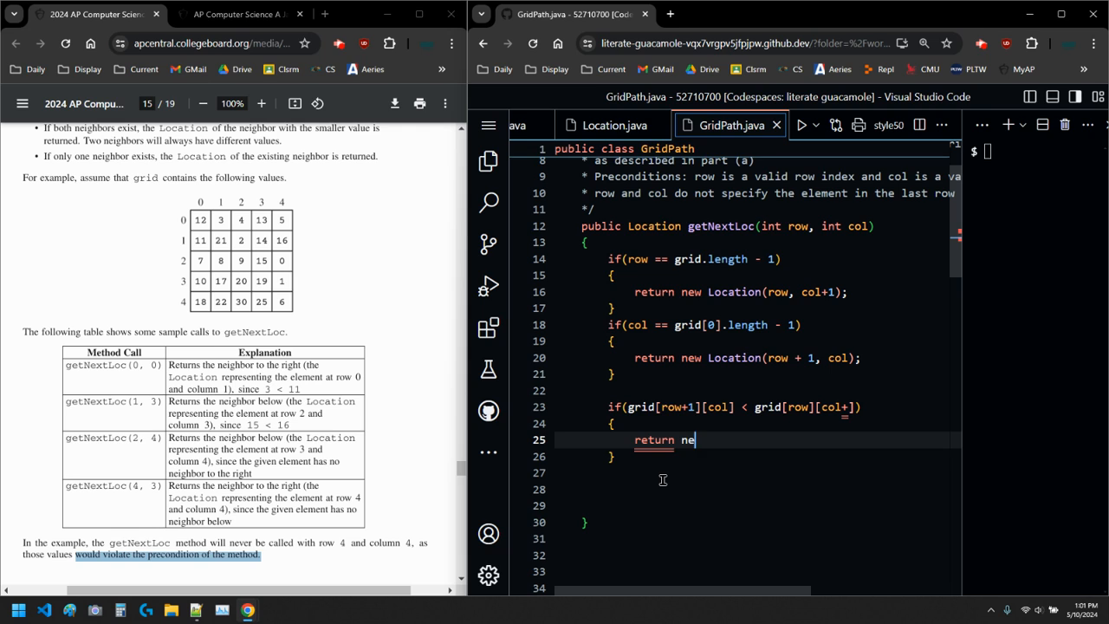
type("w Loact")
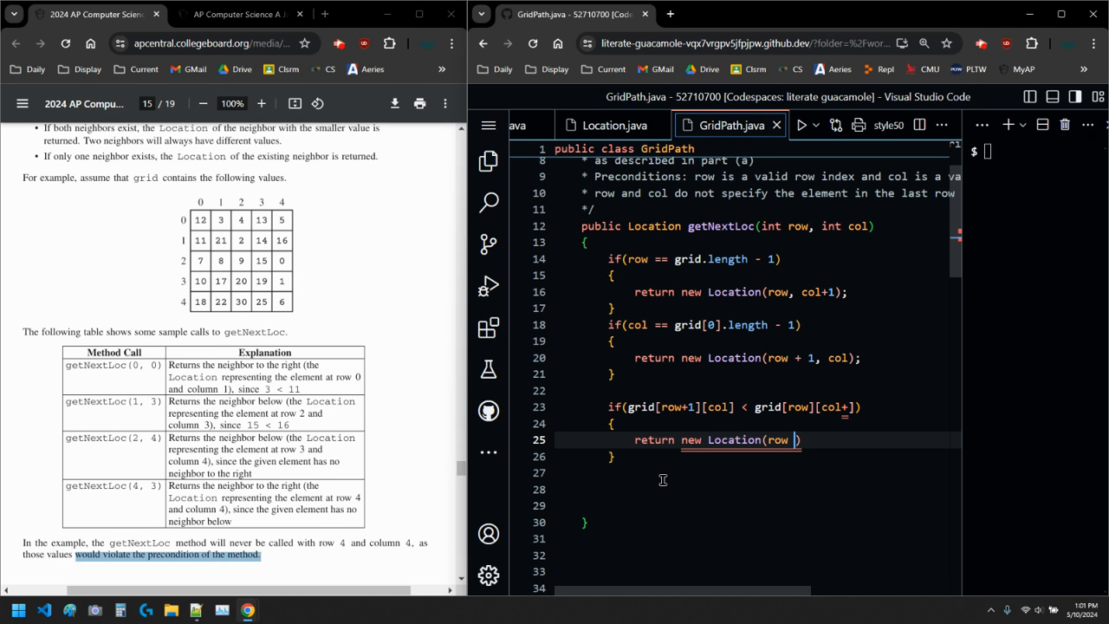
type("+ 1, co")
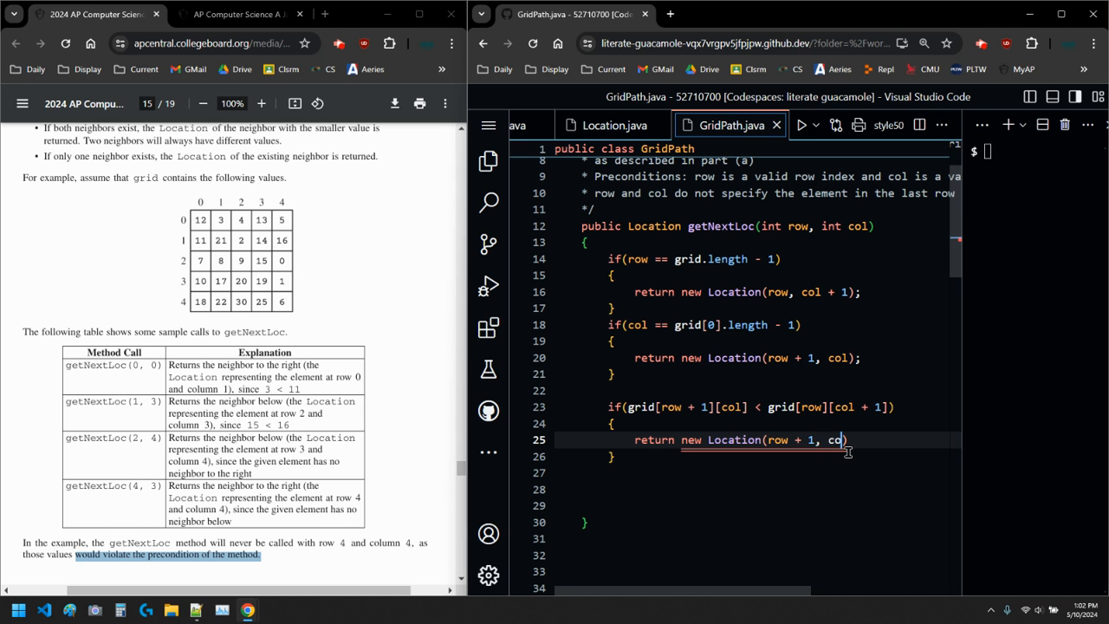
type("l);")
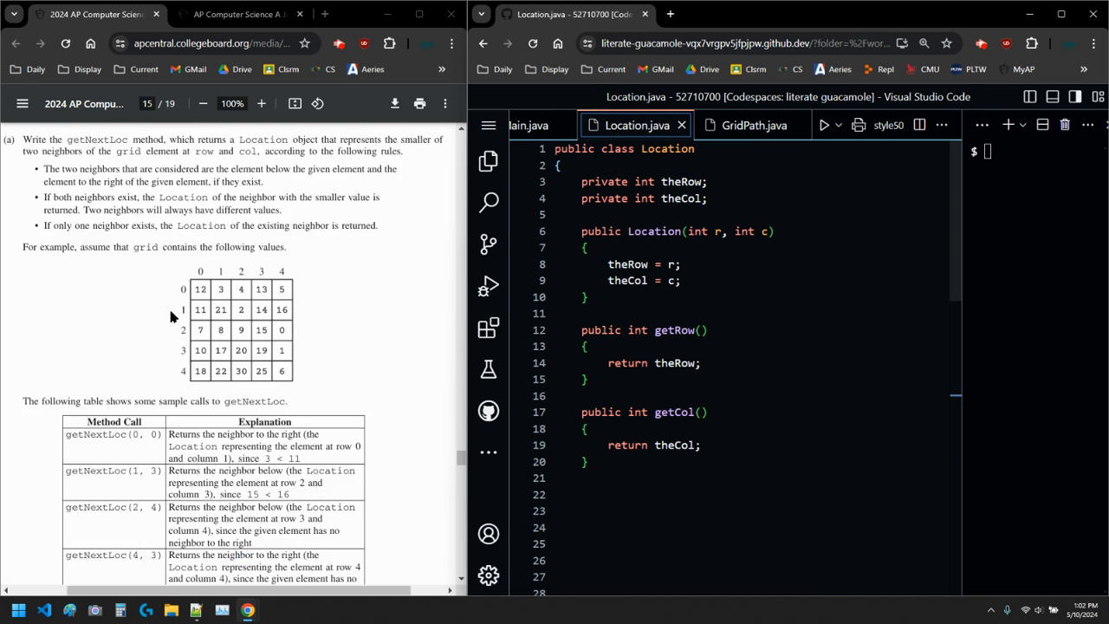
Step: Review the Location class listing in the PDF, then return to GridPath.java
scroll("up", 3)
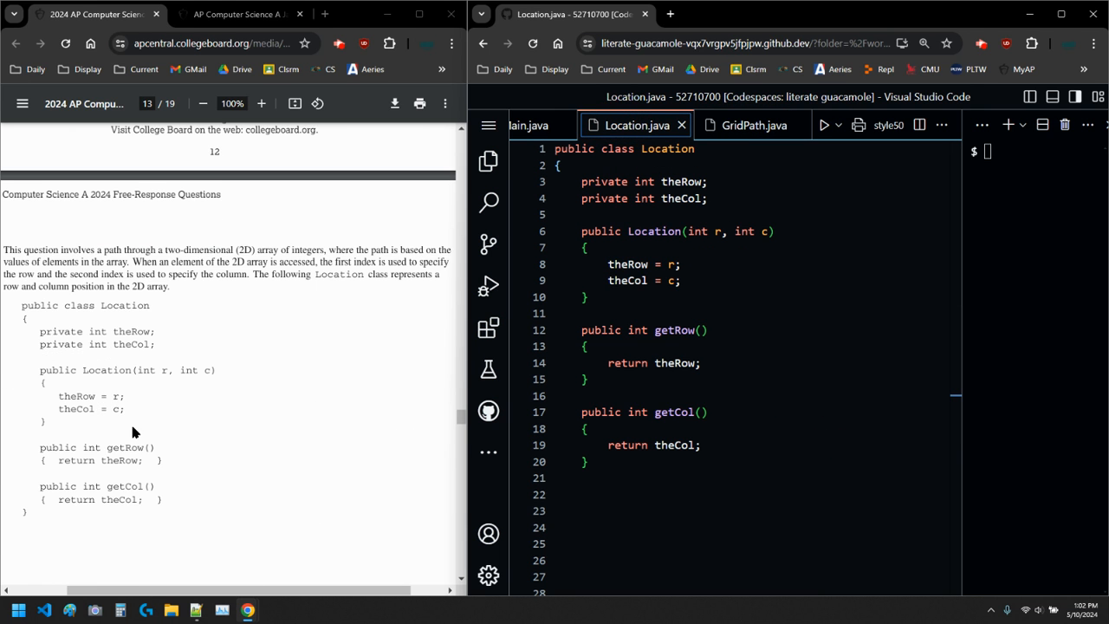
double_click(188, 370)
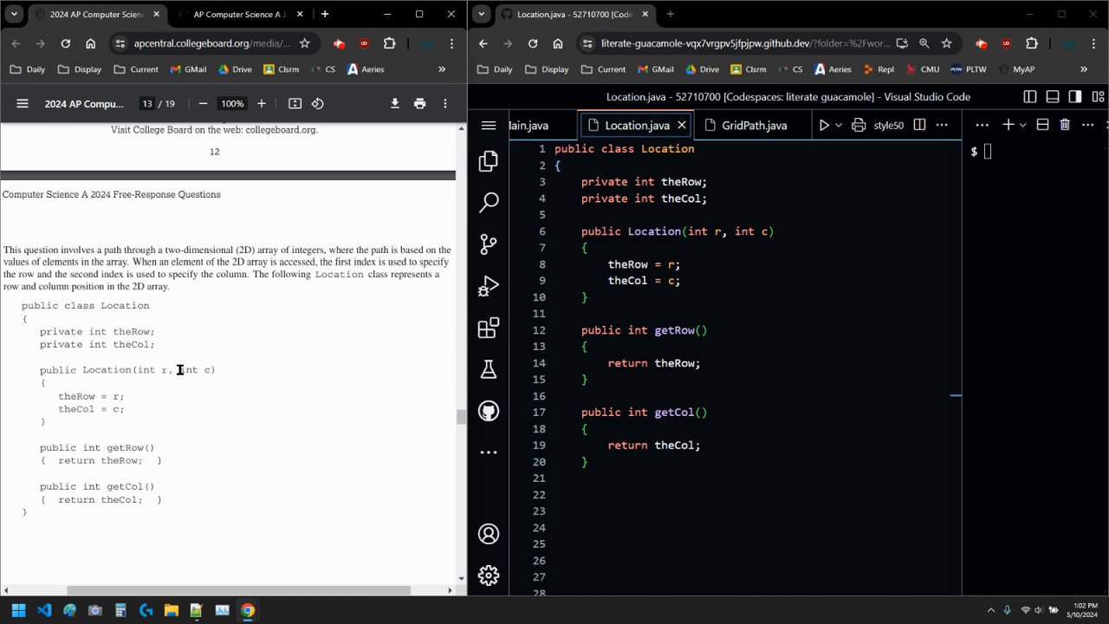
left_click(753, 125)
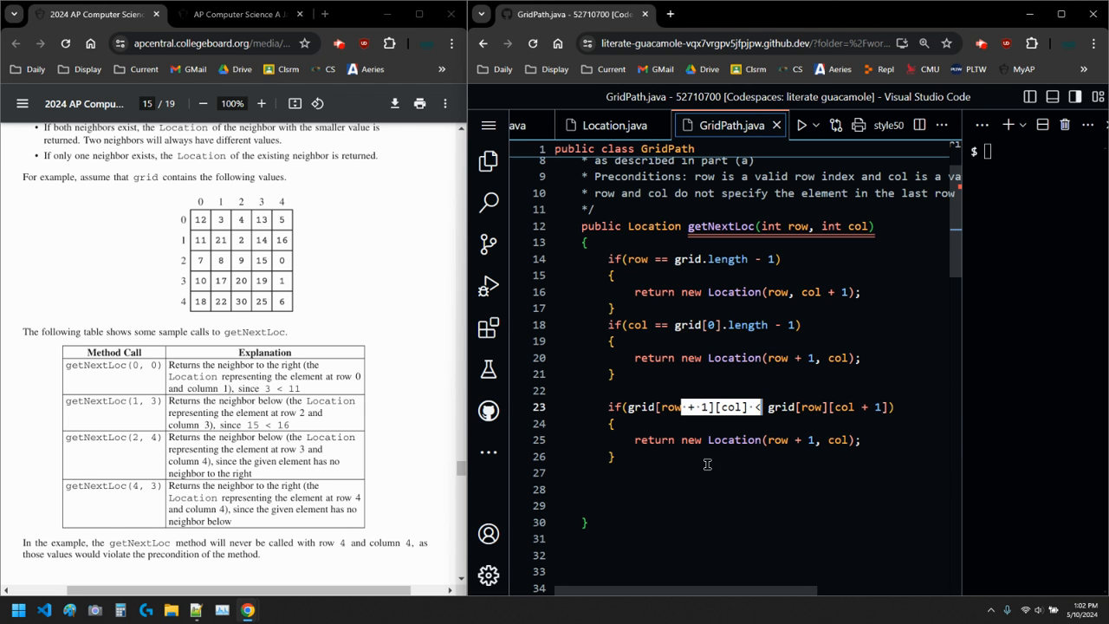
Step: Add 'return new Location(row, col + 1);' as getNextLoc's final statement after the if block
left_click(661, 489)
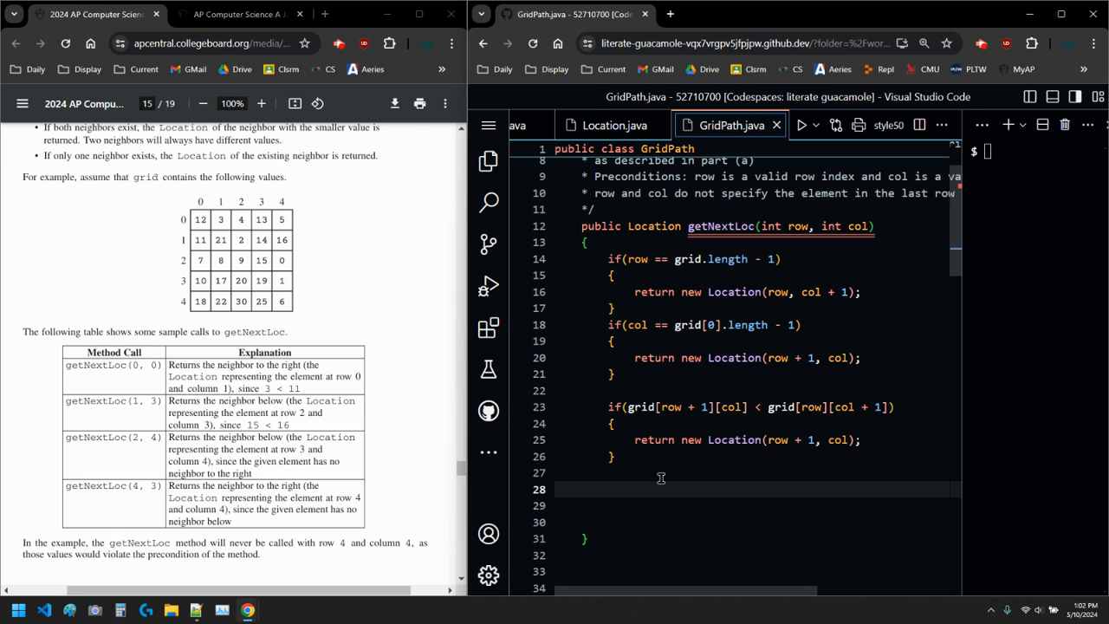
type("re")
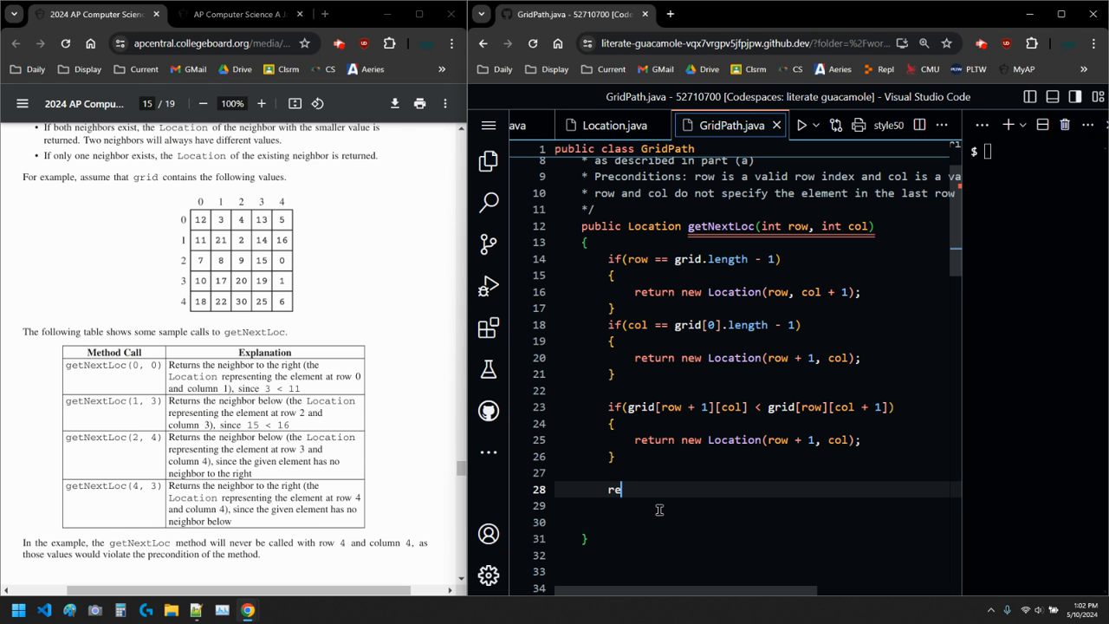
type("turn")
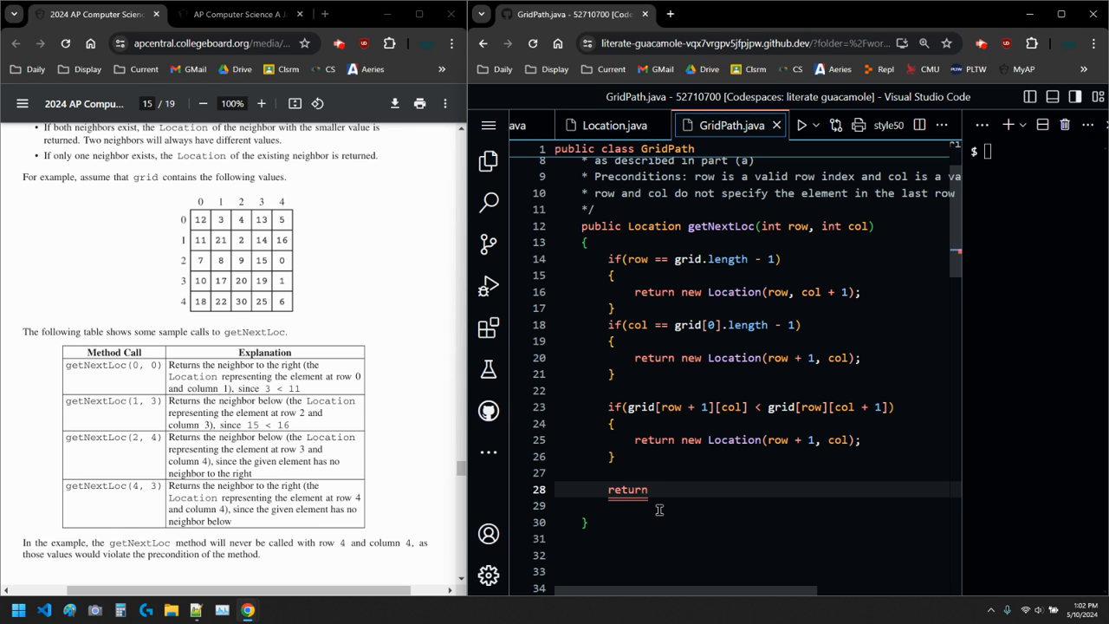
type("new")
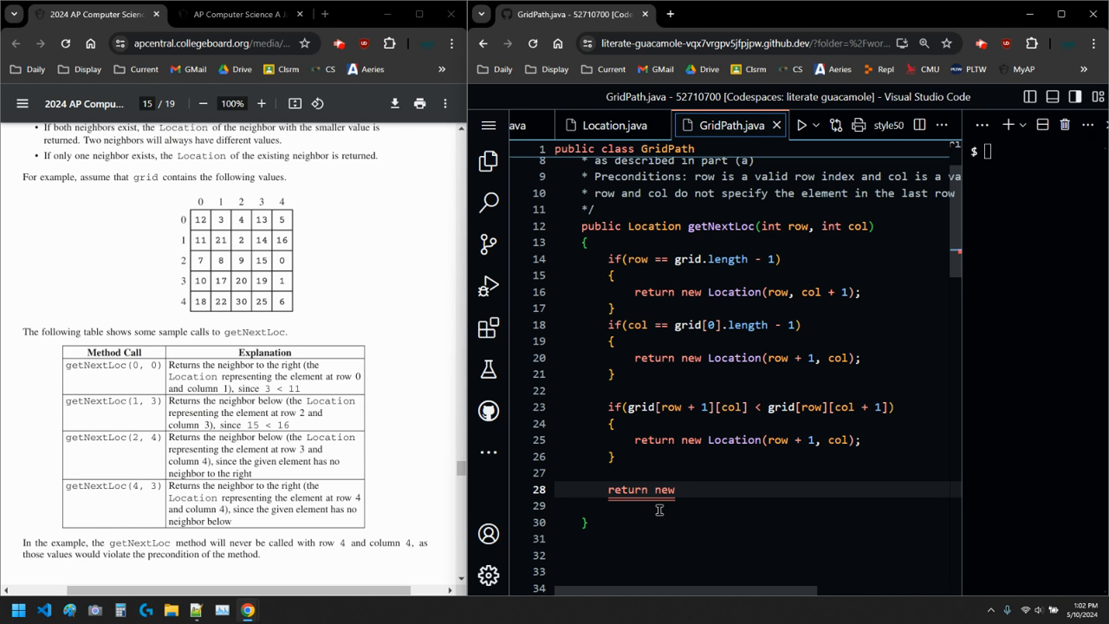
type("Location")
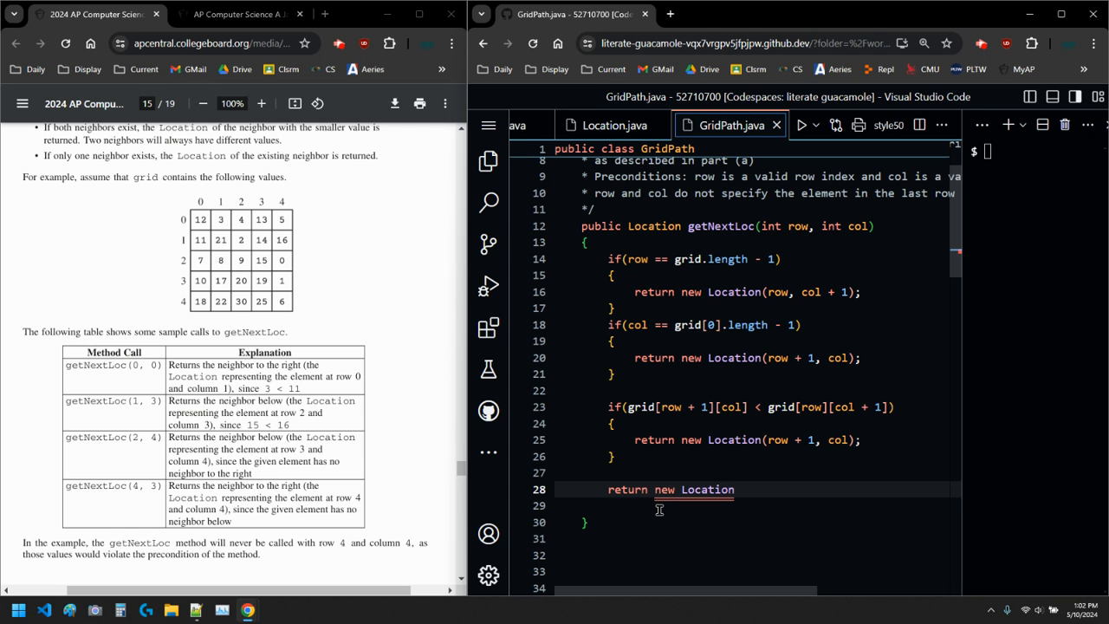
type("(row, col")
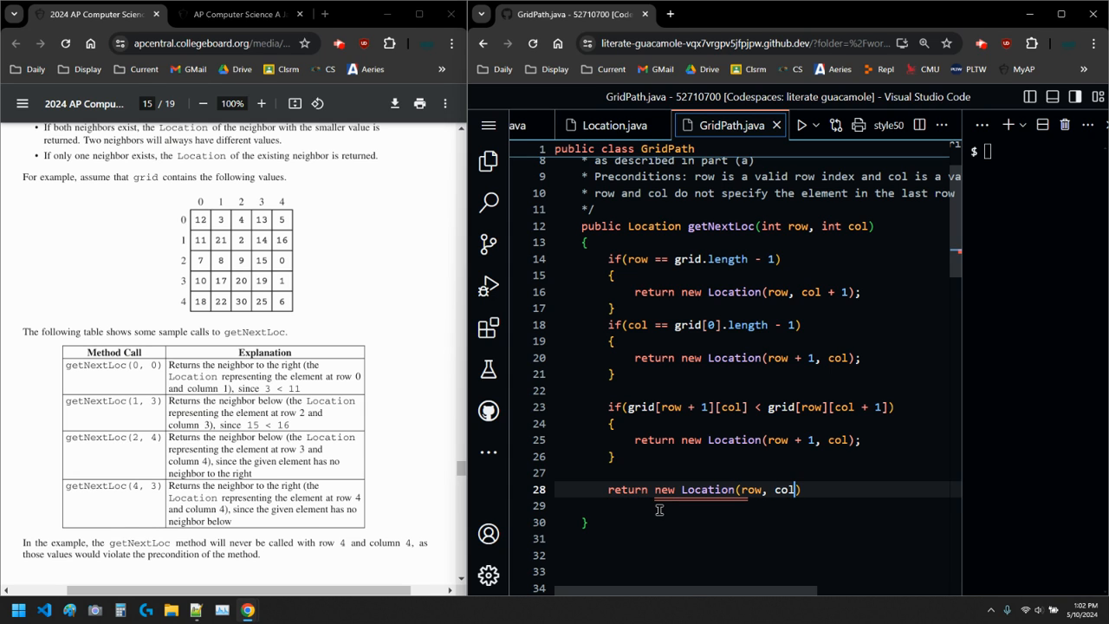
type("+ 1")
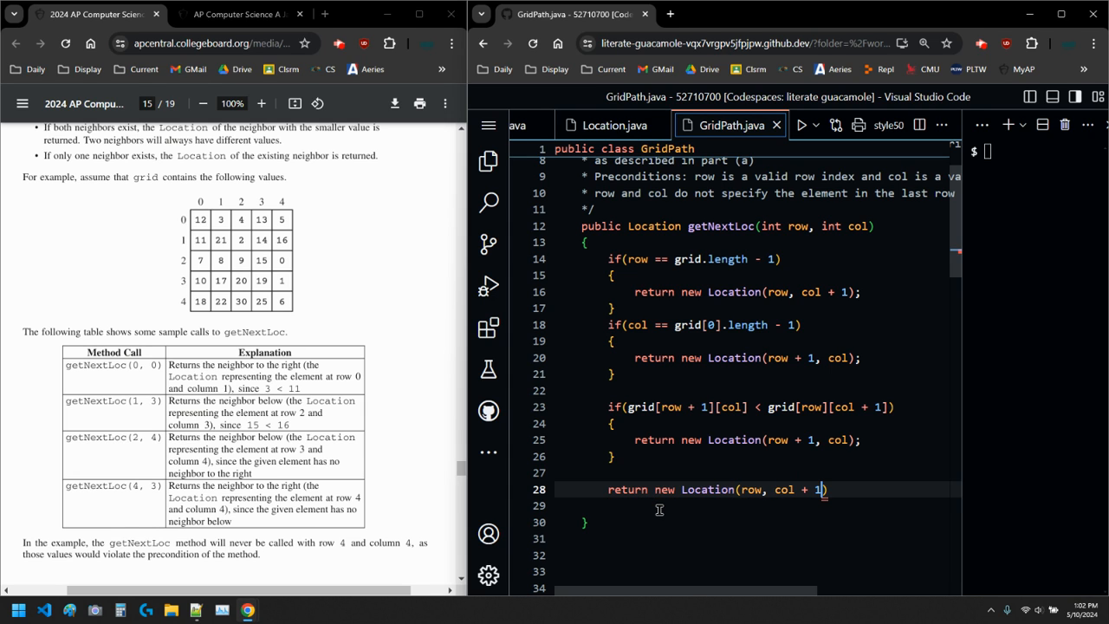
type(";")
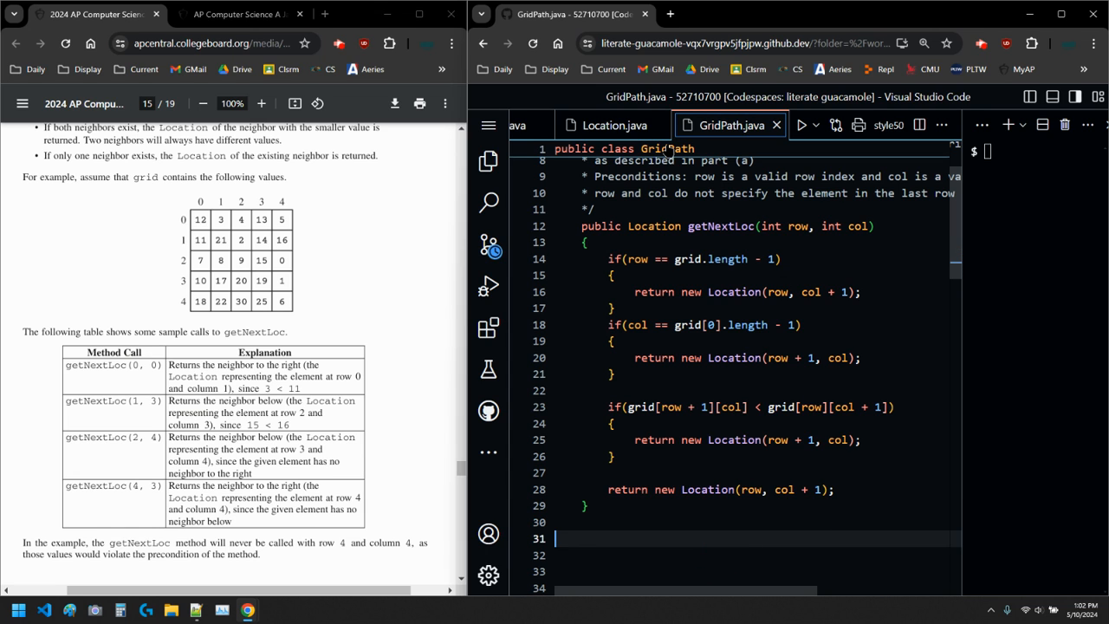
Step: Run Main and confirm all four getNextLoc checks print Correct, then show GridPath.java
double_click(719, 226)
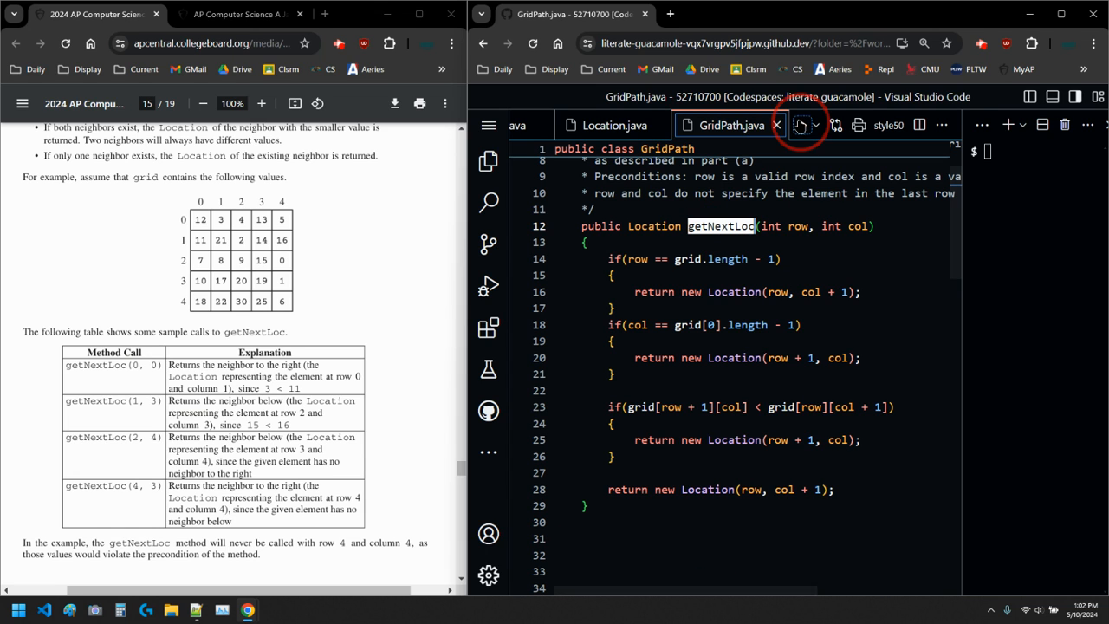
left_click(800, 124)
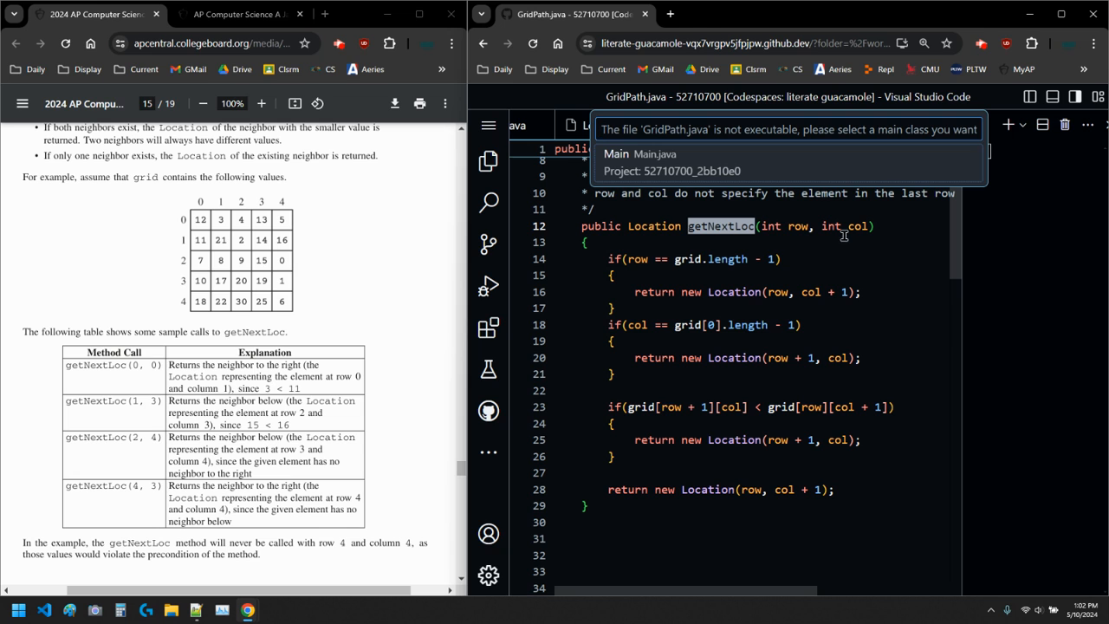
mouse_move(807, 297)
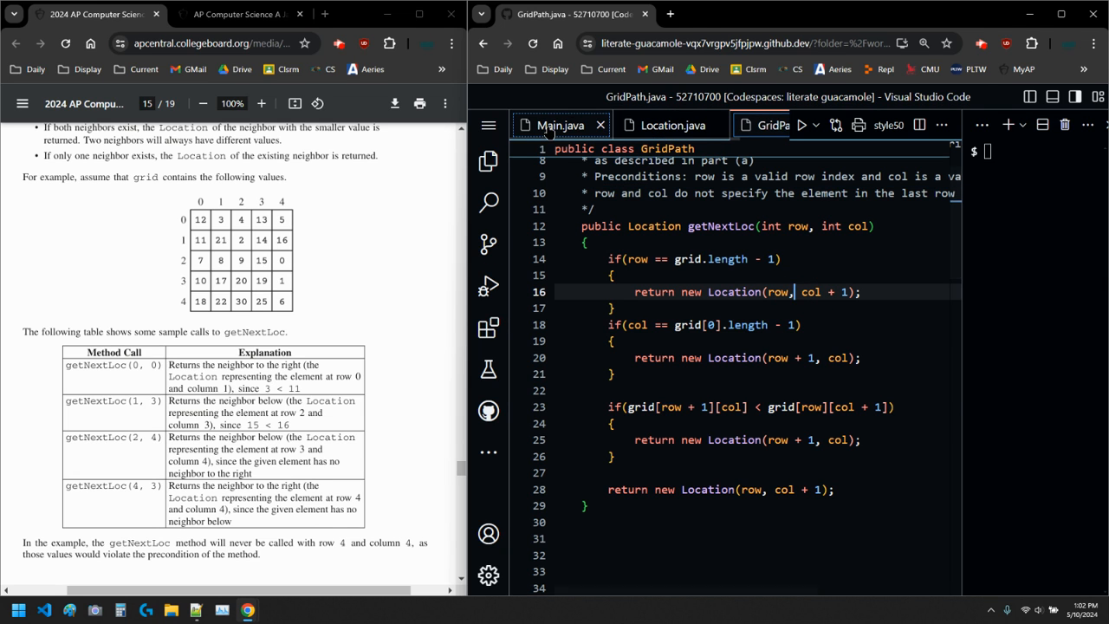
left_click(559, 125)
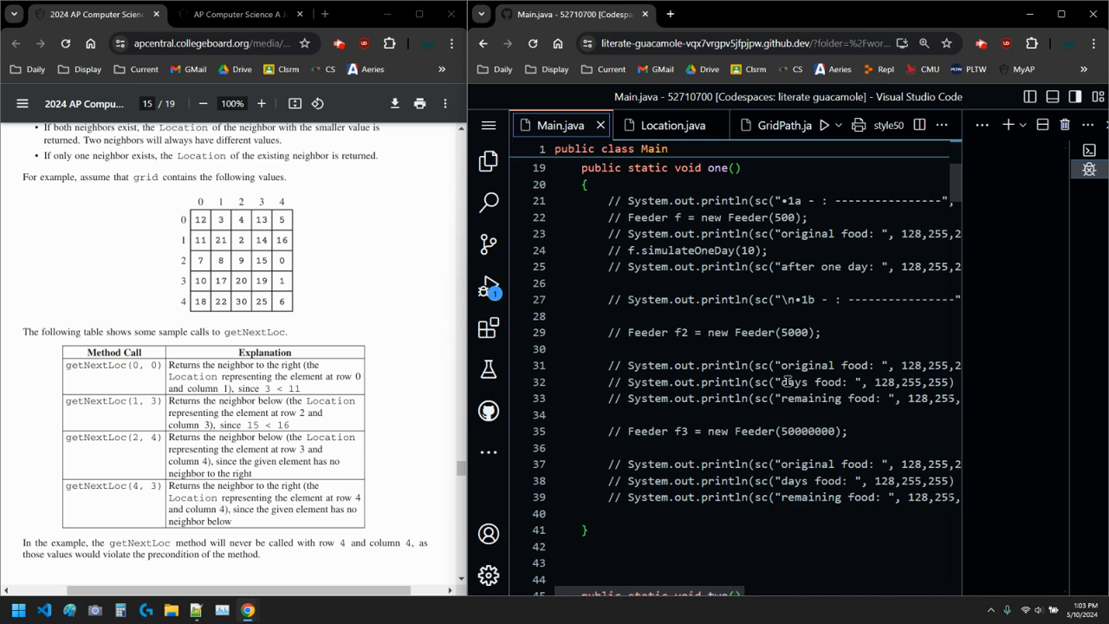
left_click(487, 161)
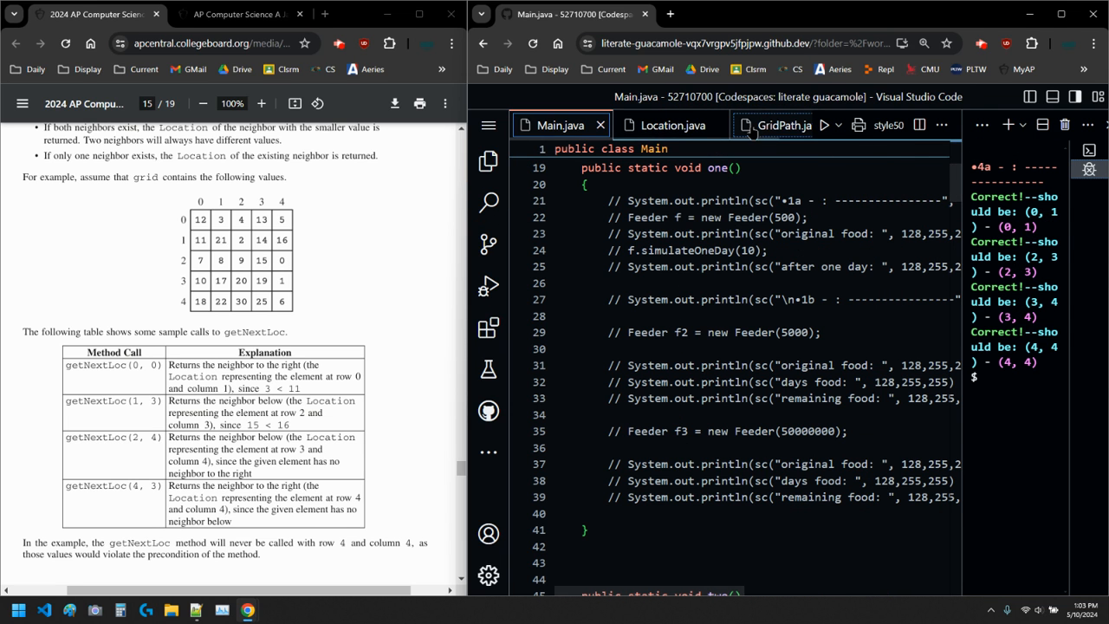
left_click(782, 125)
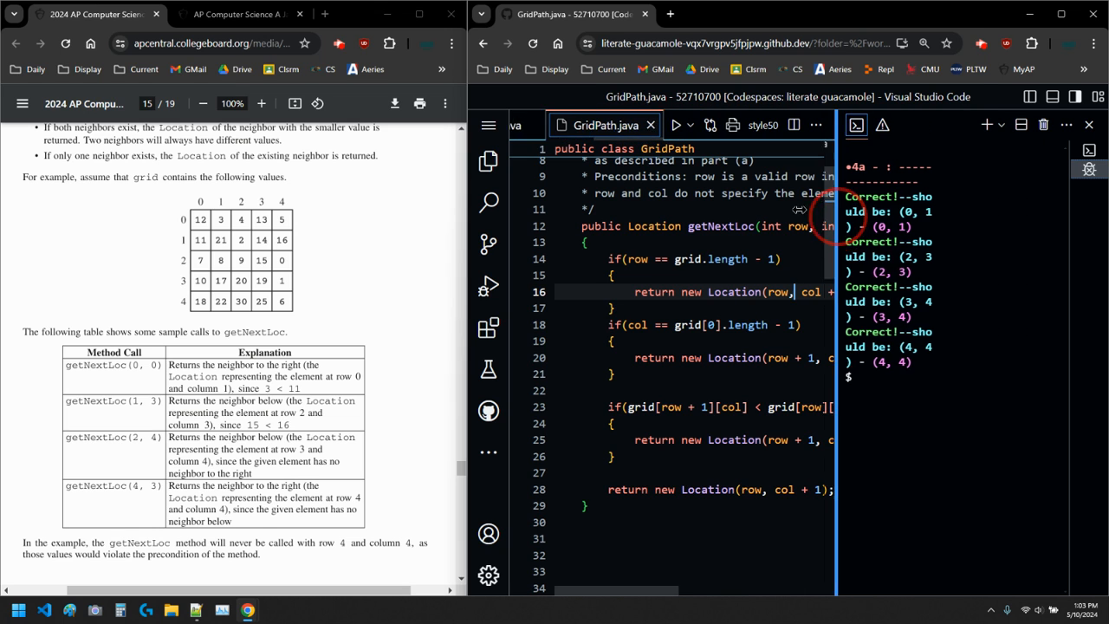